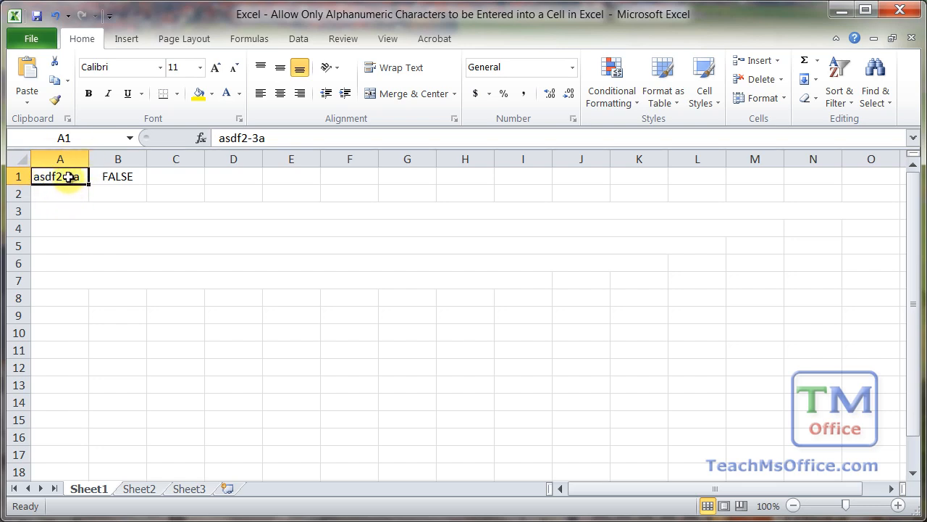
Review the check formula in B1, then enter asdf123 in A1 so B1 returns TRUE.
left_click(118, 177)
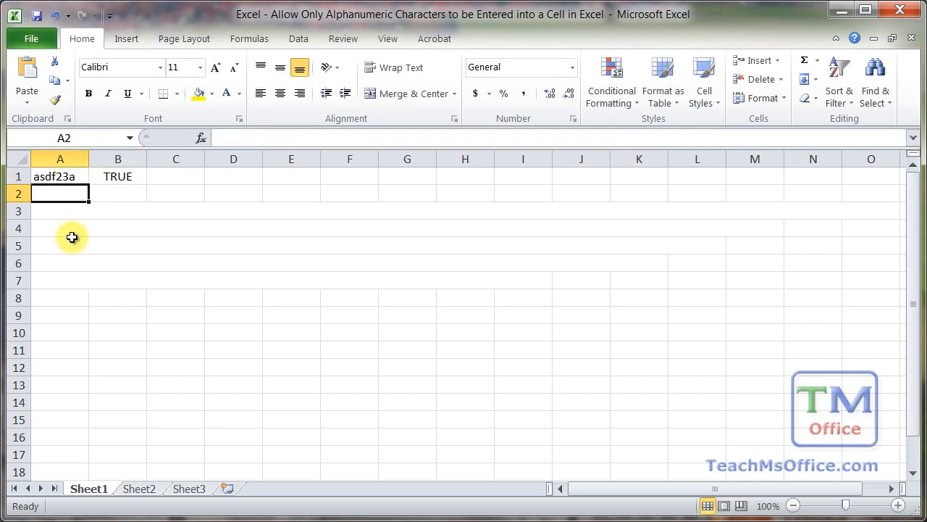
left_click(60, 177)
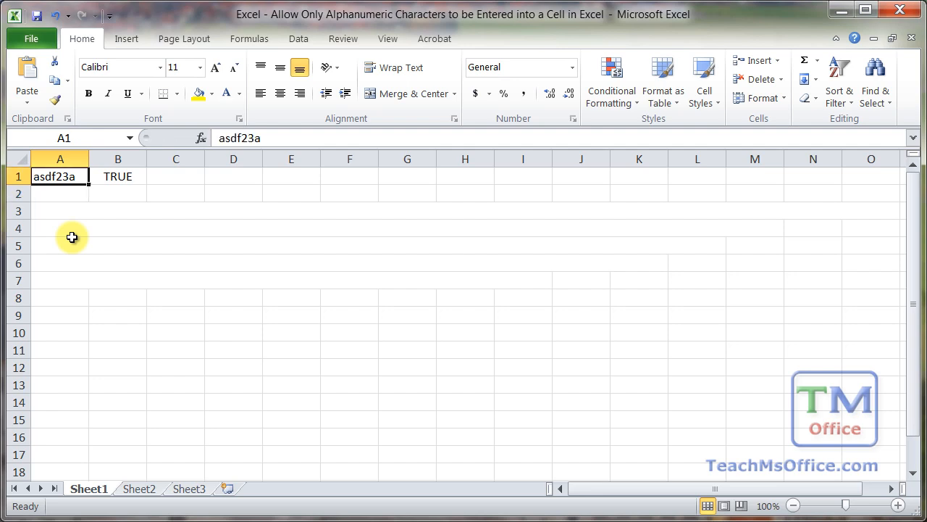
left_click(117, 177)
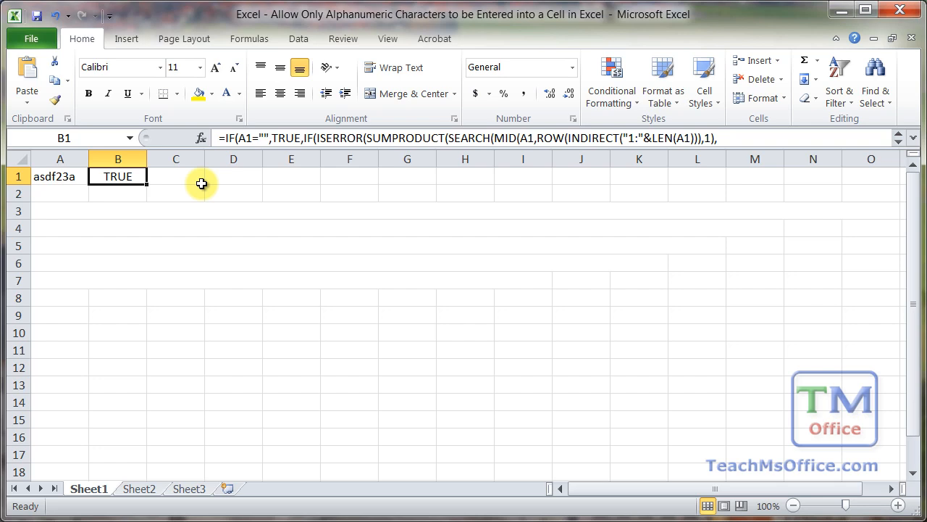
left_click(61, 176)
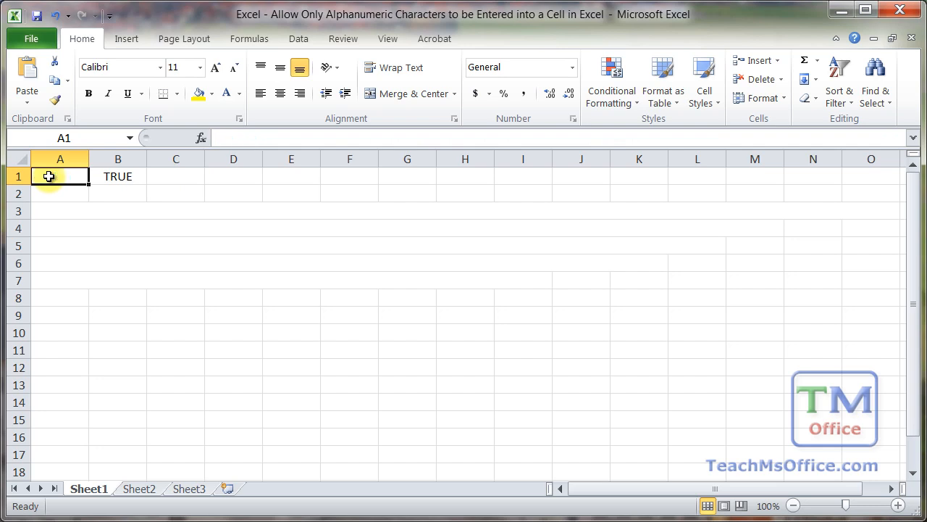
type("asdf")
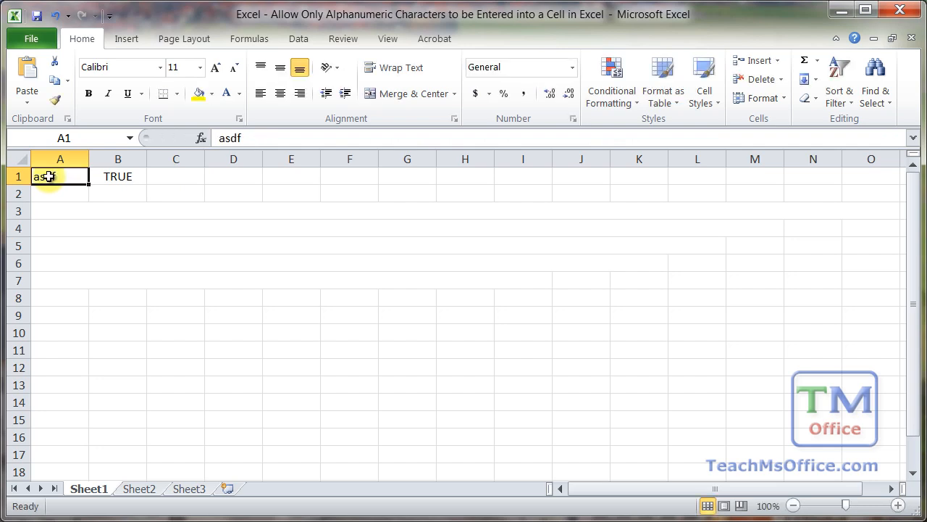
type("123")
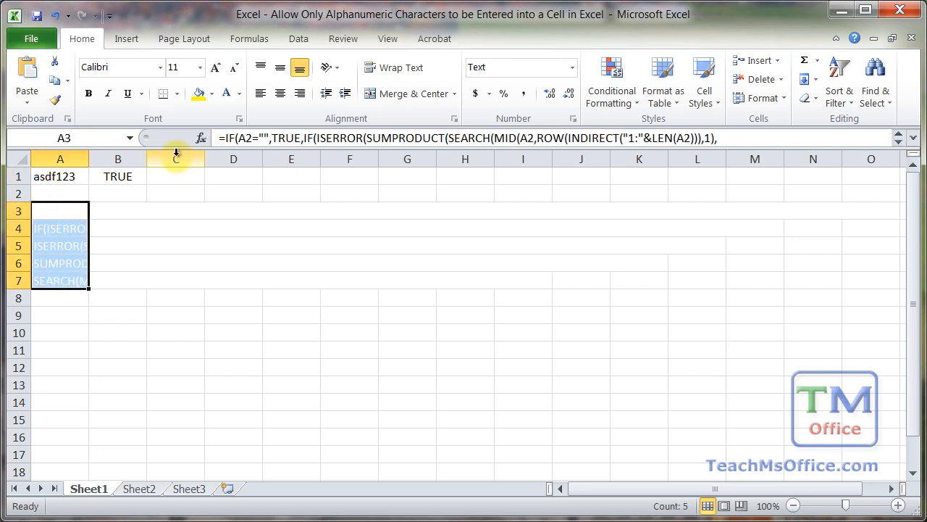
Read the nested IF, ISERROR, SUMPRODUCT and SEARCH pieces in A3:A7 and inspect B1's formula unchanged.
left_click(239, 94)
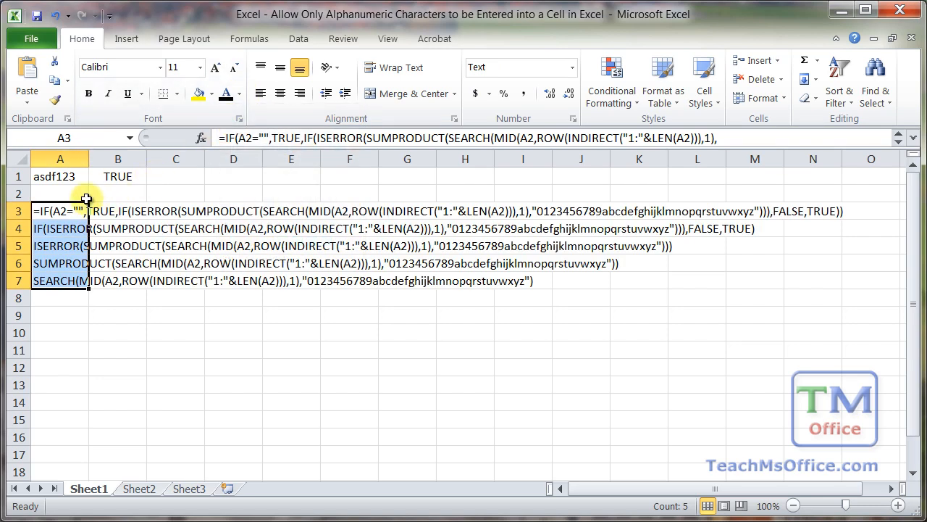
left_click(61, 194)
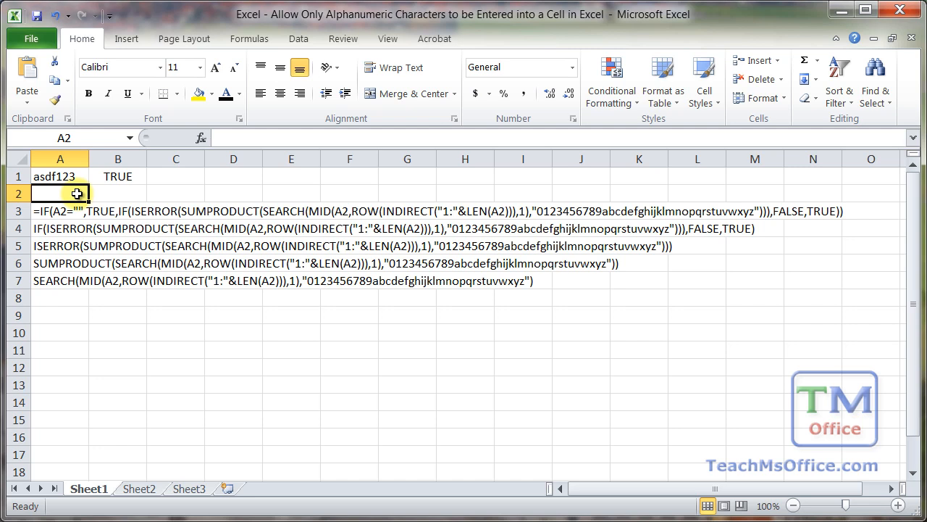
left_click(117, 177)
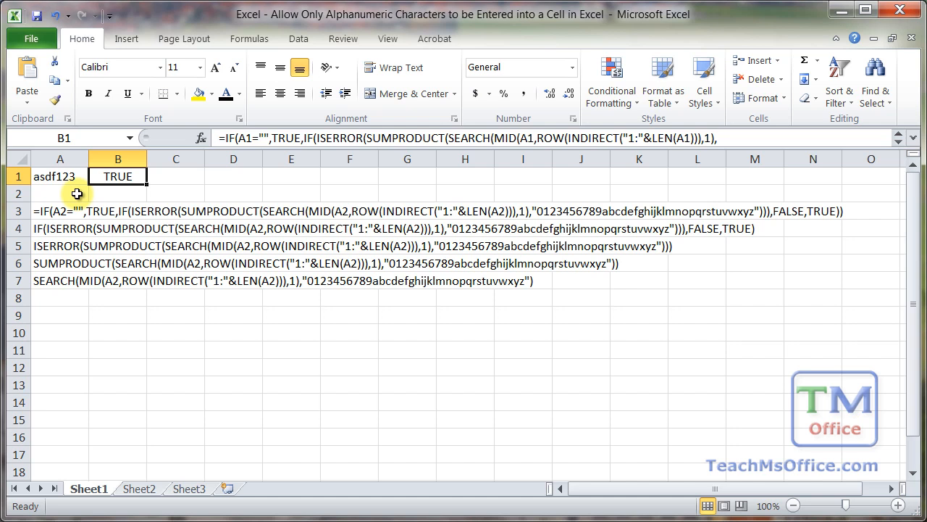
double_click(117, 177)
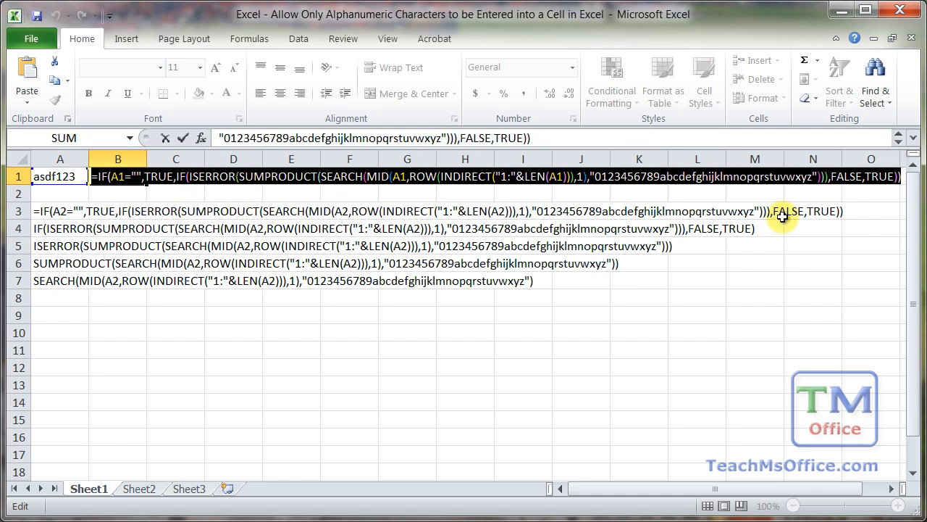
key("enter")
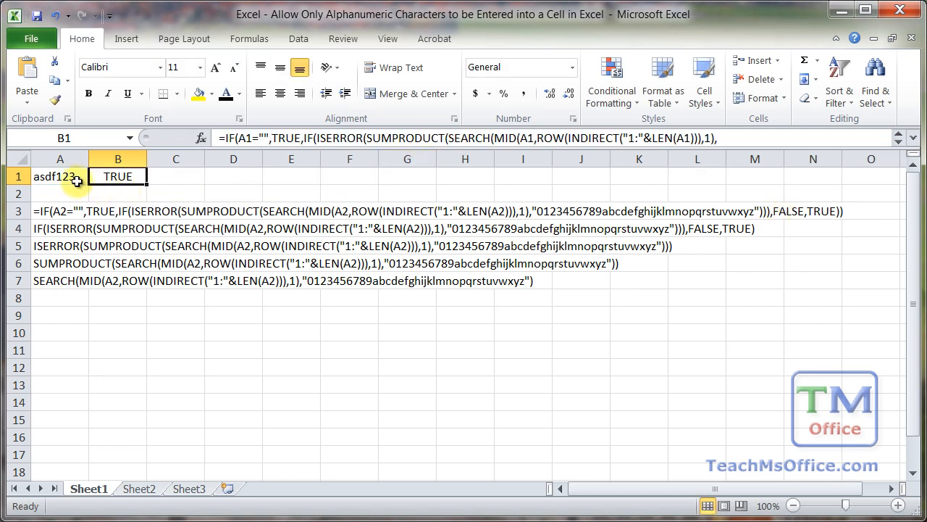
left_click(61, 177)
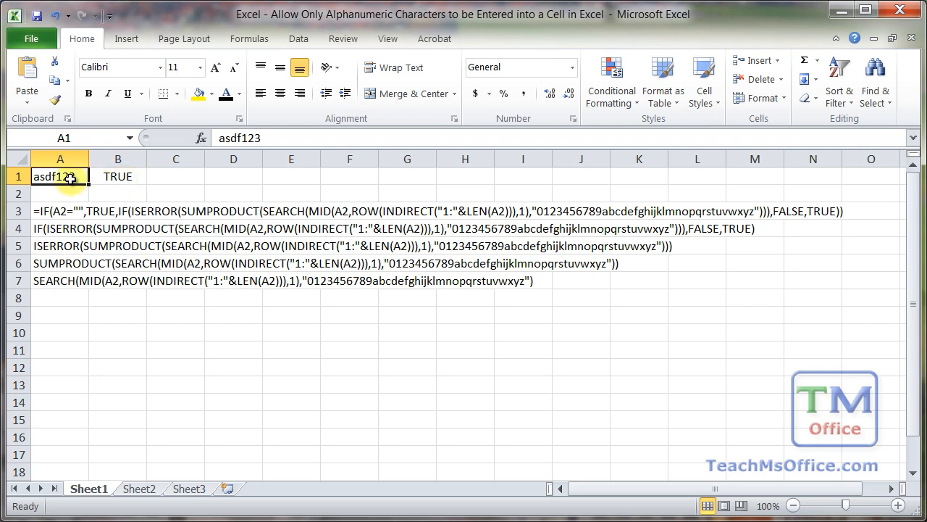
Apply a Custom data validation rule to A1 using the alphanumeric-check formula.
left_click(298, 38)
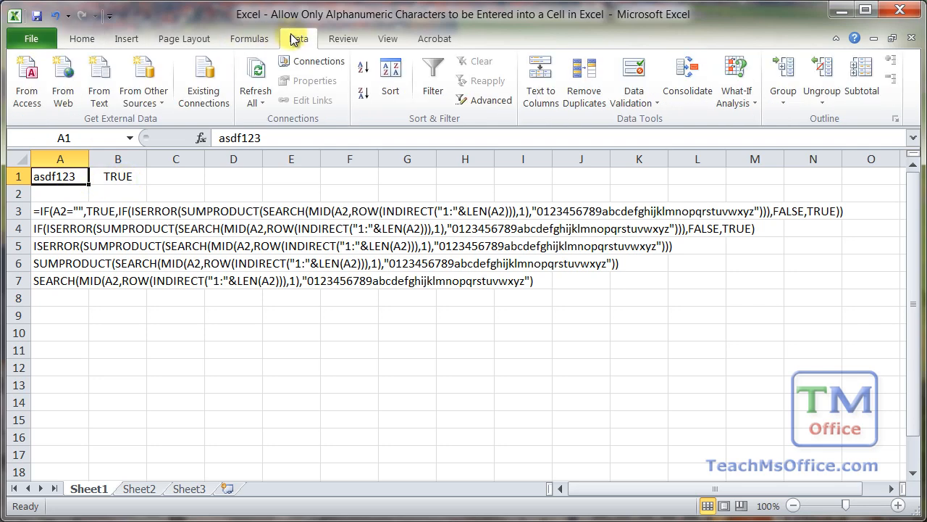
left_click(633, 75)
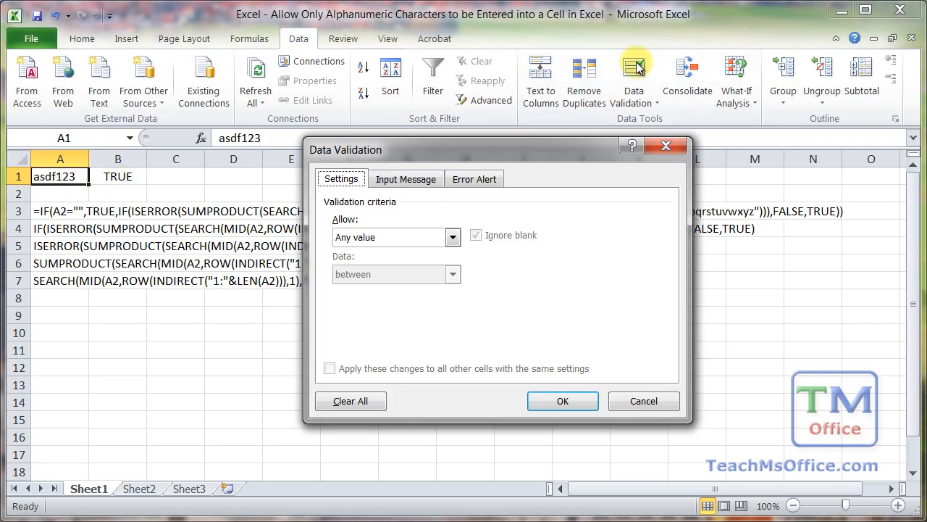
mouse_move(516, 189)
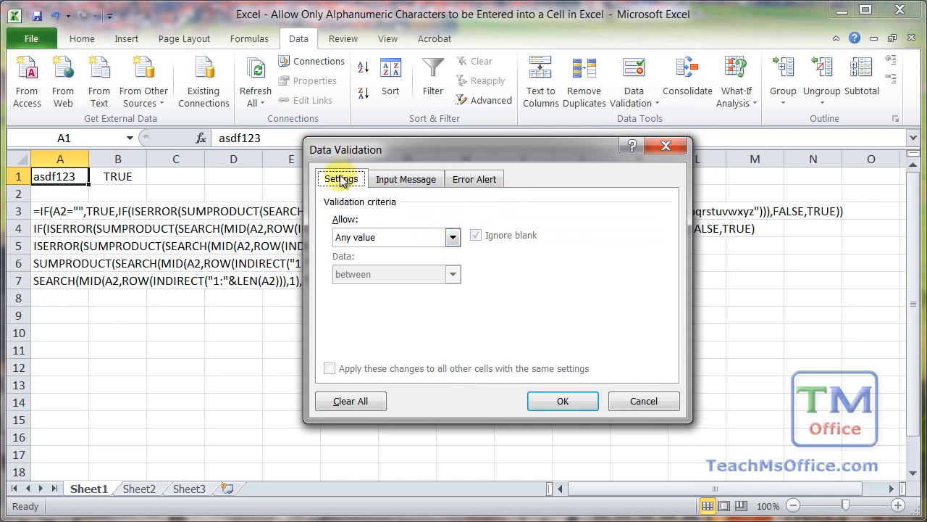
left_click(452, 237)
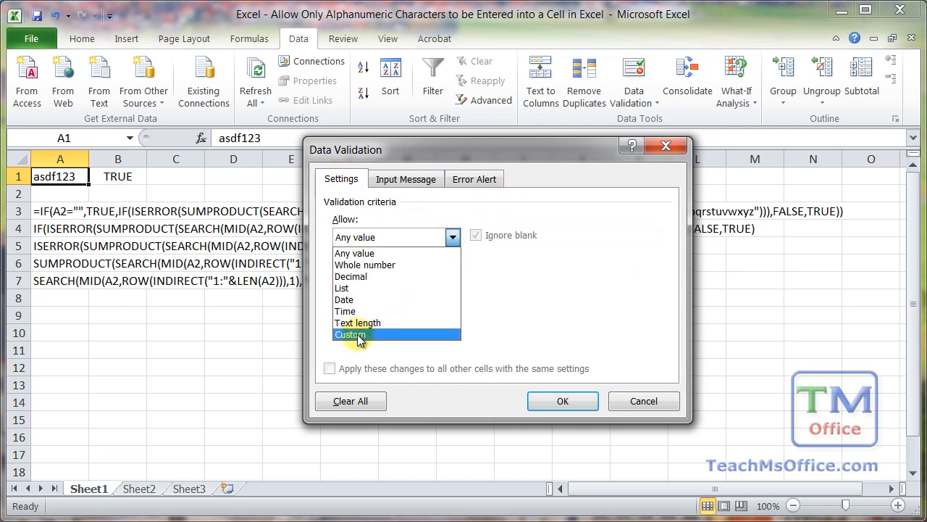
left_click(350, 334)
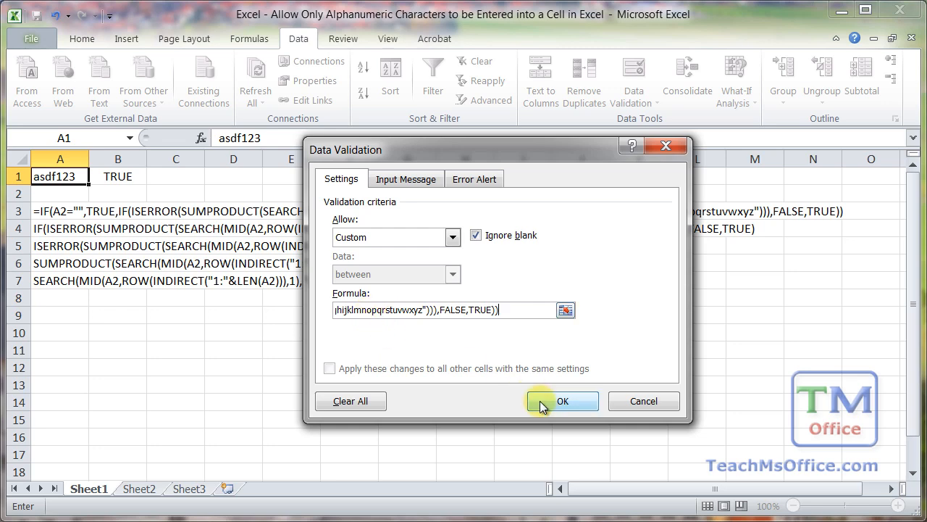
left_click(563, 400)
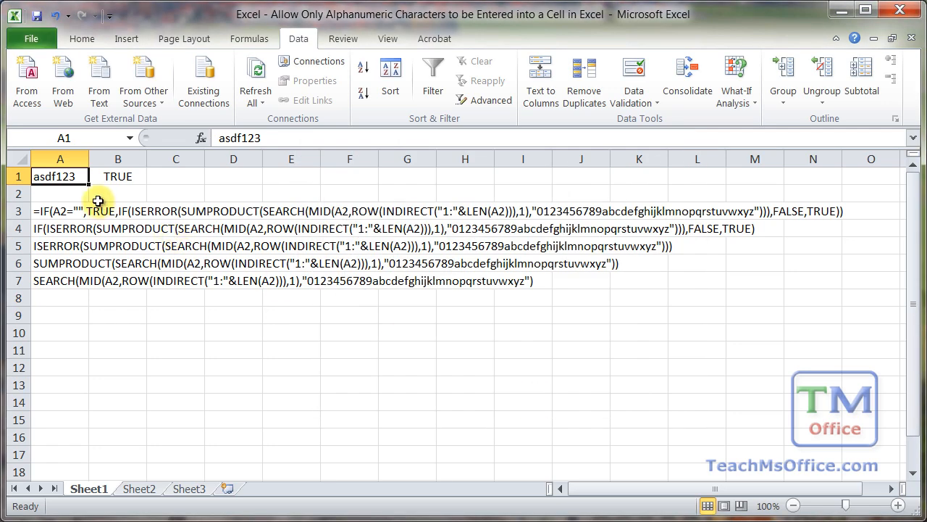
Test A1 with asdf123 and a hyphenated entry, retrying after the rejection alert.
key("Delete")
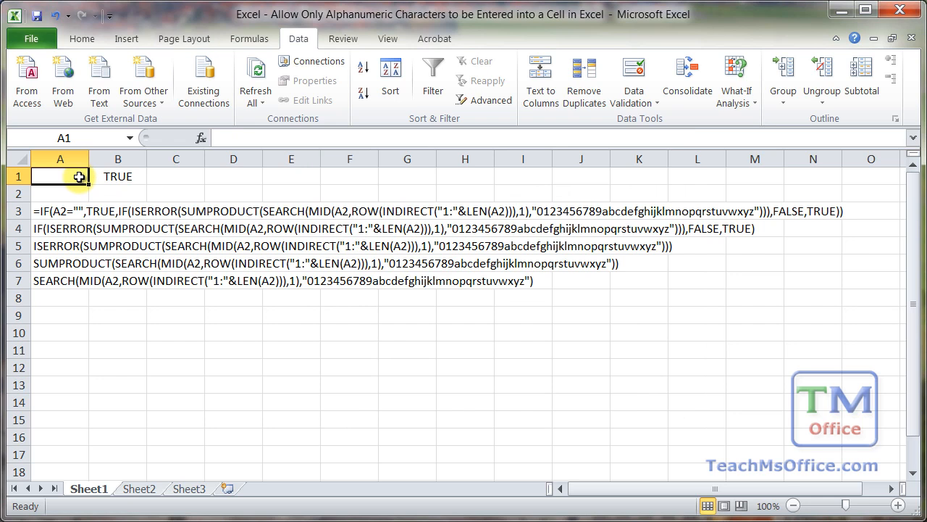
type("asdf")
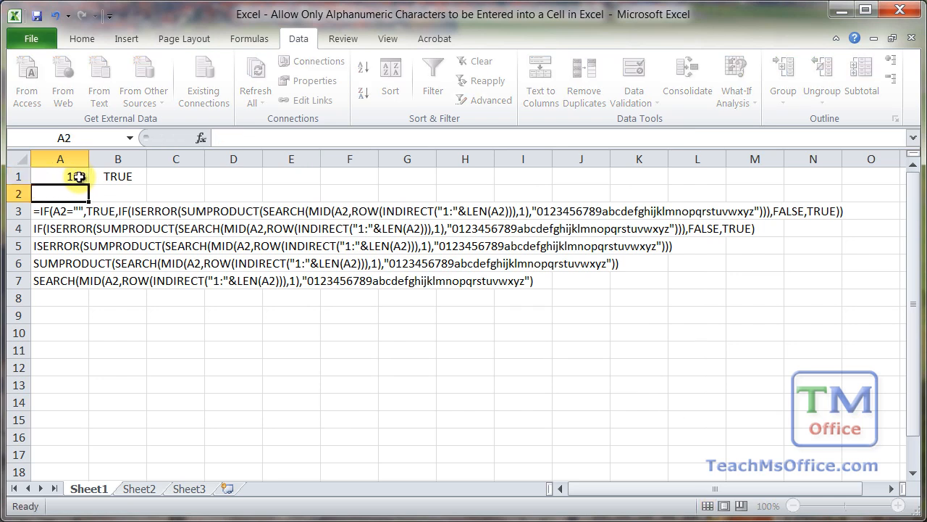
type("asdf123")
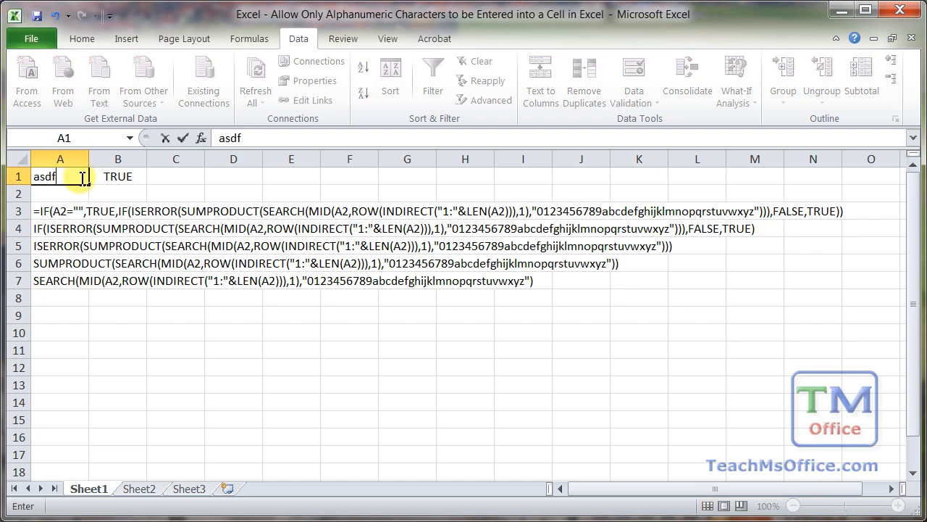
type("-")
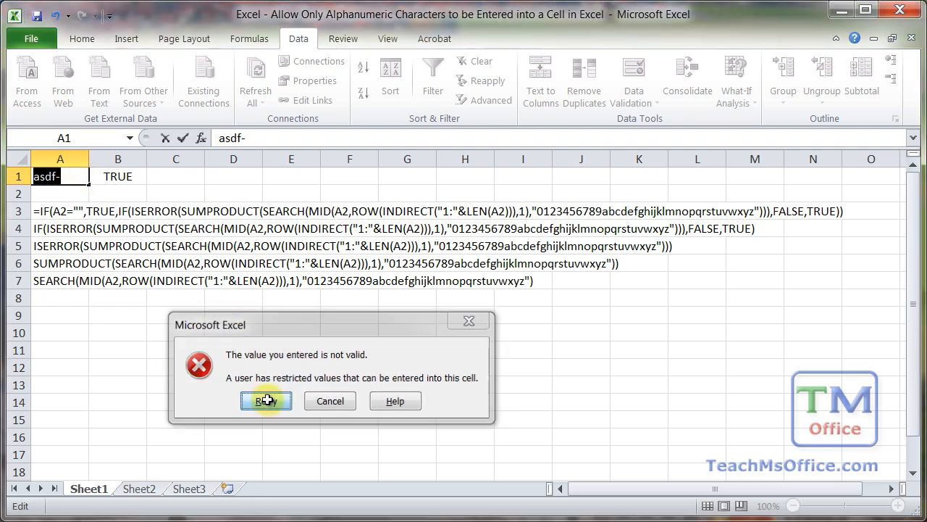
left_click(267, 400)
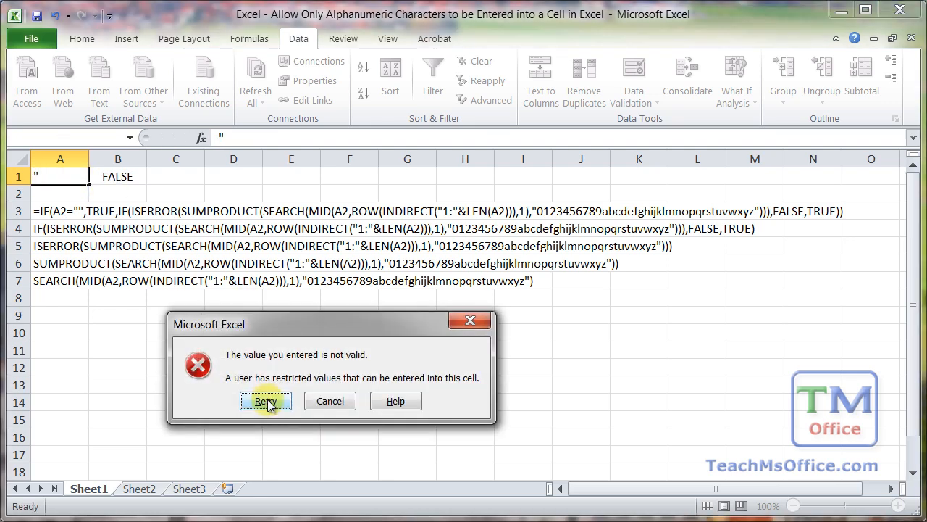
left_click(265, 400)
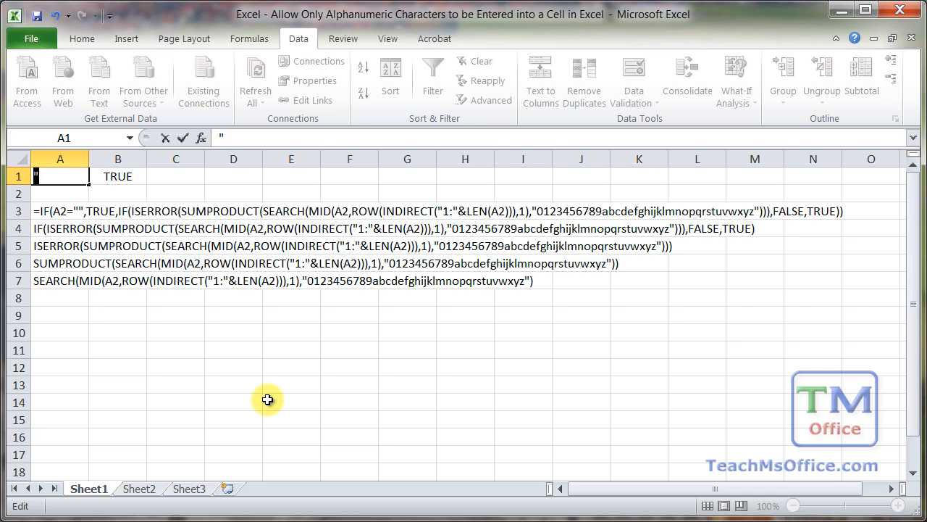
Try #$@ in A1, cancel the rejection, then enter asdf123.
type("#$@")
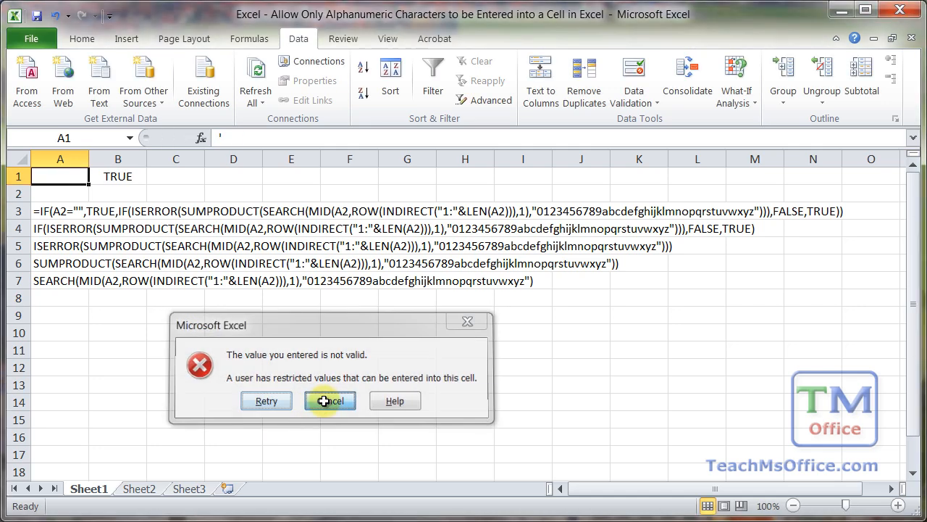
left_click(330, 400)
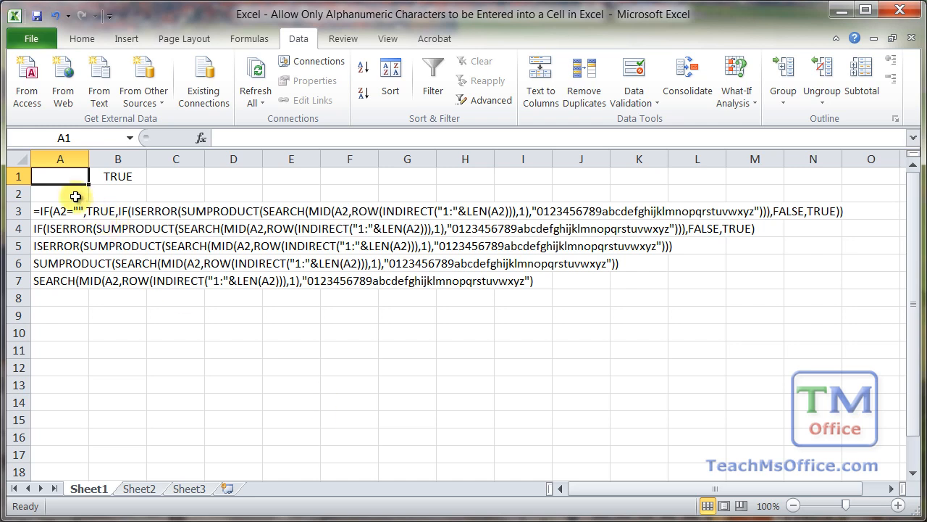
type("asdf123")
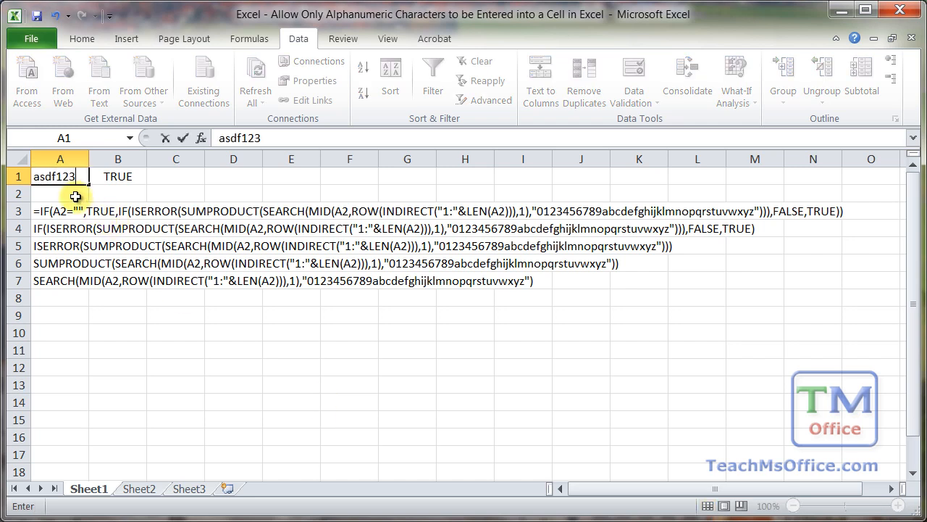
left_click(60, 194)
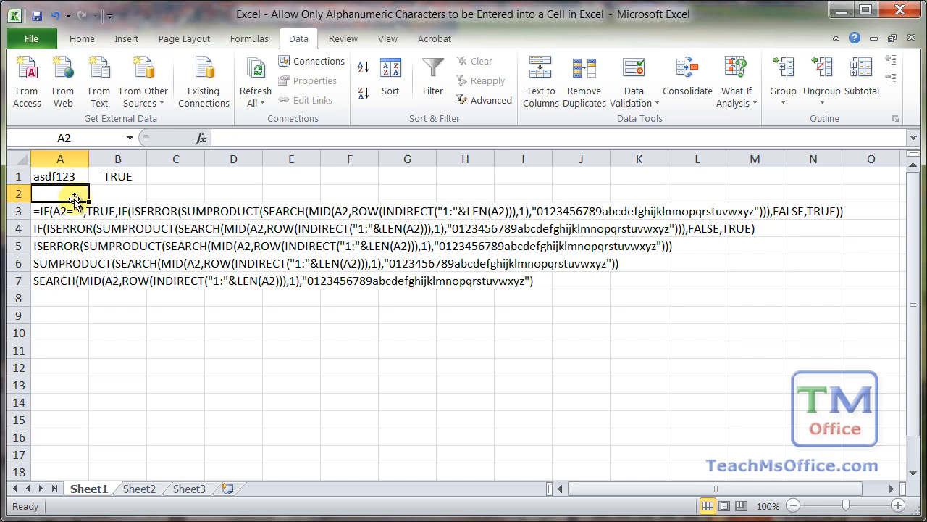
left_click(59, 211)
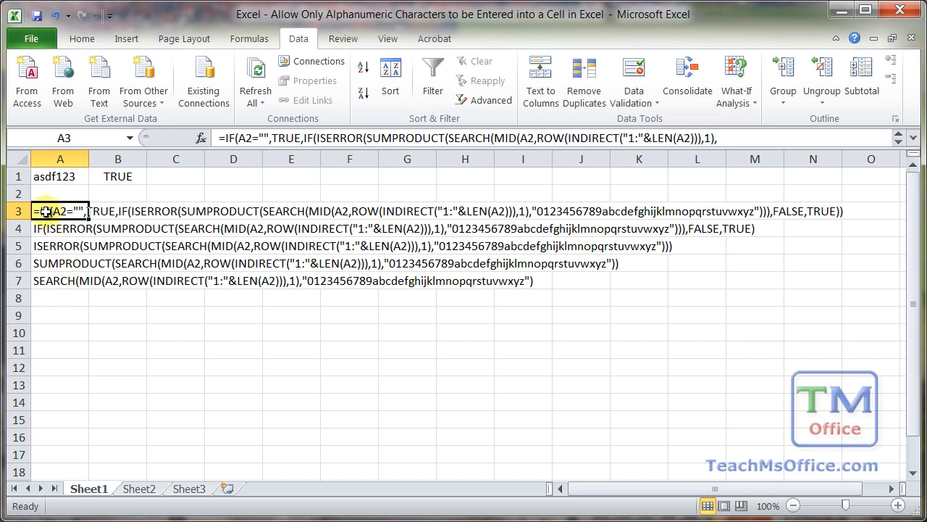
mouse_move(235, 203)
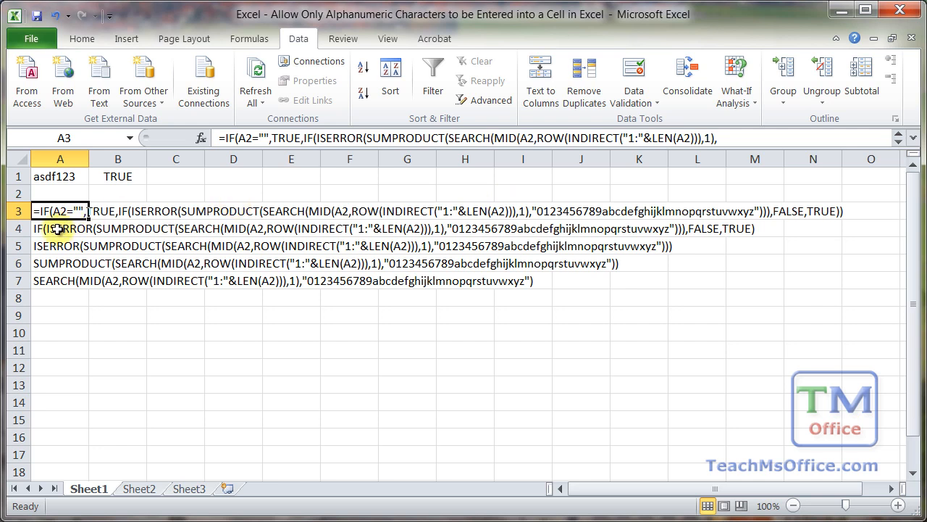
left_click(61, 245)
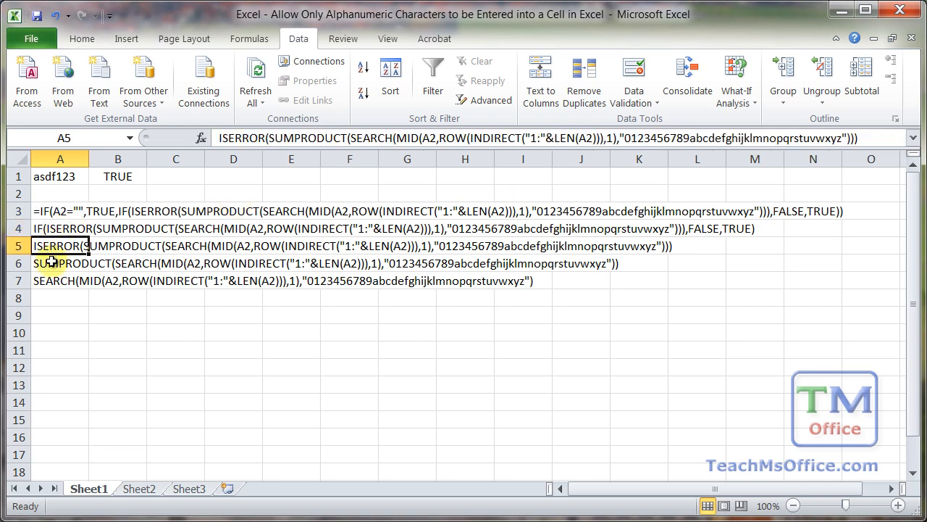
left_click(60, 281)
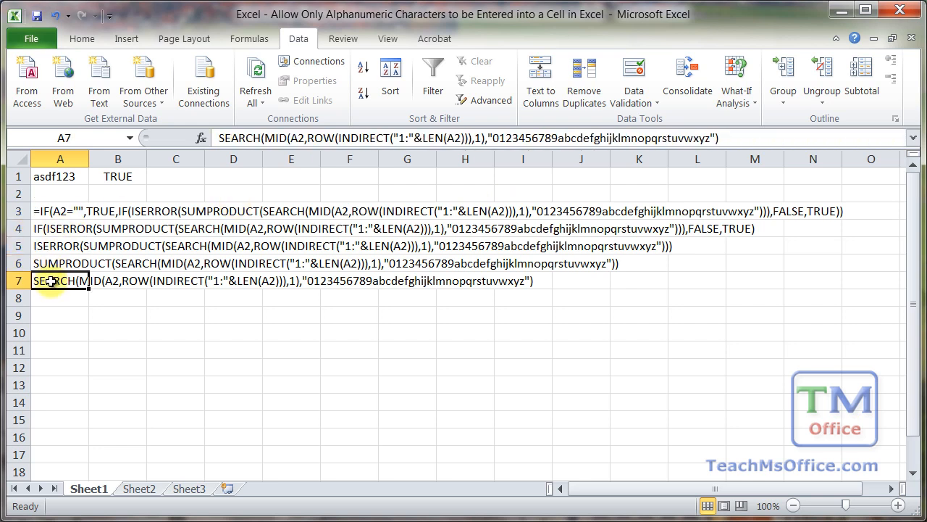
mouse_move(46, 298)
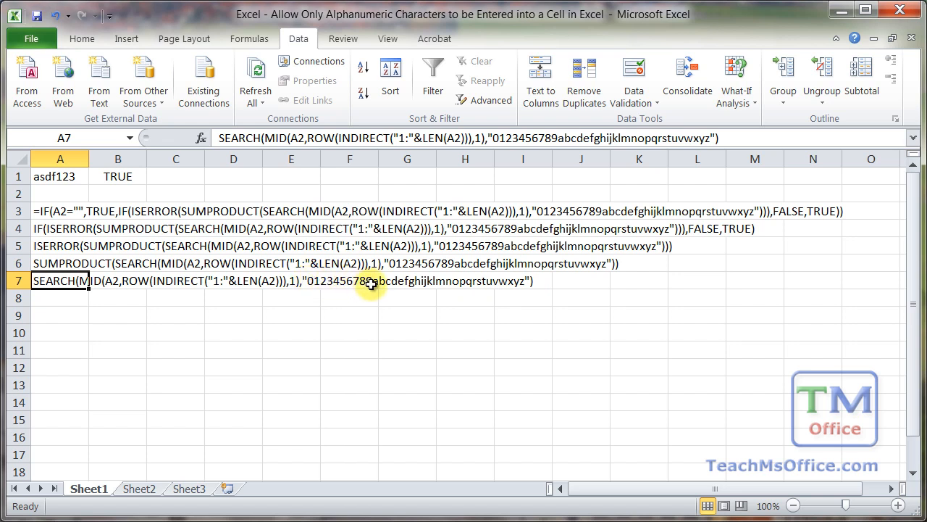
mouse_move(511, 287)
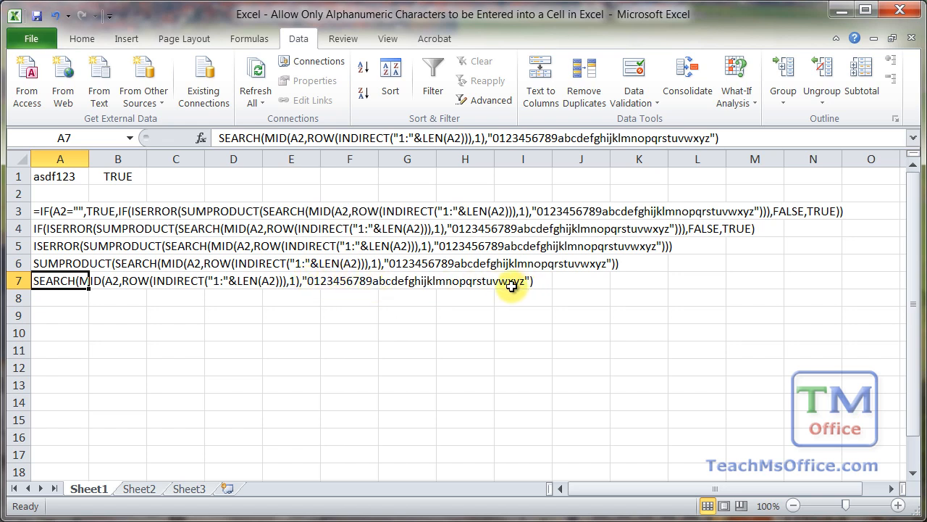
mouse_move(664, 210)
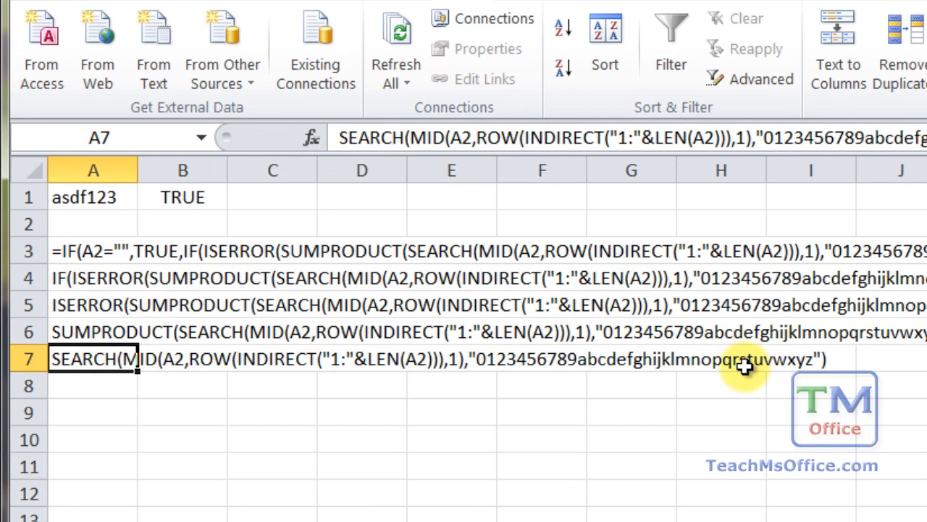
mouse_move(536, 368)
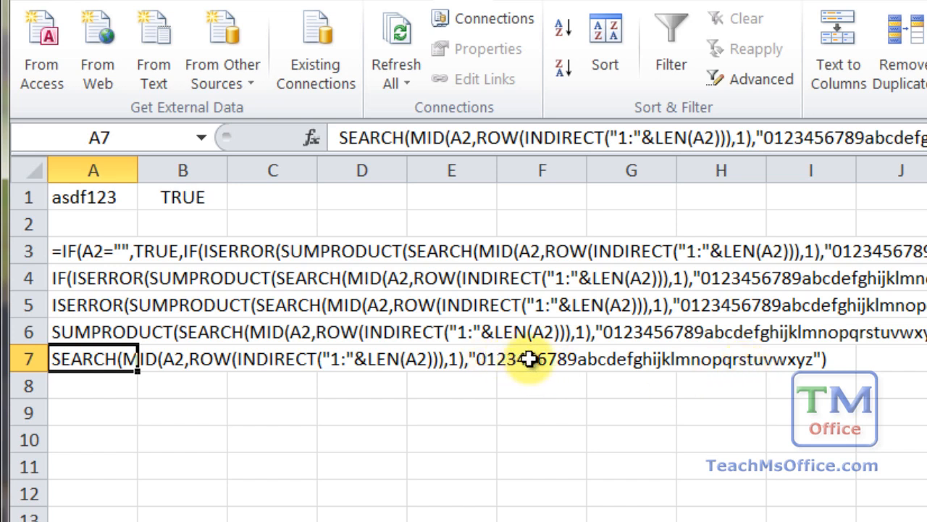
mouse_move(651, 363)
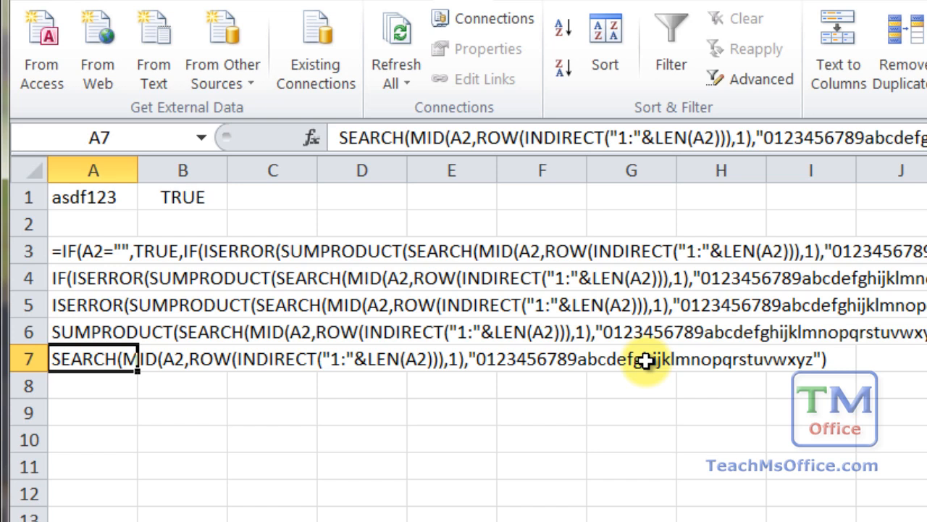
mouse_move(593, 371)
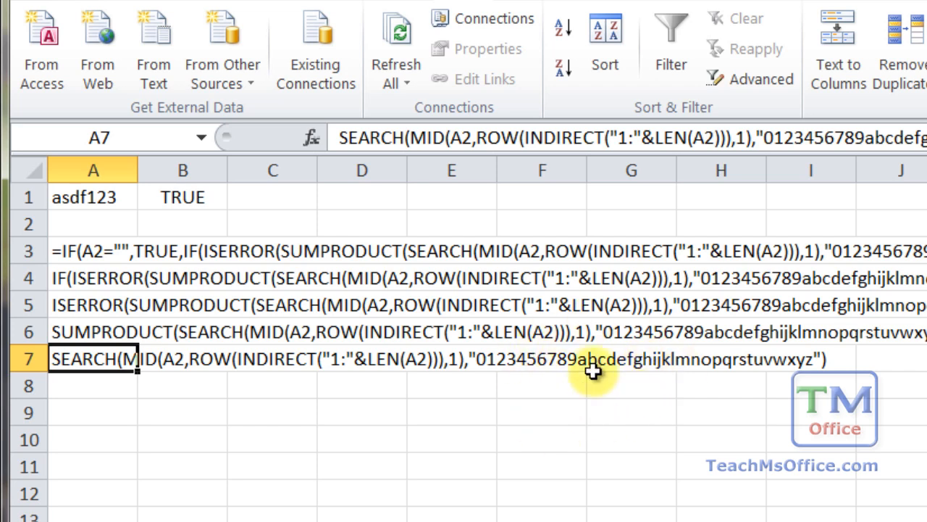
mouse_move(552, 333)
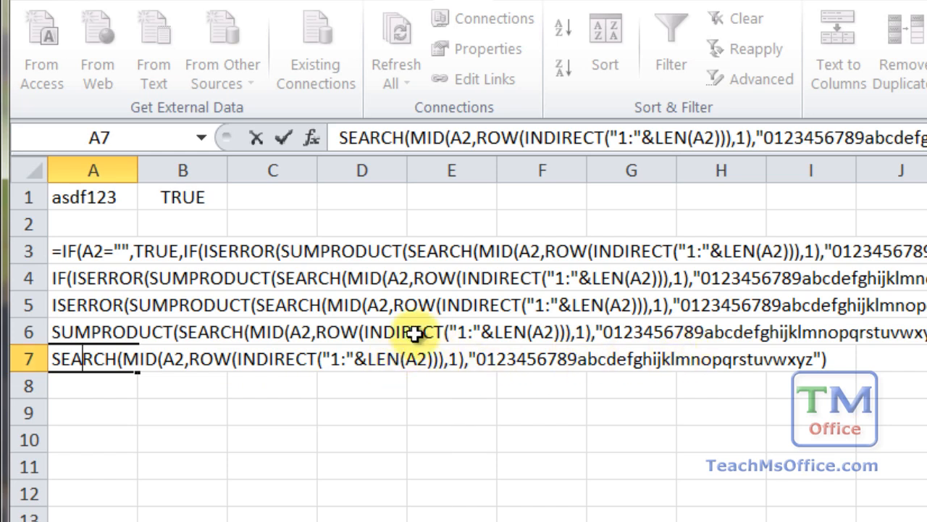
mouse_move(93, 206)
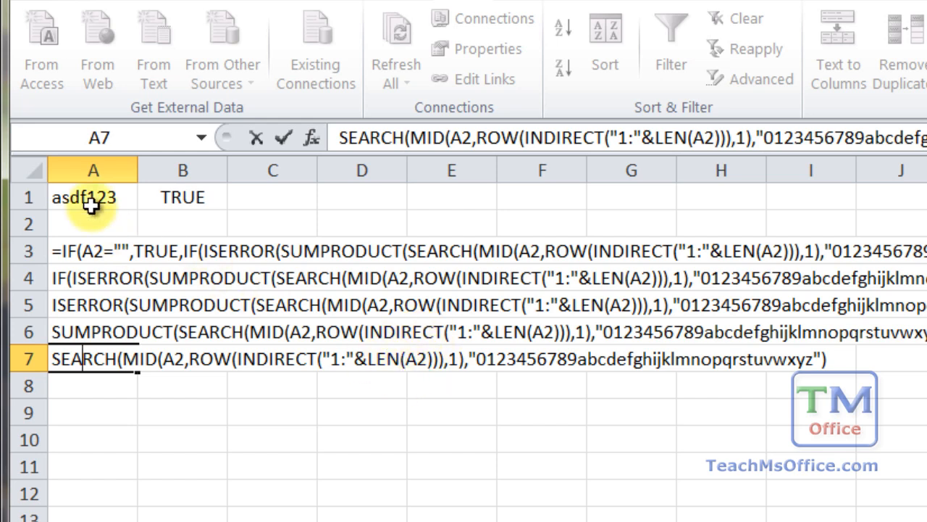
mouse_move(171, 263)
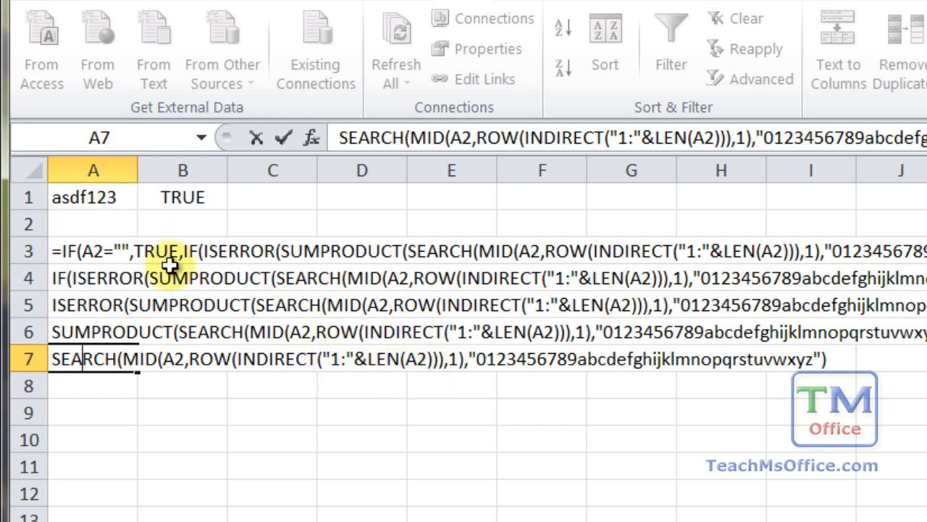
mouse_move(318, 306)
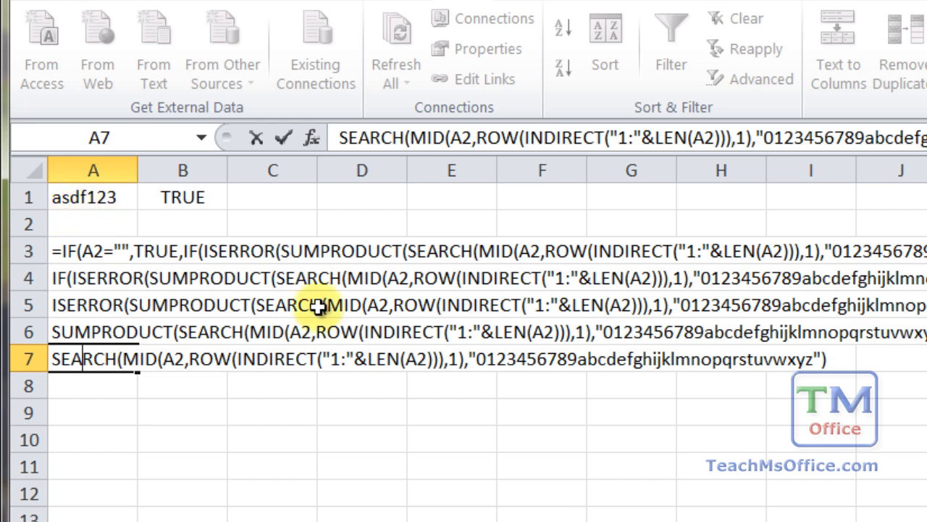
mouse_move(423, 365)
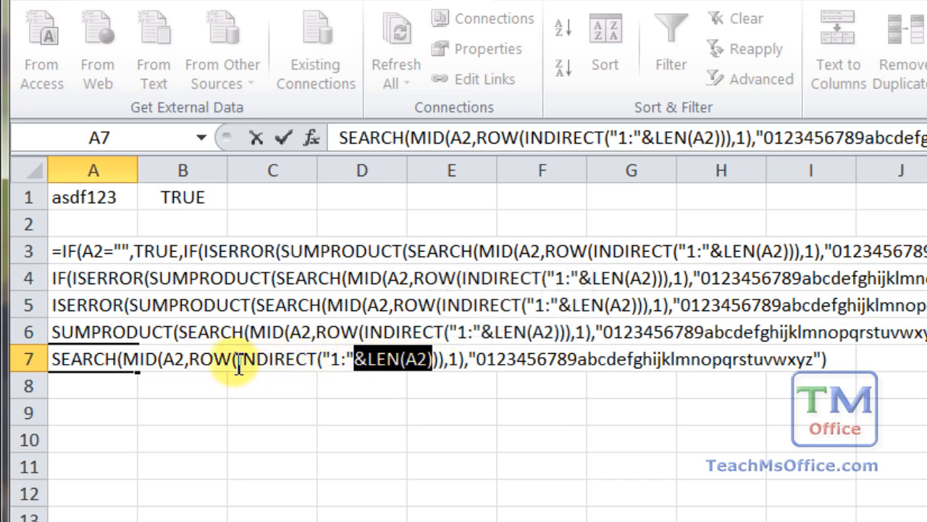
double_click(278, 359)
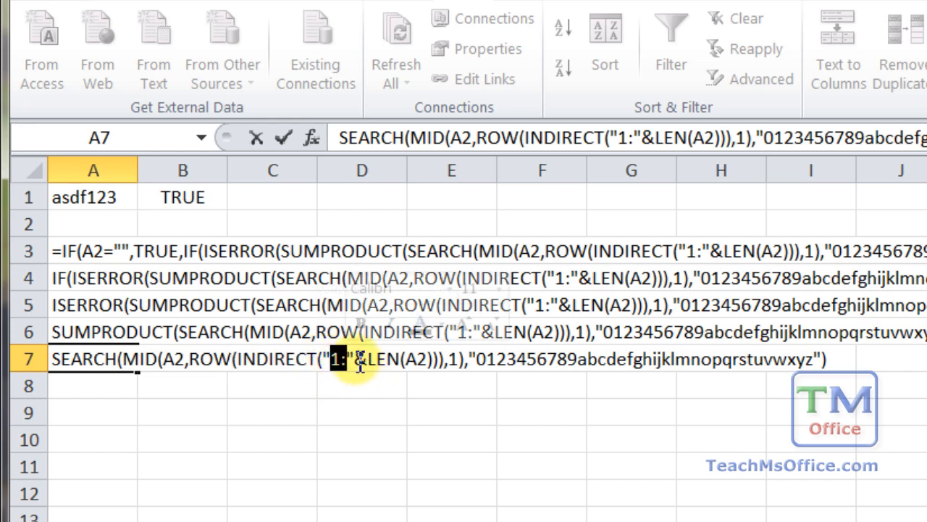
left_click_drag(344, 360, 432, 359)
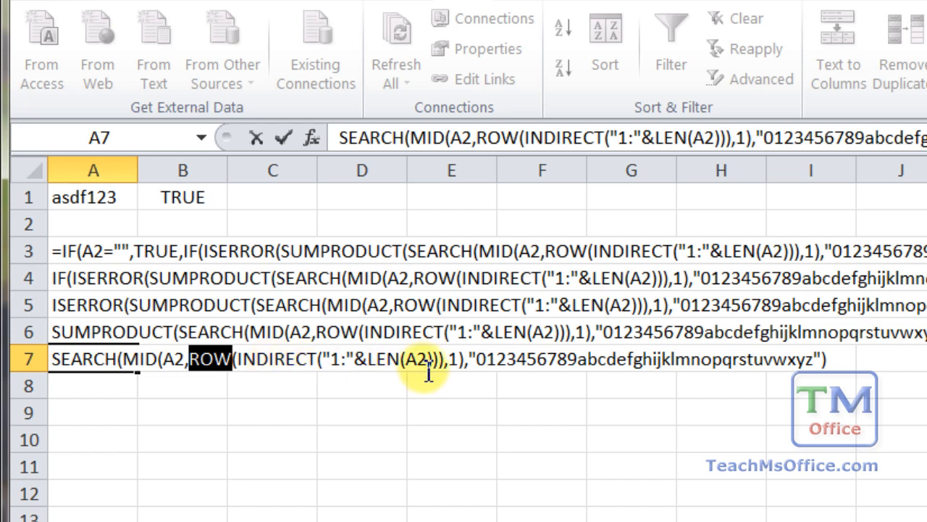
mouse_move(268, 361)
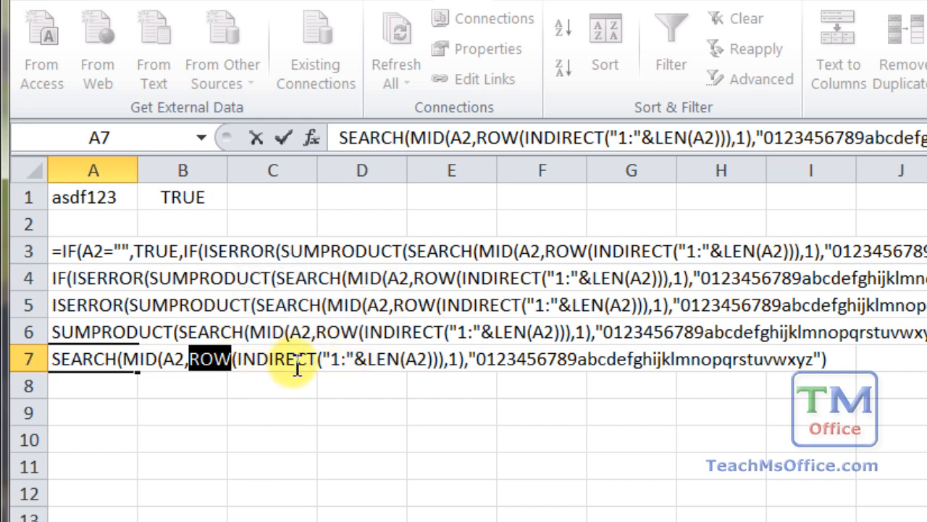
mouse_move(191, 365)
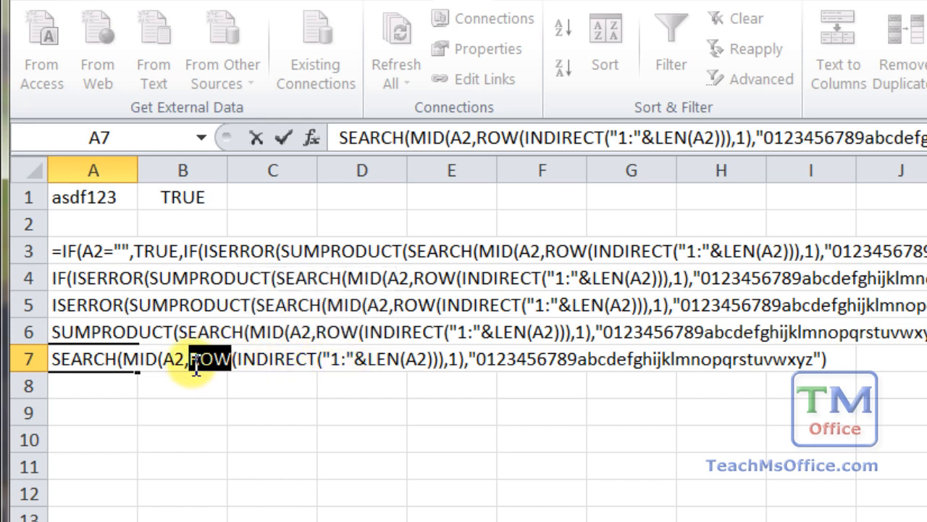
double_click(208, 359)
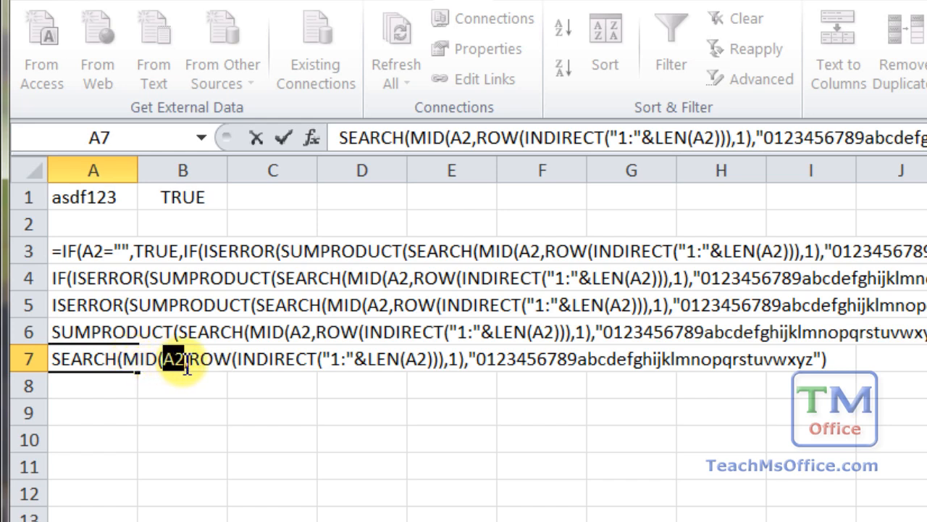
mouse_move(268, 371)
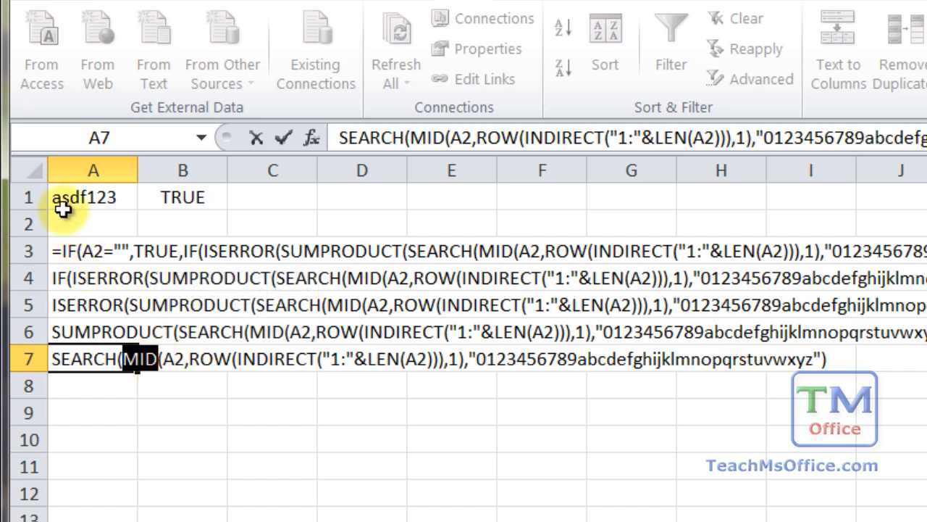
mouse_move(101, 216)
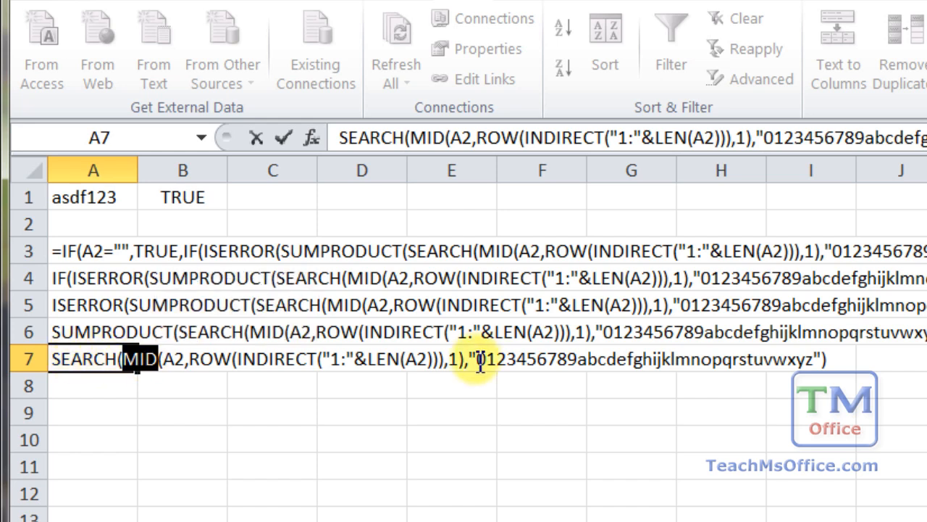
left_click_drag(480, 360, 819, 360)
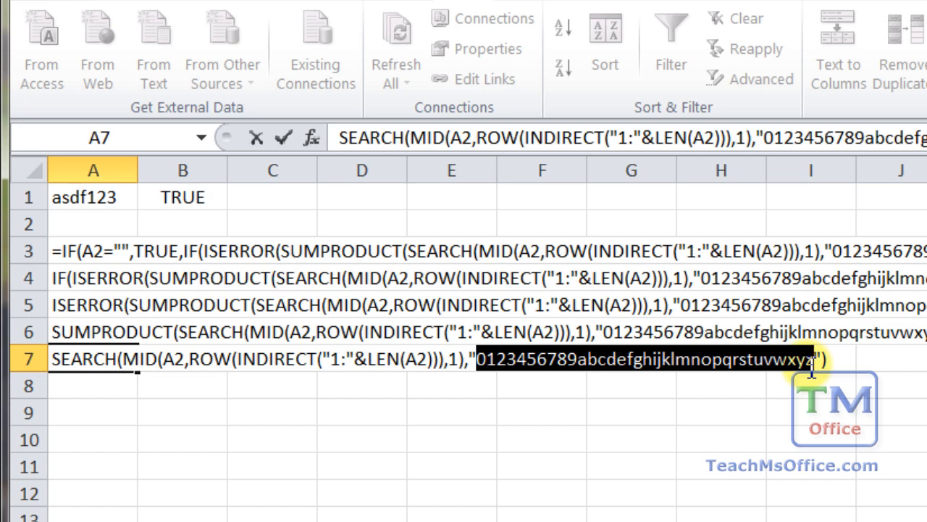
mouse_move(722, 371)
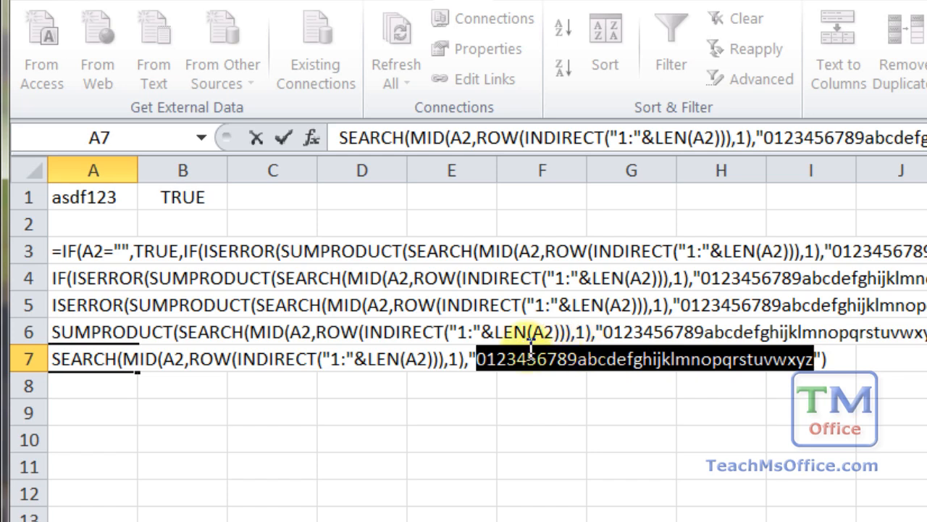
mouse_move(673, 374)
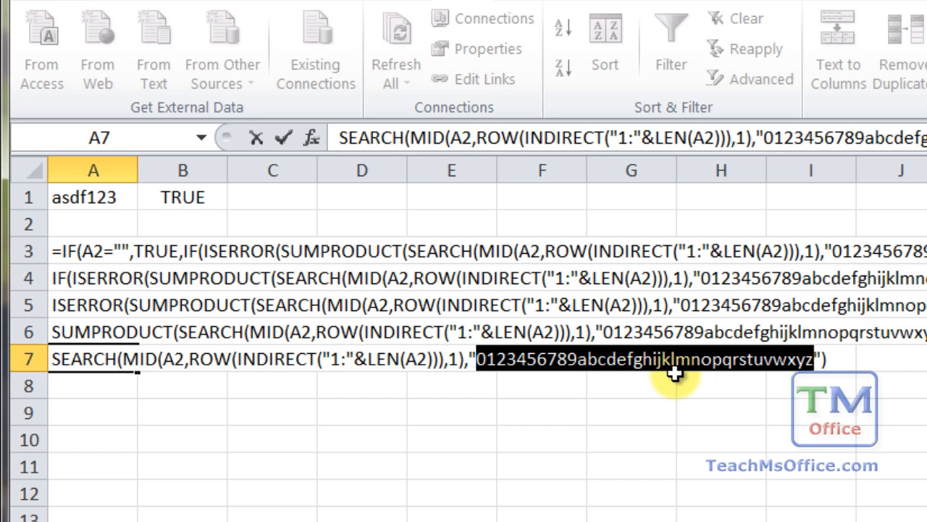
mouse_move(446, 408)
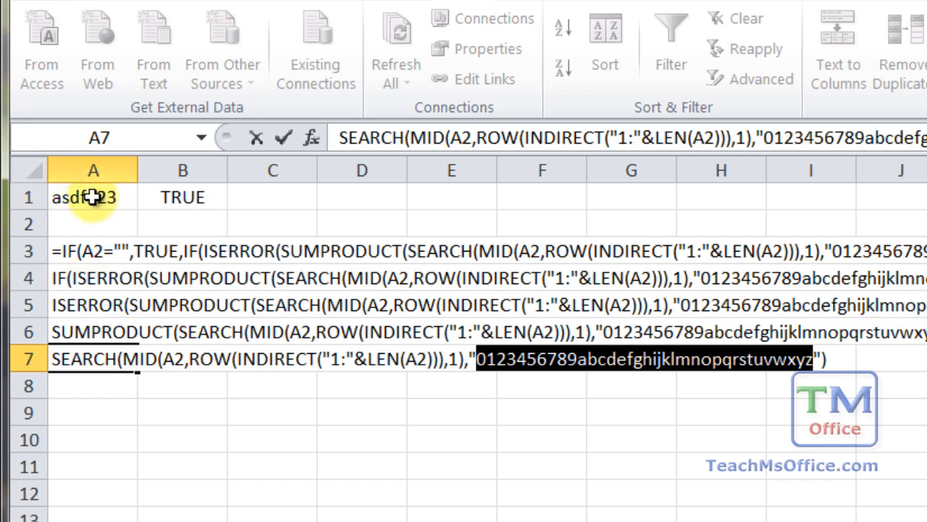
mouse_move(262, 365)
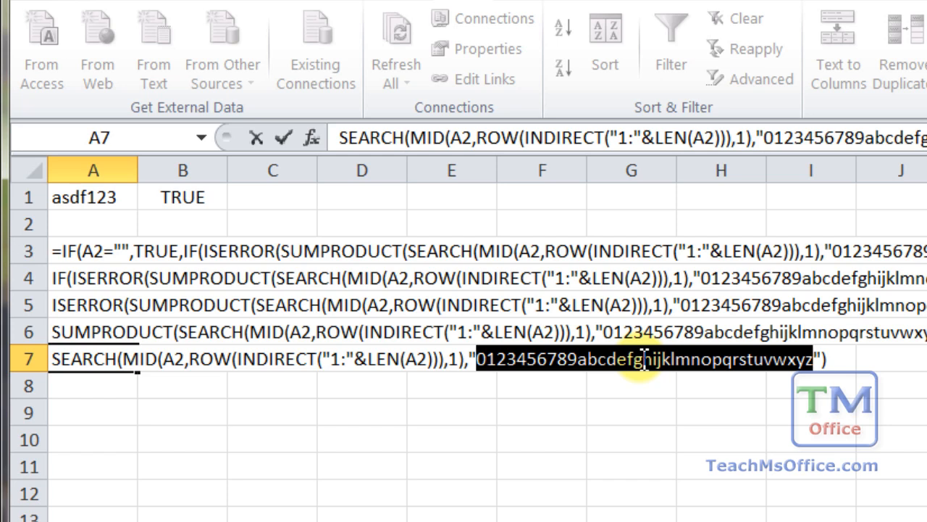
mouse_move(84, 411)
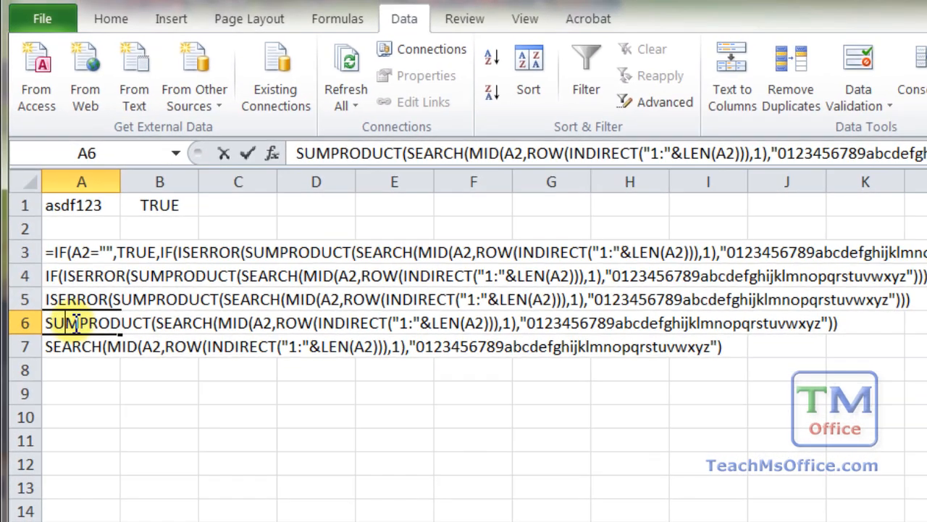
double_click(87, 321)
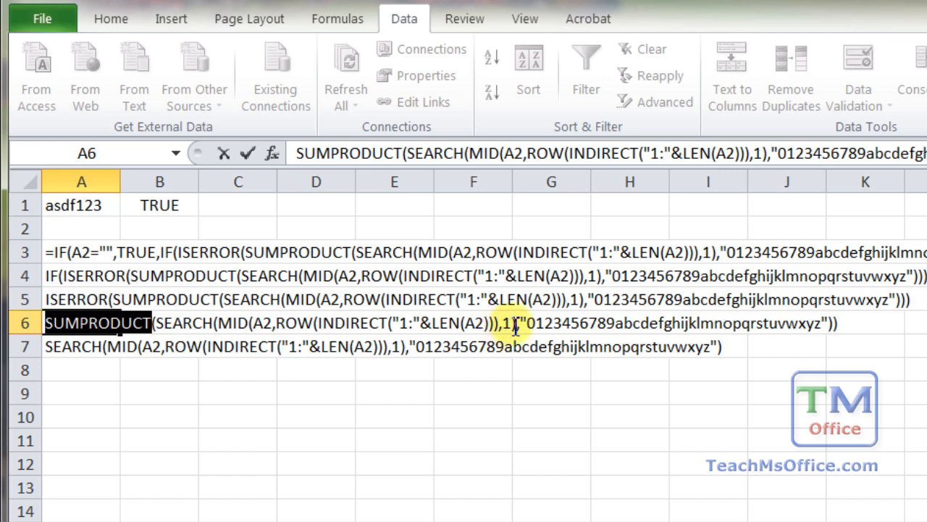
mouse_move(723, 322)
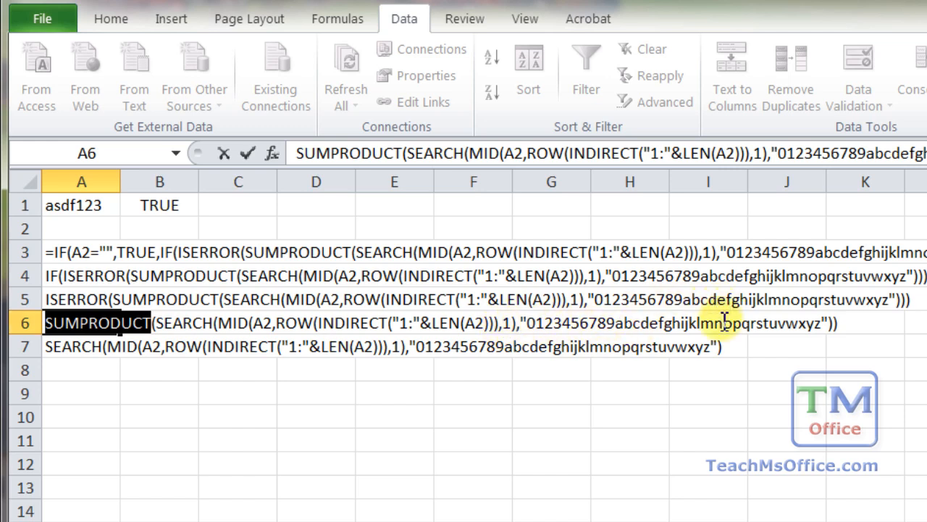
mouse_move(636, 328)
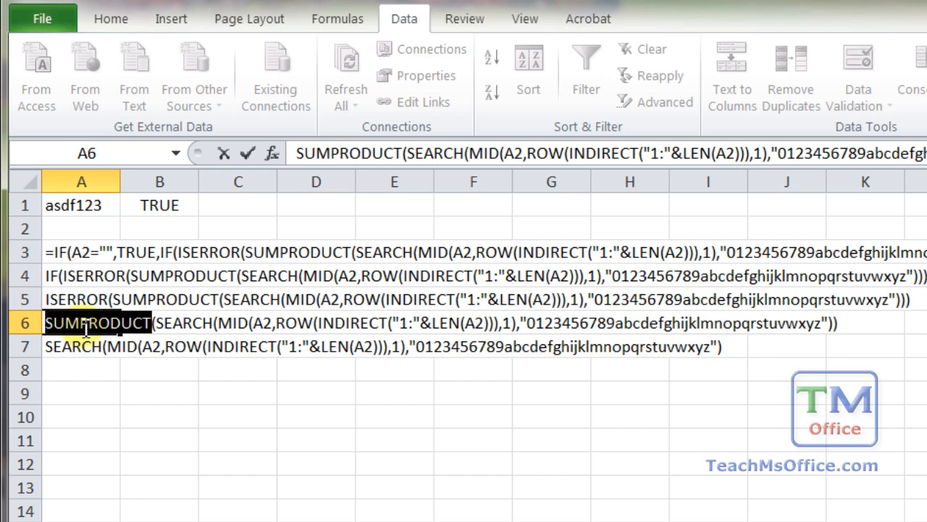
mouse_move(490, 281)
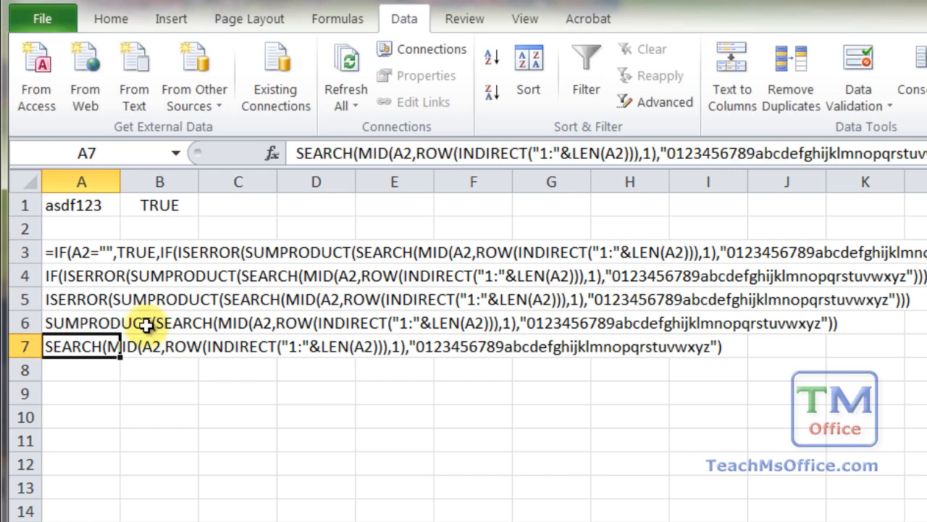
left_click(80, 299)
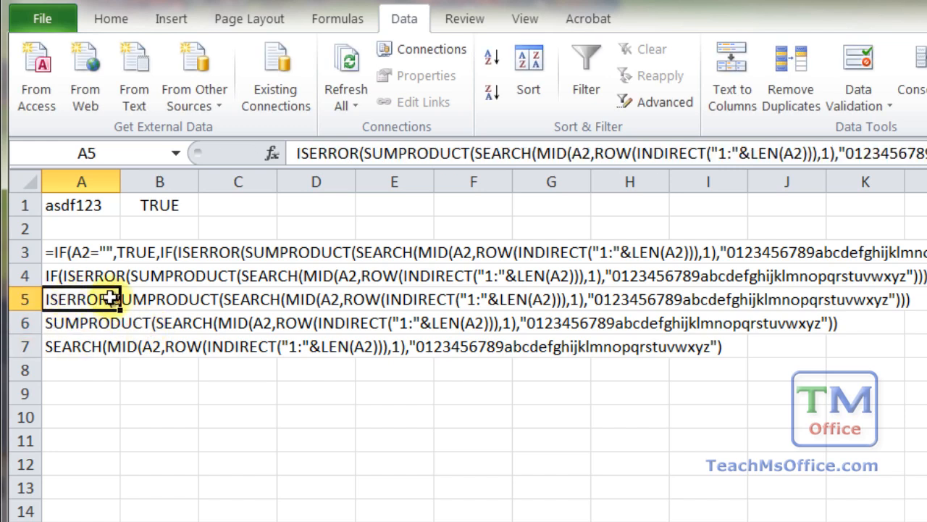
double_click(84, 298)
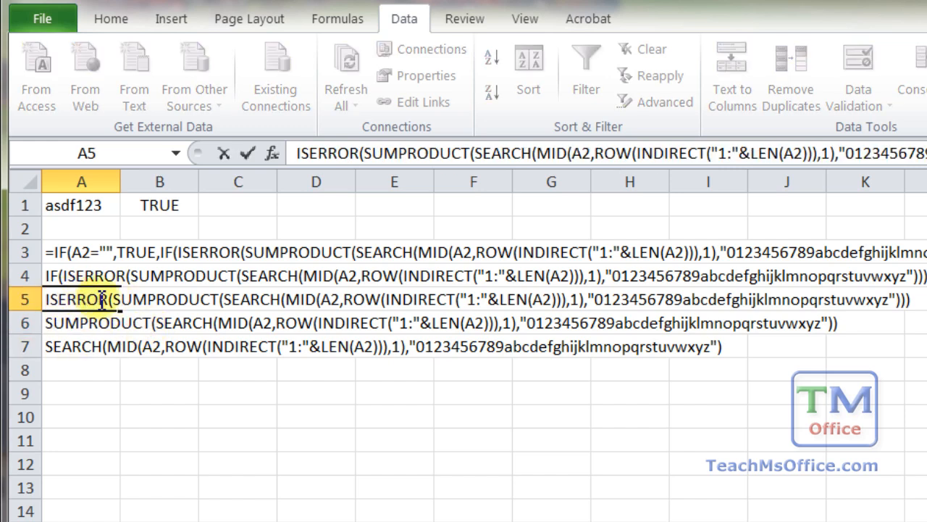
double_click(75, 299)
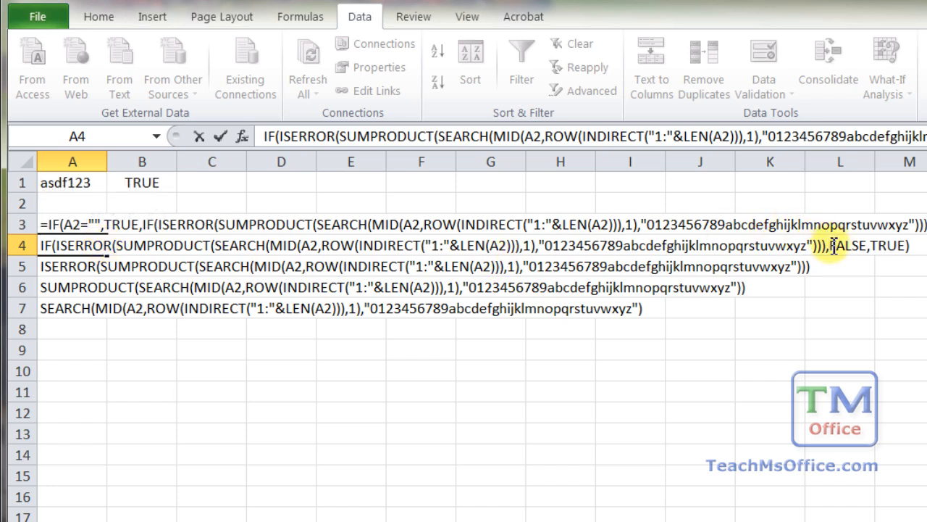
double_click(852, 246)
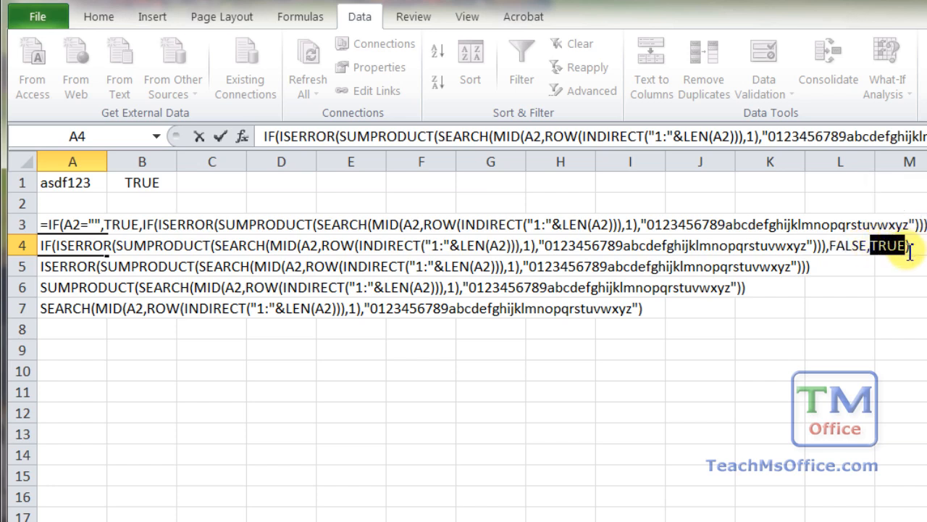
mouse_move(907, 279)
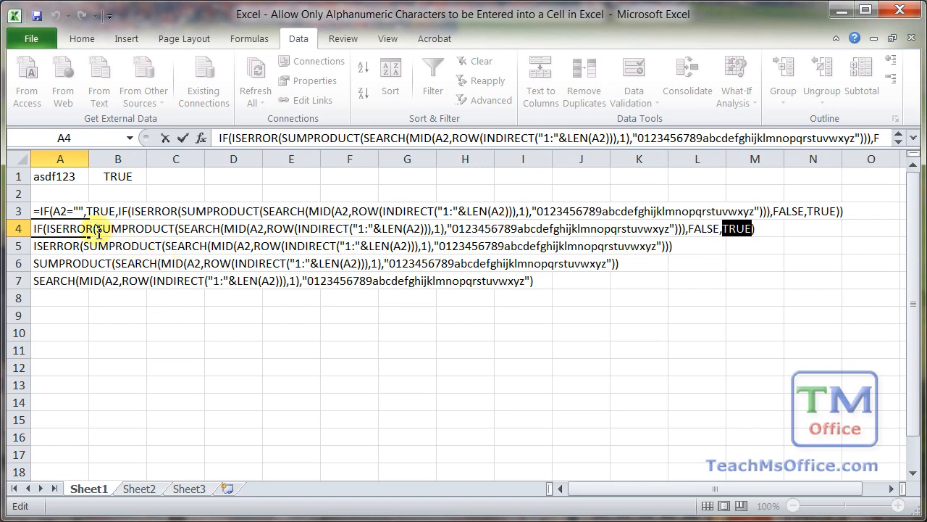
left_click(59, 212)
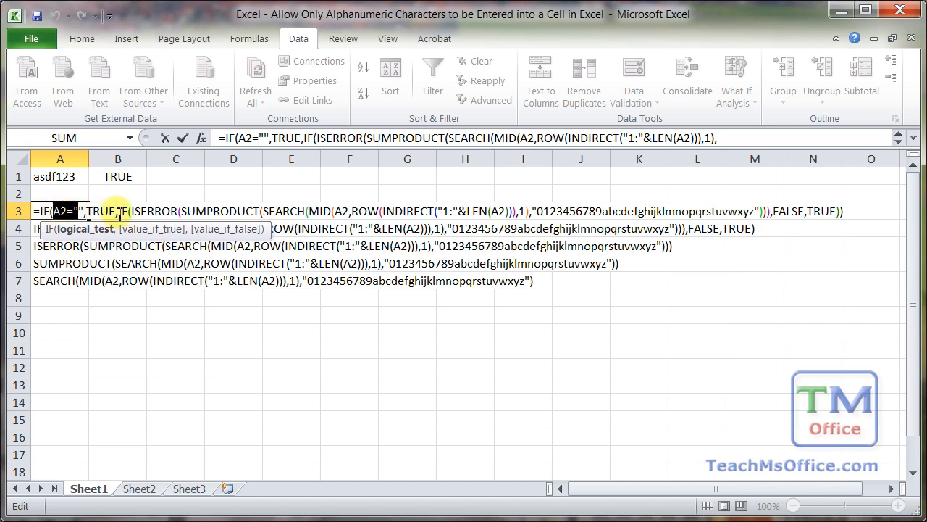
left_click_drag(116, 212, 645, 212)
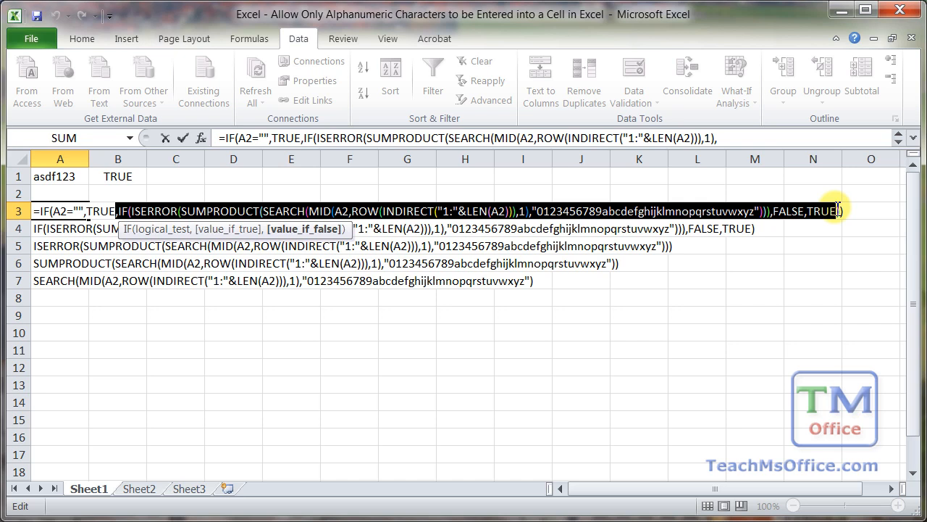
key("Escape")
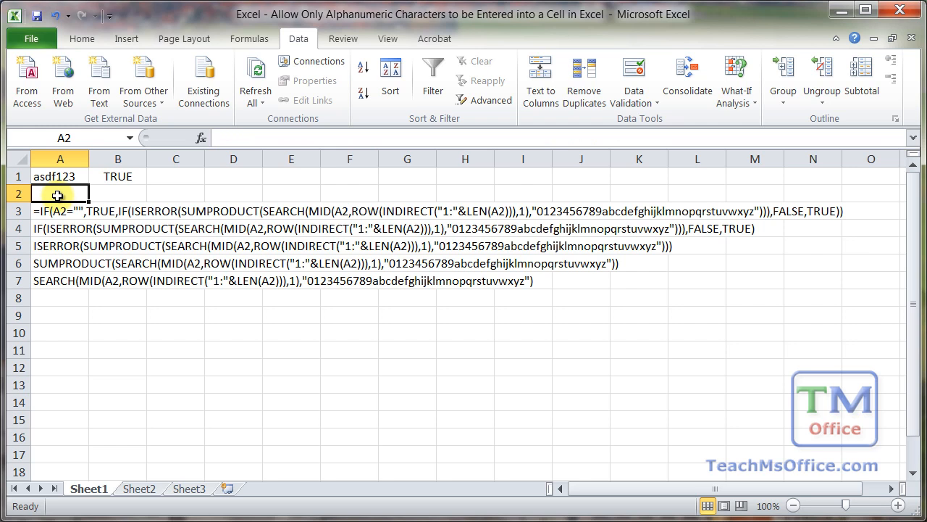
left_click(59, 212)
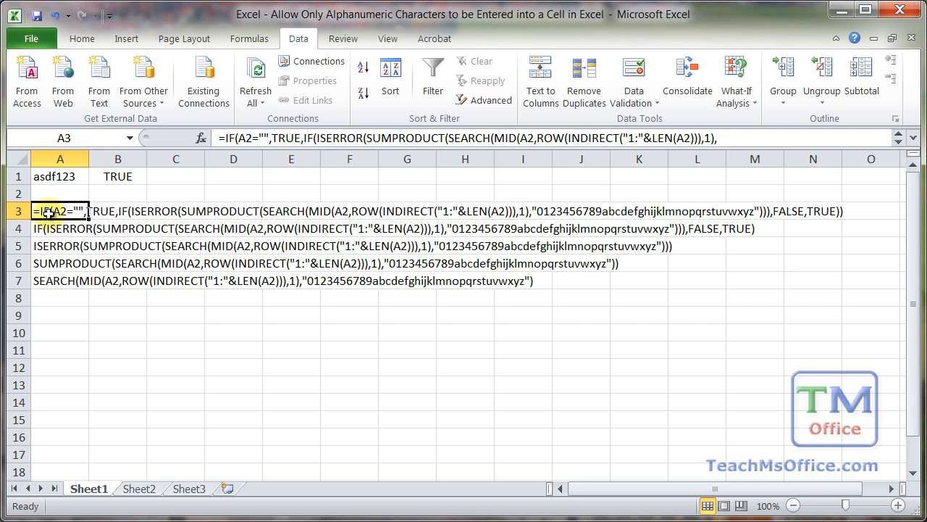
Start Evaluate Formula on B1's alphanumeric check from the Formulas ribbon.
left_click(116, 177)
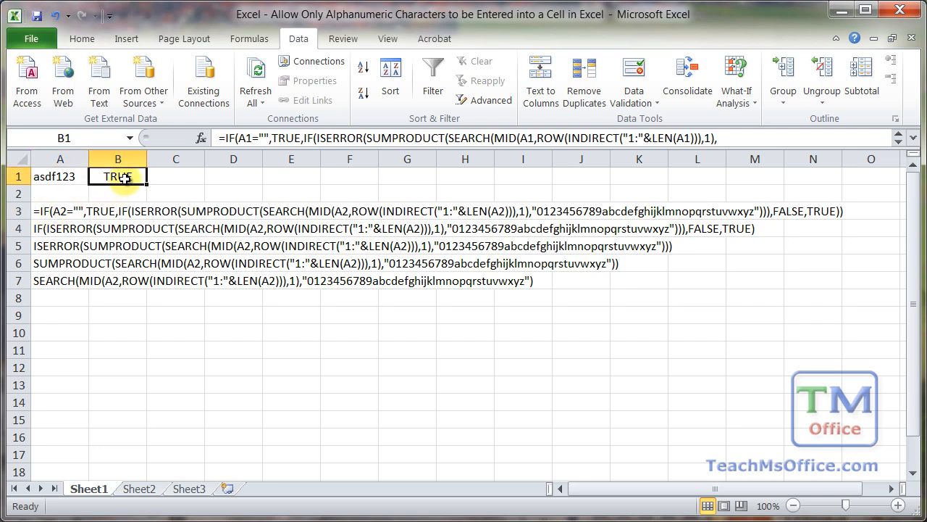
left_click(249, 38)
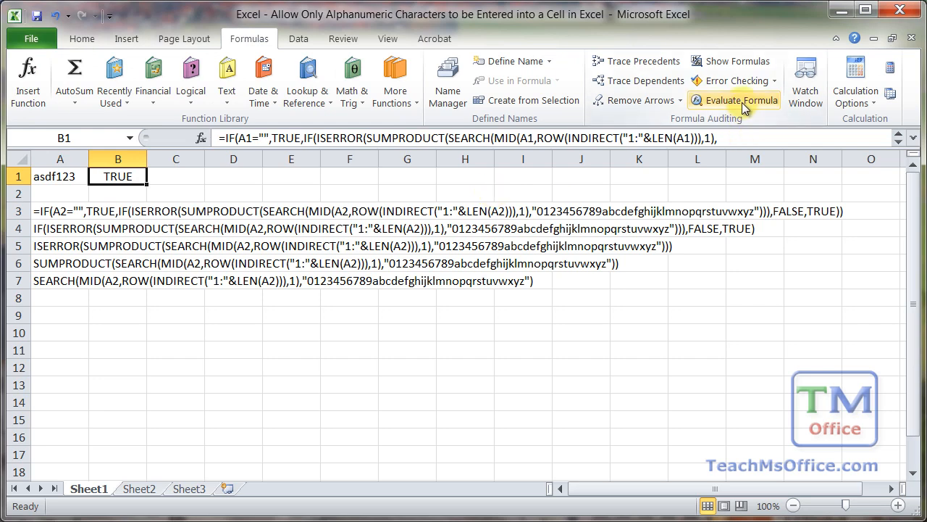
mouse_move(733, 100)
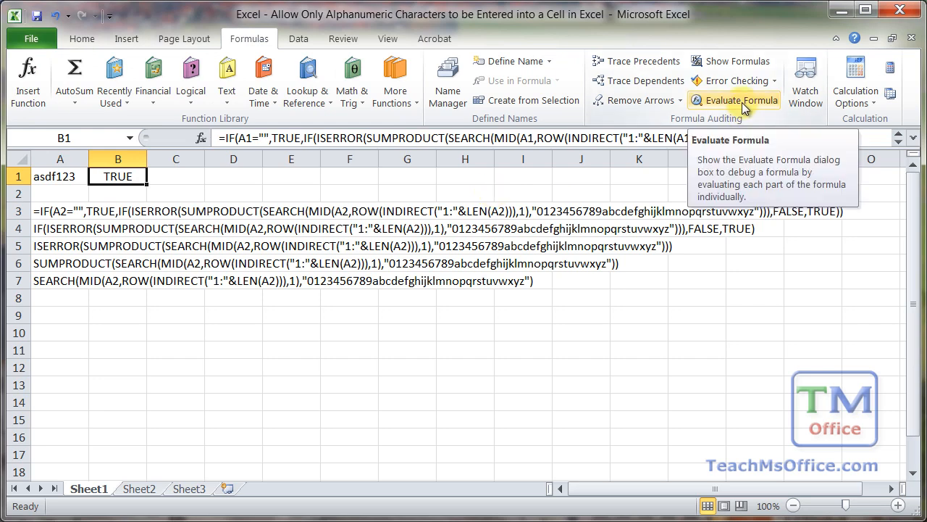
left_click(733, 100)
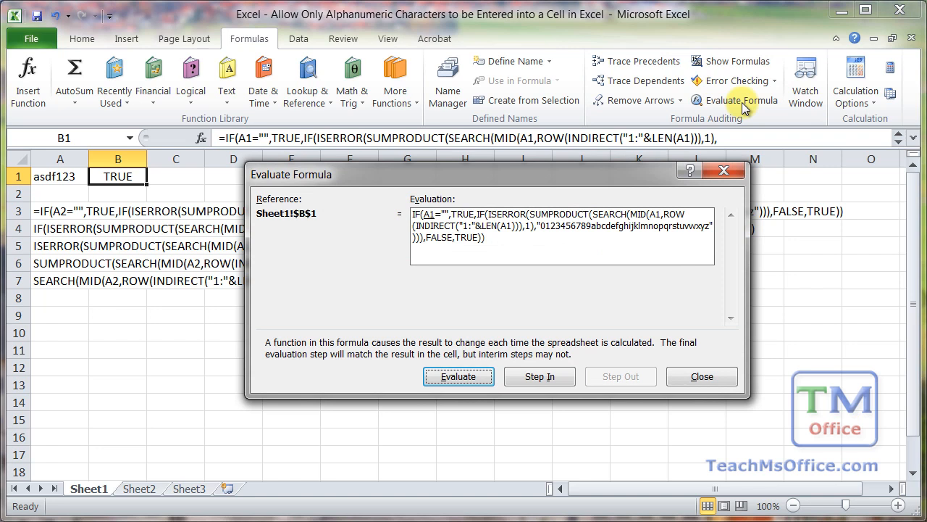
mouse_move(61, 212)
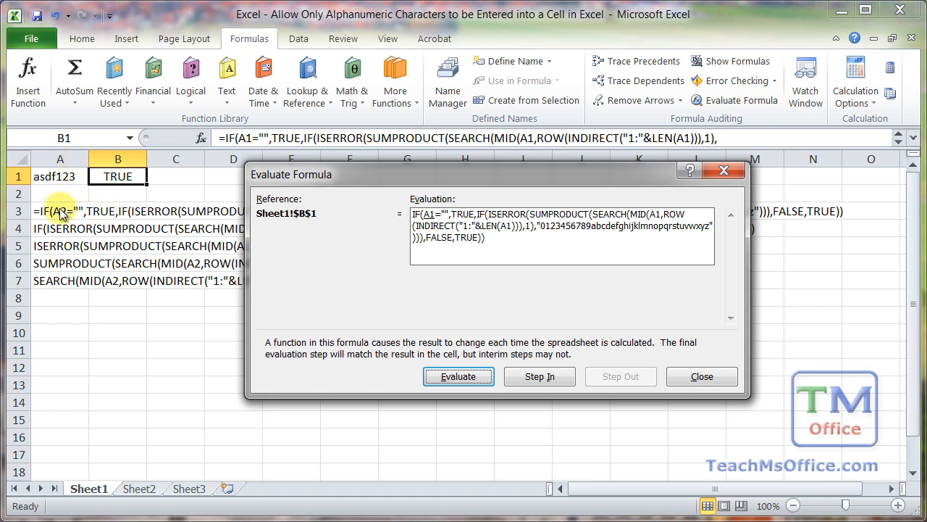
mouse_move(40, 283)
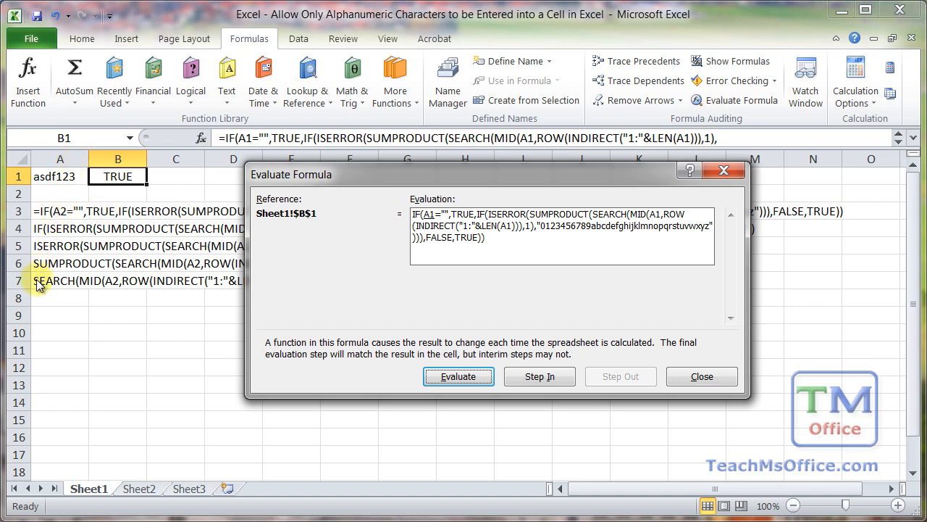
mouse_move(335, 293)
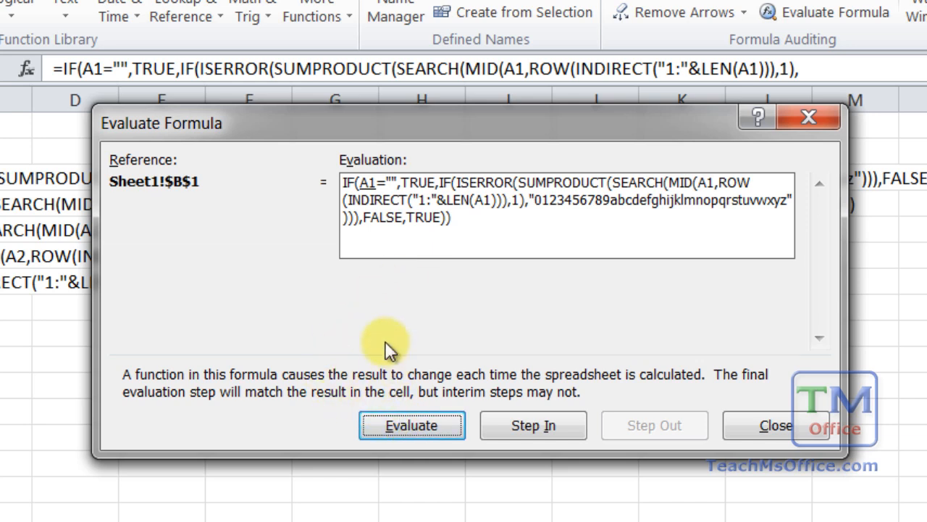
mouse_move(565, 210)
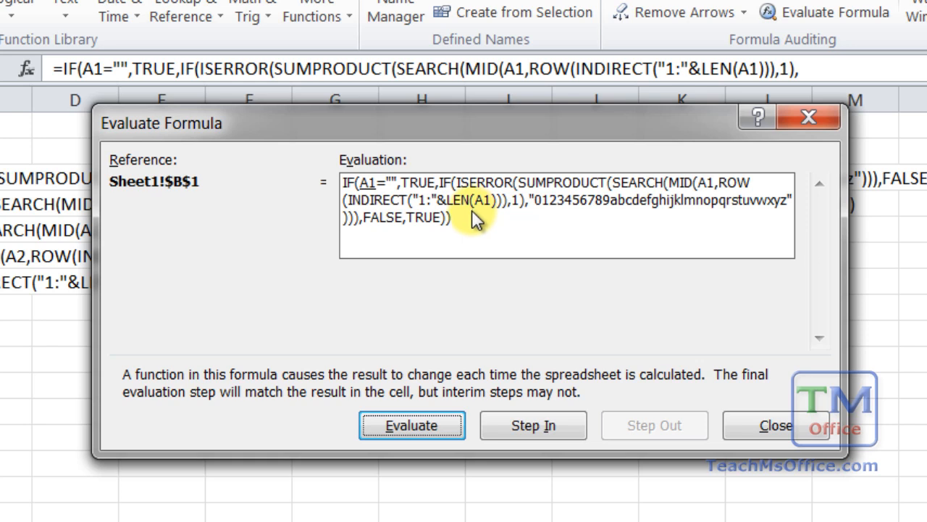
mouse_move(374, 200)
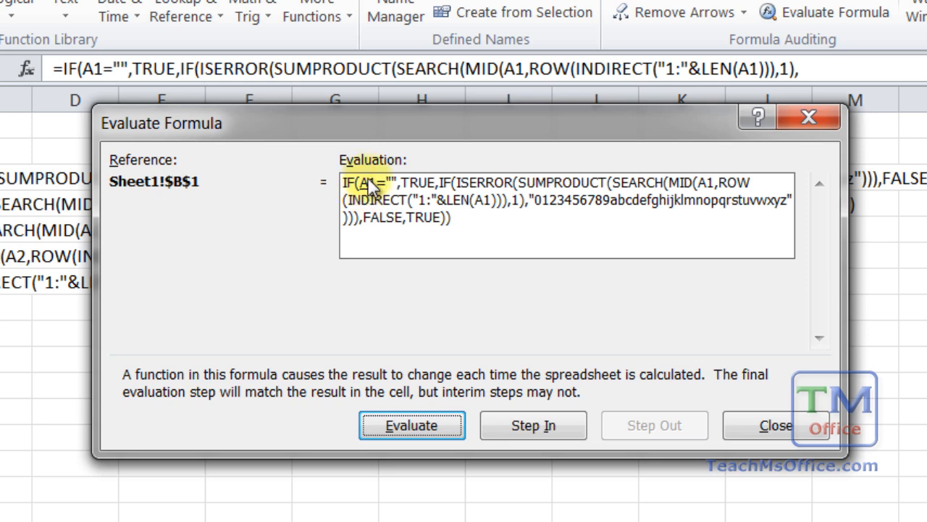
Evaluate A1 to asdf123 and the A1="" test to FALSE.
left_click(412, 424)
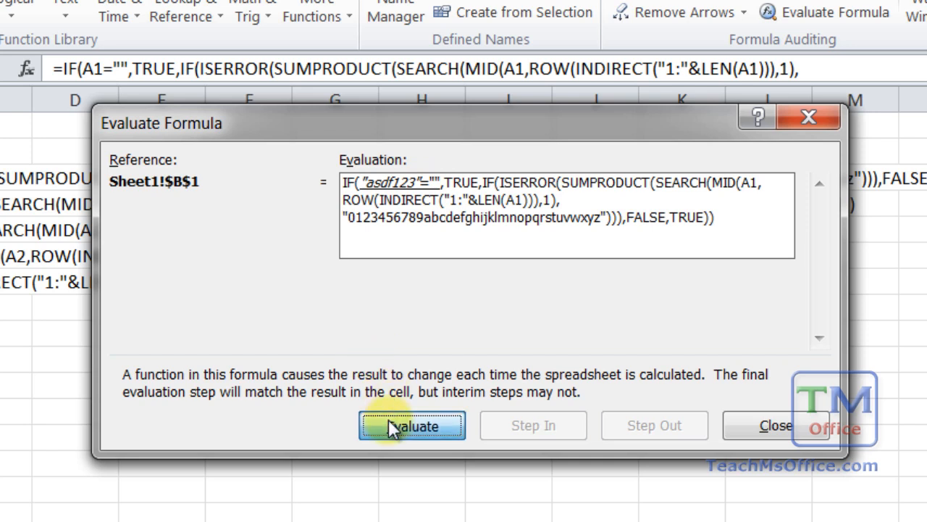
left_click(411, 426)
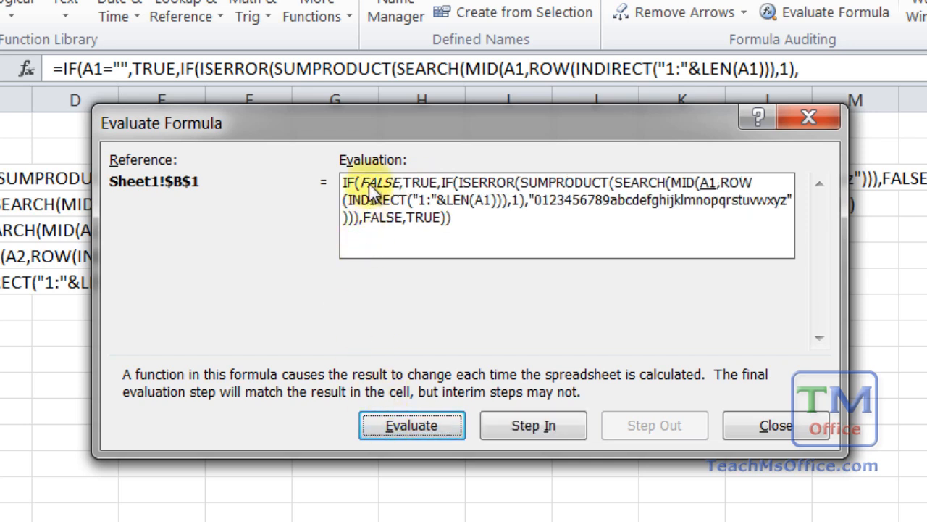
mouse_move(403, 190)
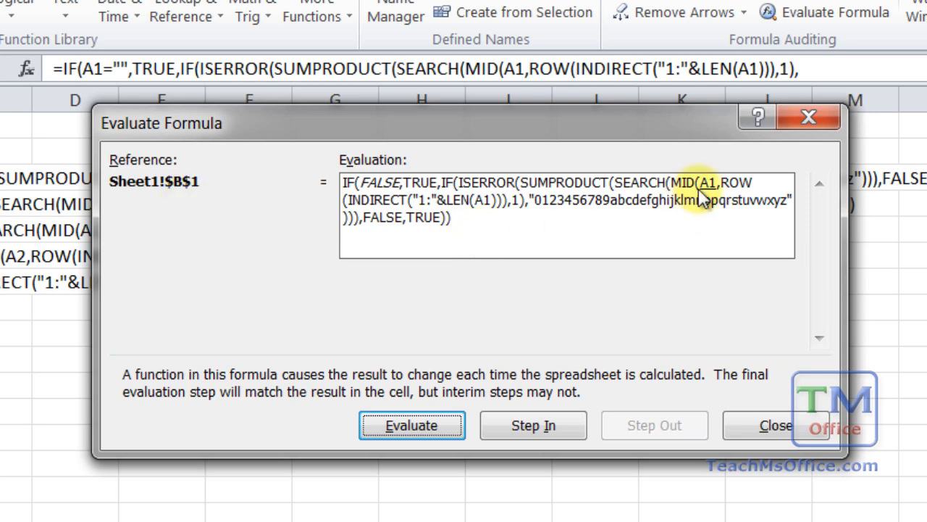
mouse_move(694, 195)
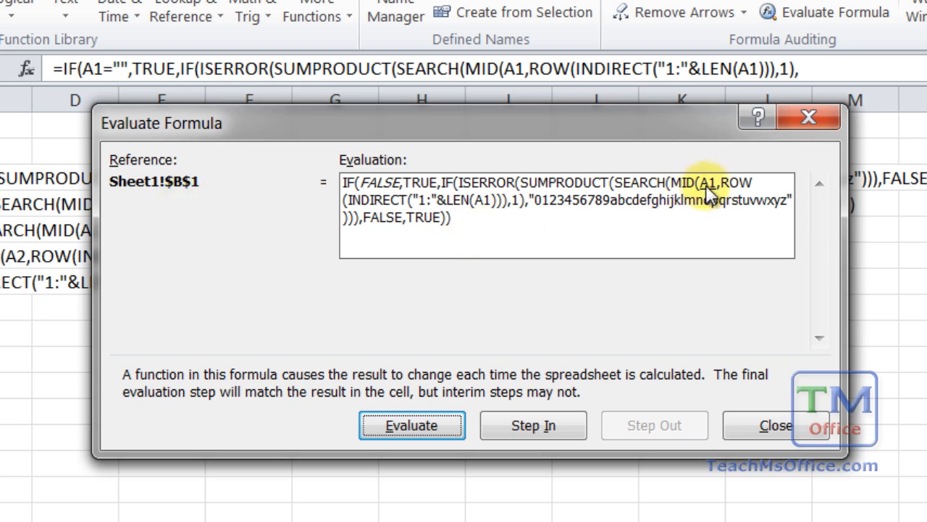
Evaluate the MID and LEN references, resolving LEN(asdf123) to 7 and building "1:7".
left_click(411, 426)
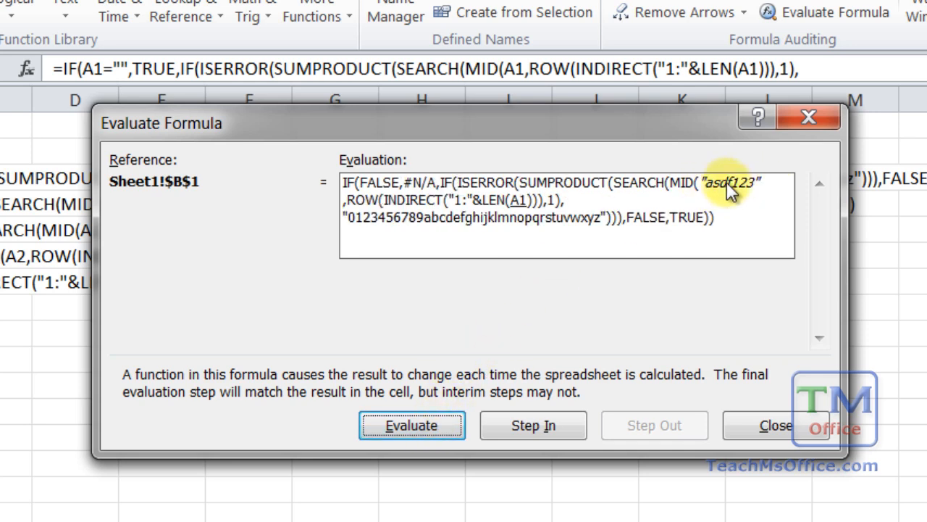
mouse_move(666, 167)
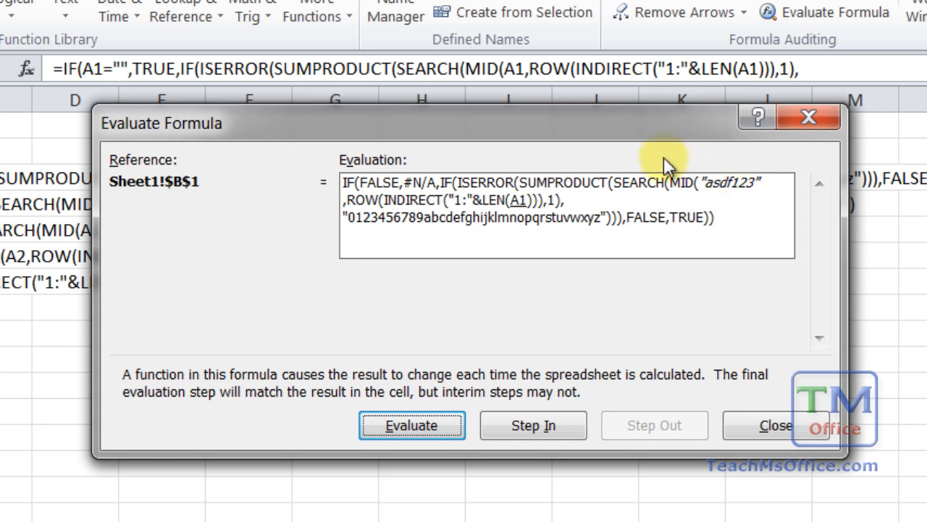
mouse_move(521, 214)
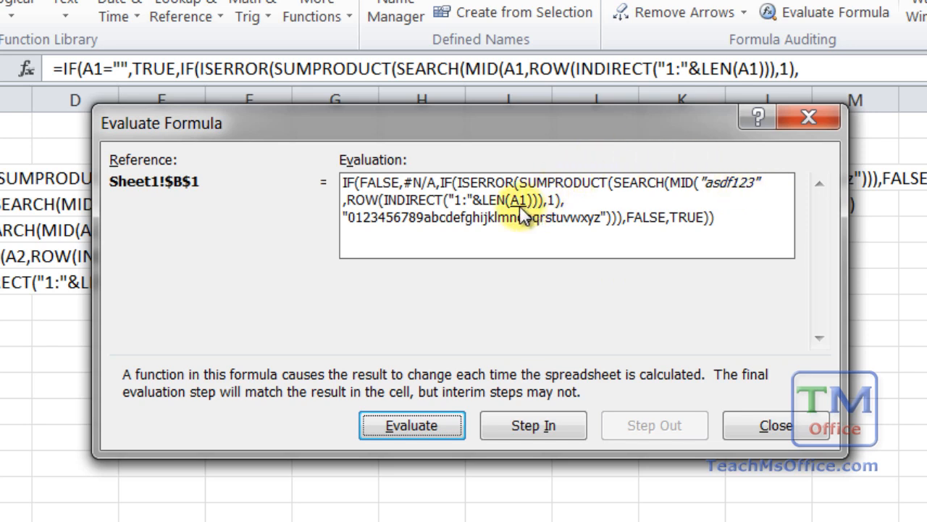
left_click(412, 425)
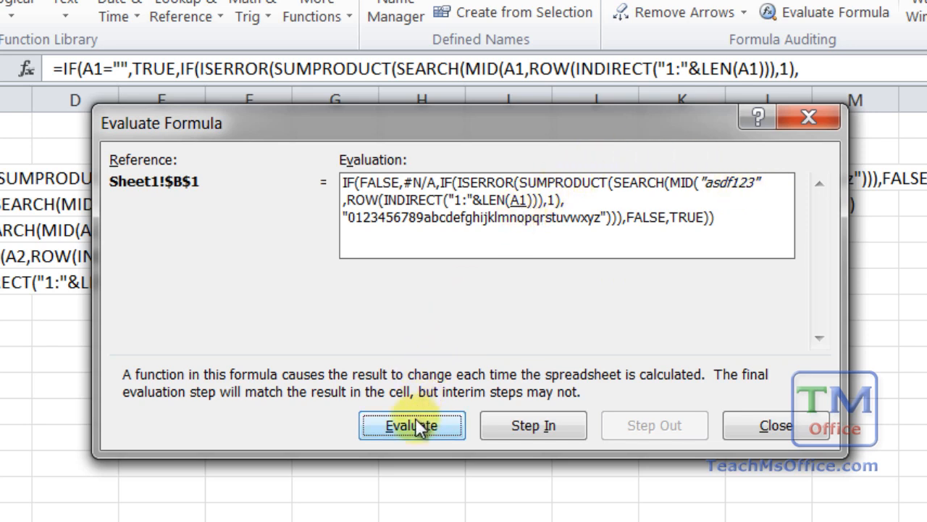
left_click(412, 426)
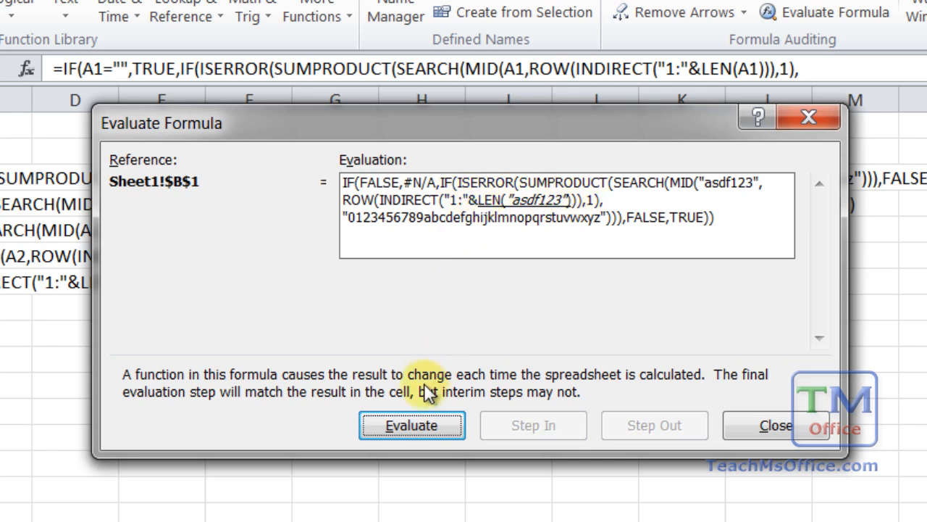
left_click(411, 425)
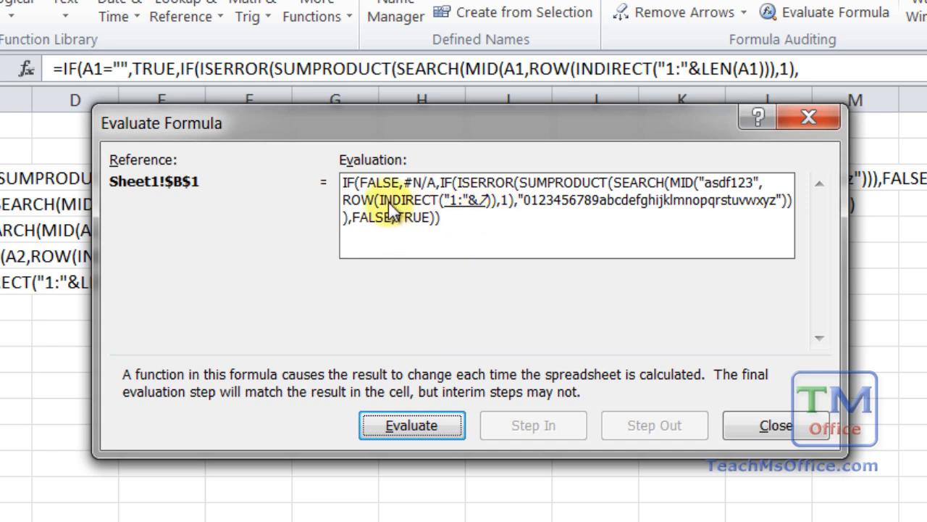
mouse_move(475, 209)
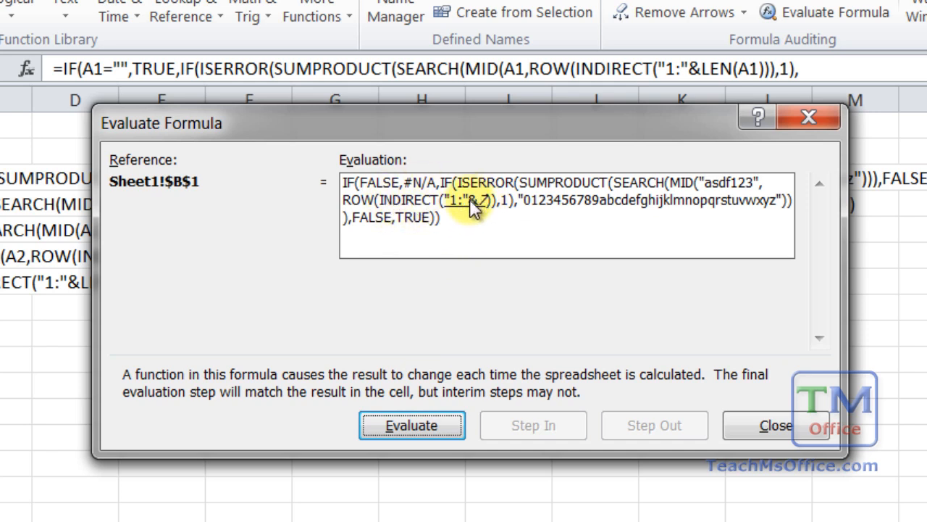
mouse_move(484, 210)
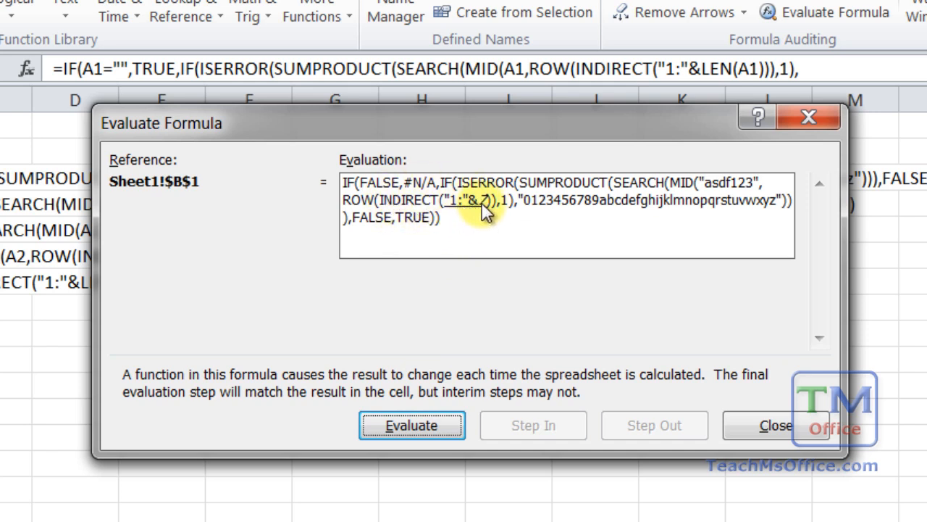
left_click(411, 426)
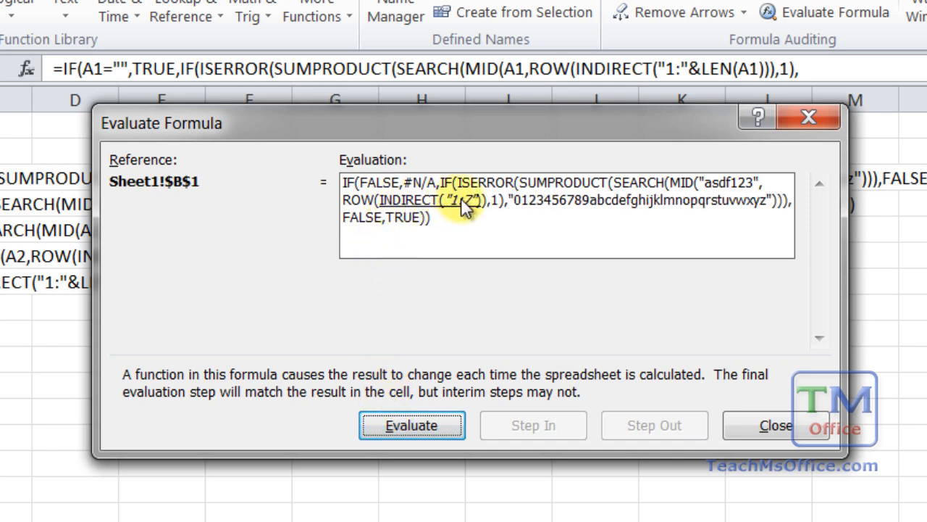
mouse_move(355, 210)
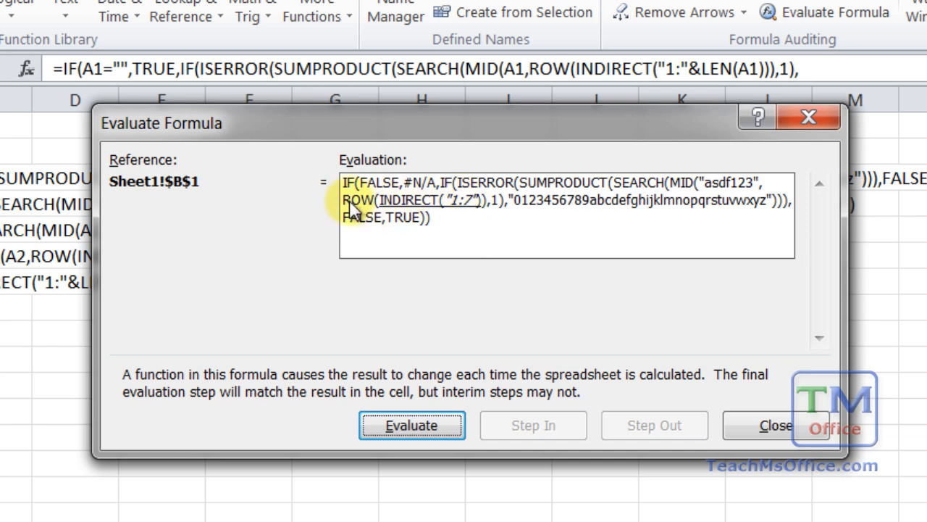
mouse_move(443, 319)
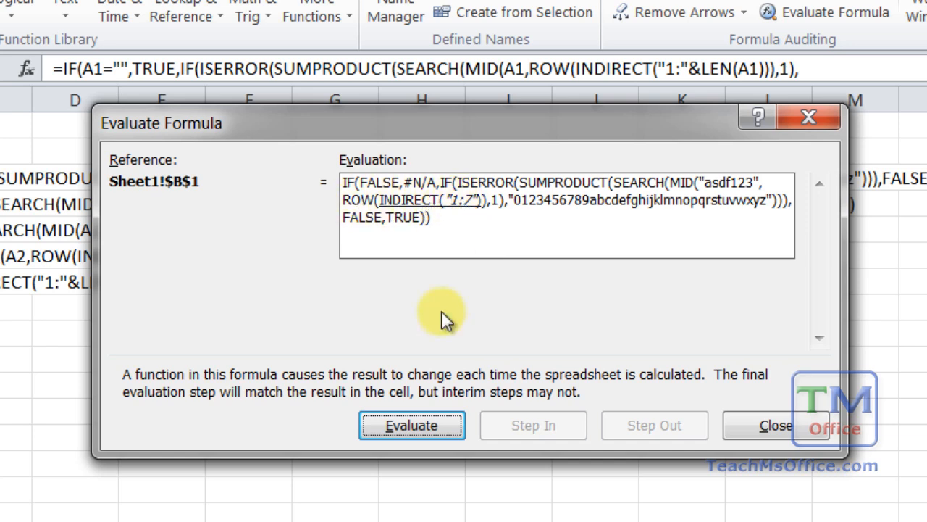
Evaluate INDIRECT, ROW and MID so asdf123 splits into its seven single characters.
left_click(412, 426)
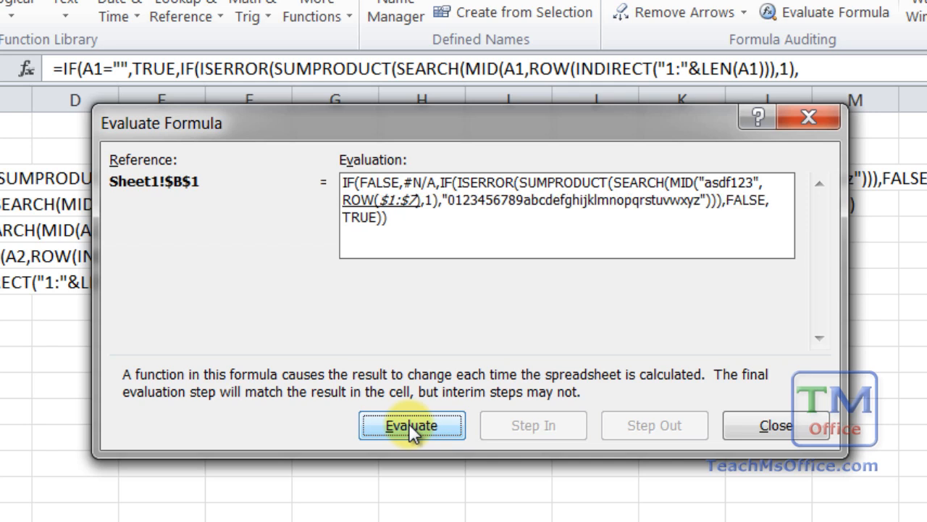
left_click(412, 426)
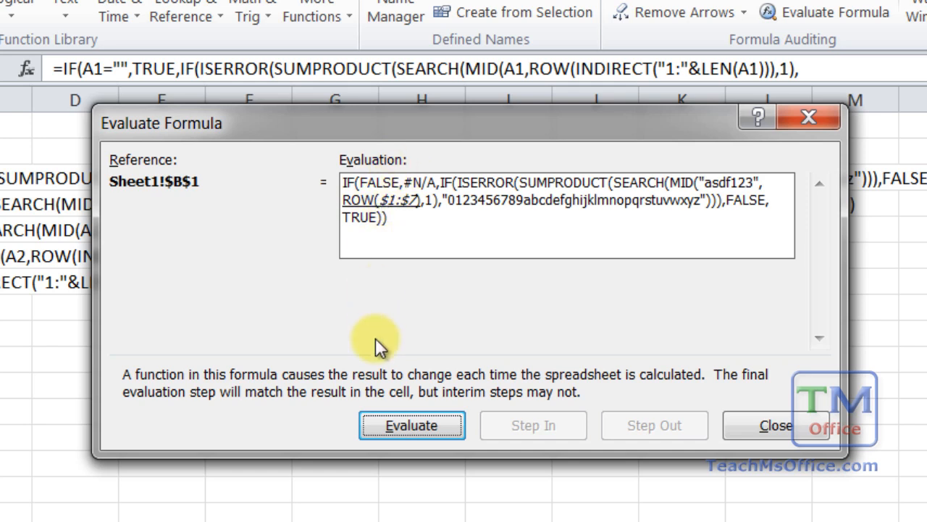
left_click(412, 424)
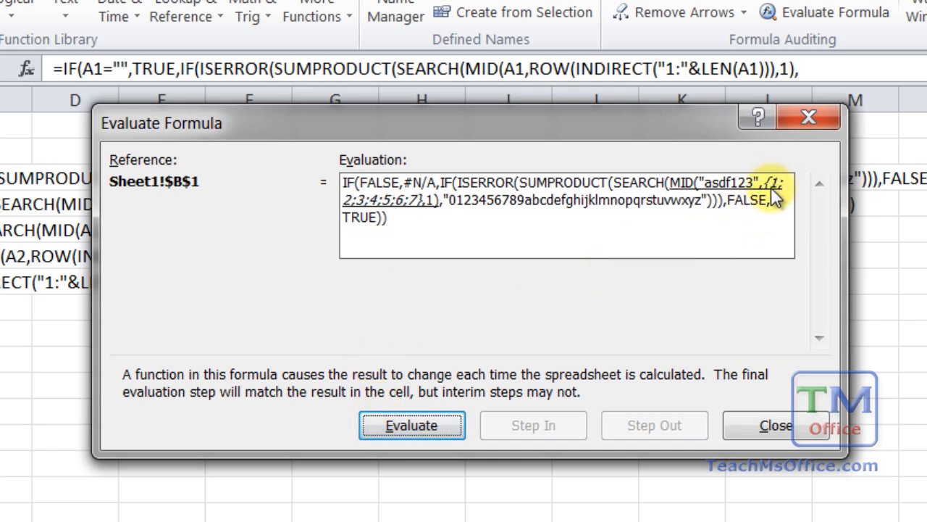
mouse_move(355, 211)
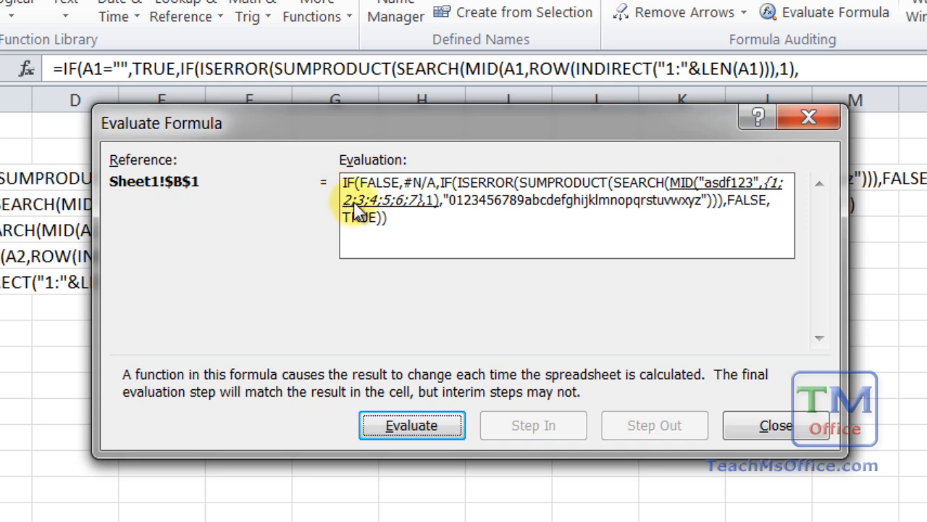
mouse_move(420, 215)
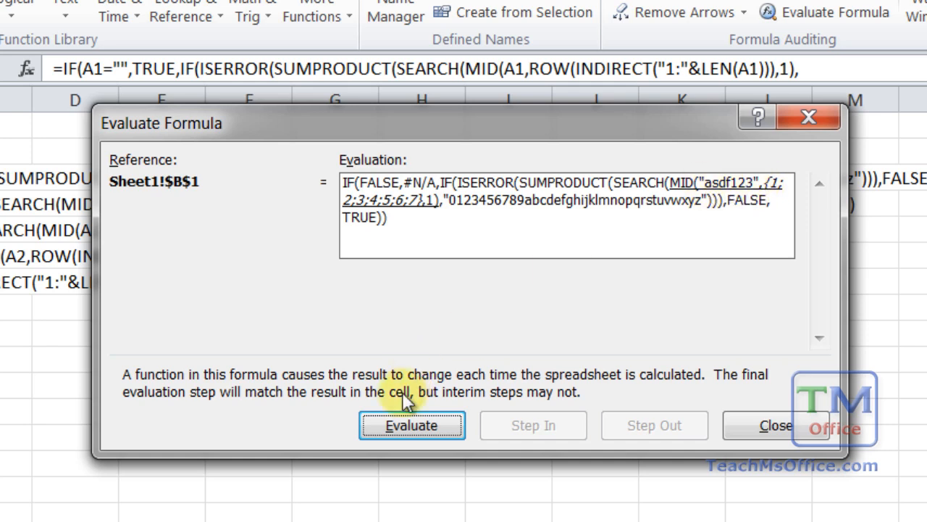
left_click(411, 425)
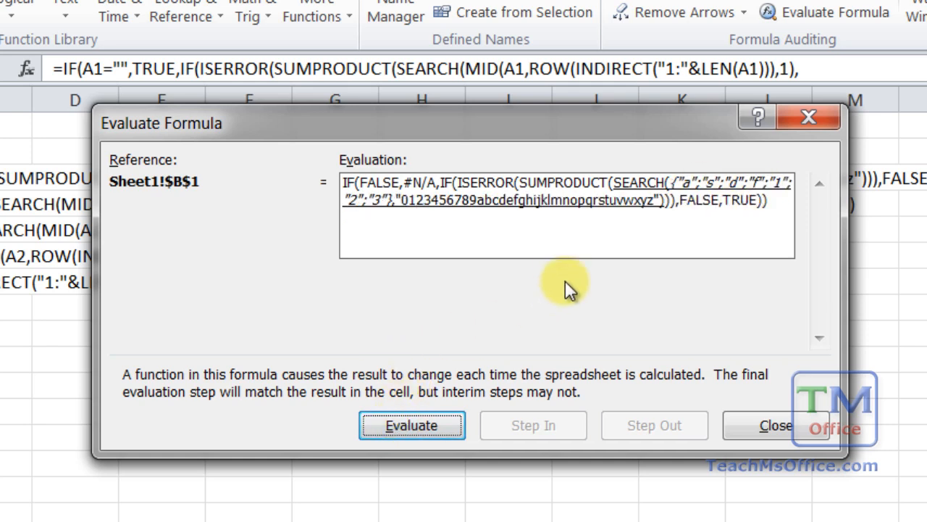
mouse_move(692, 191)
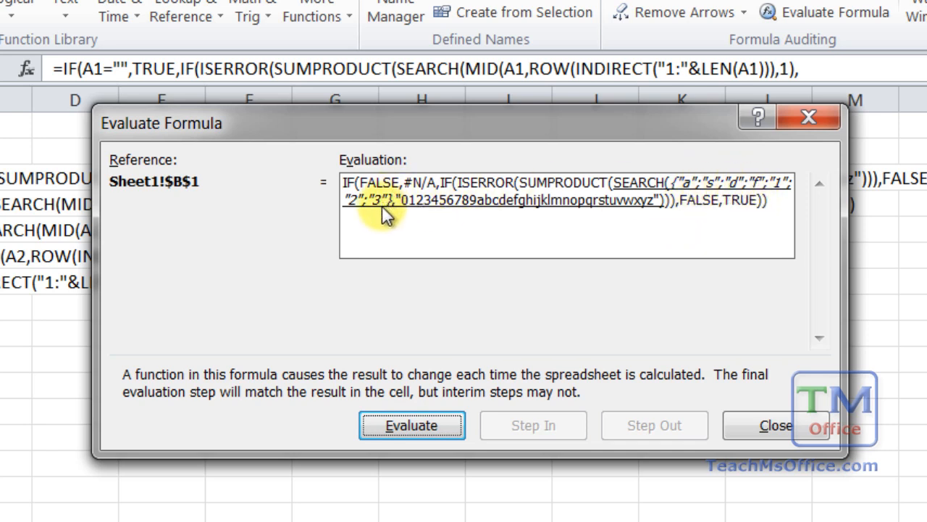
mouse_move(674, 215)
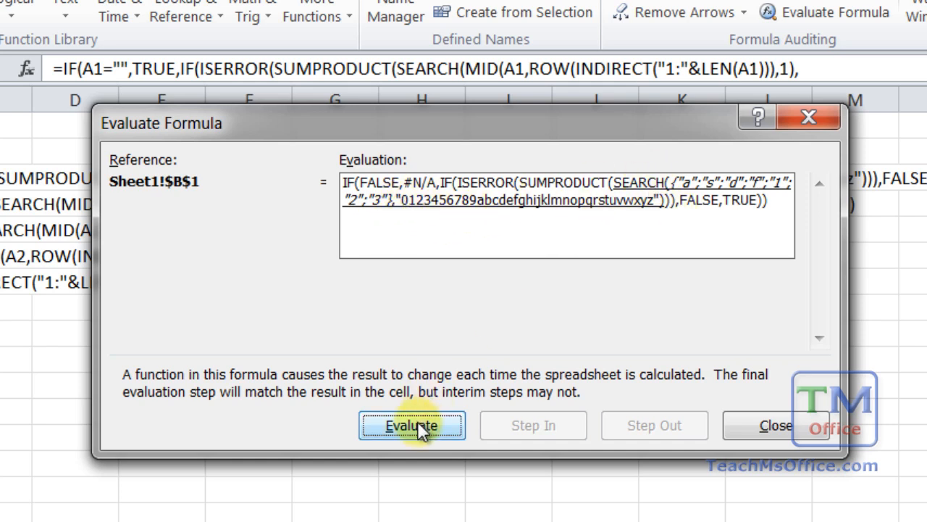
Evaluate SEARCH, SUMPRODUCT, ISERROR and IF down to the final TRUE, then close the dialog.
left_click(411, 426)
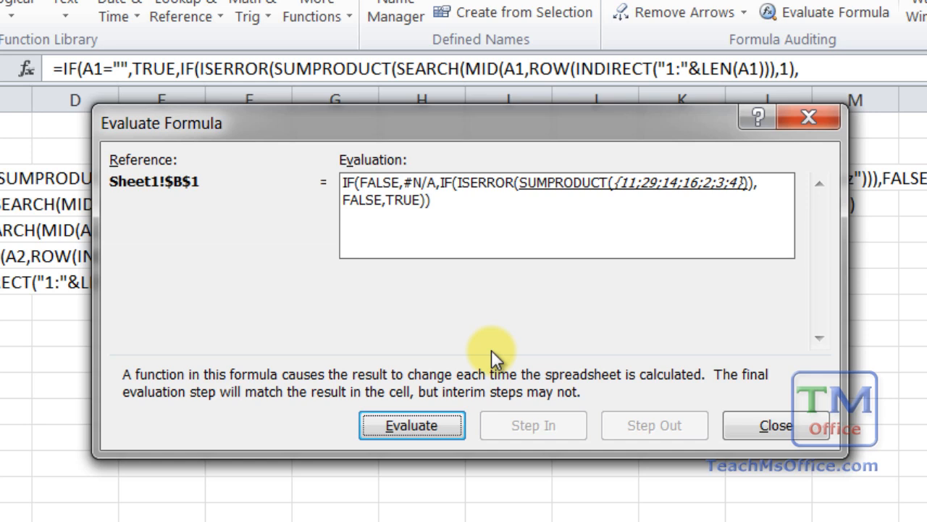
mouse_move(692, 194)
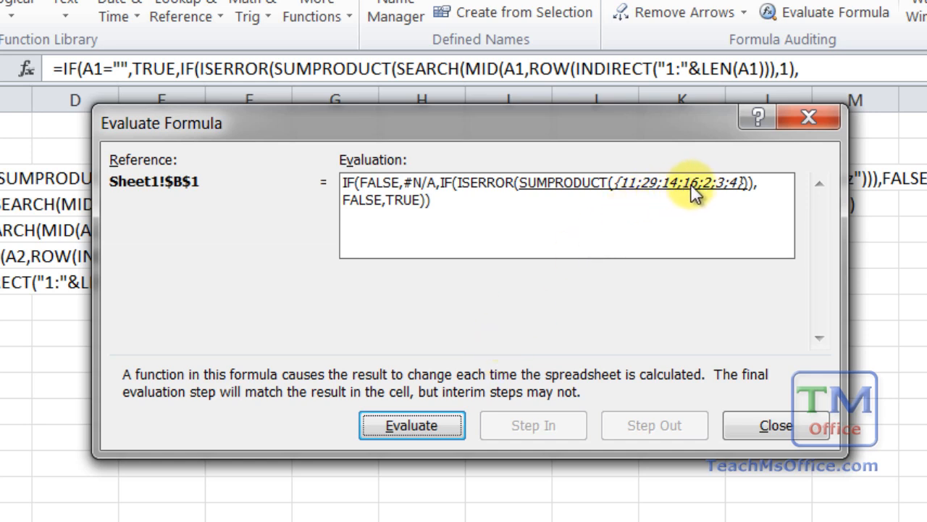
mouse_move(413, 348)
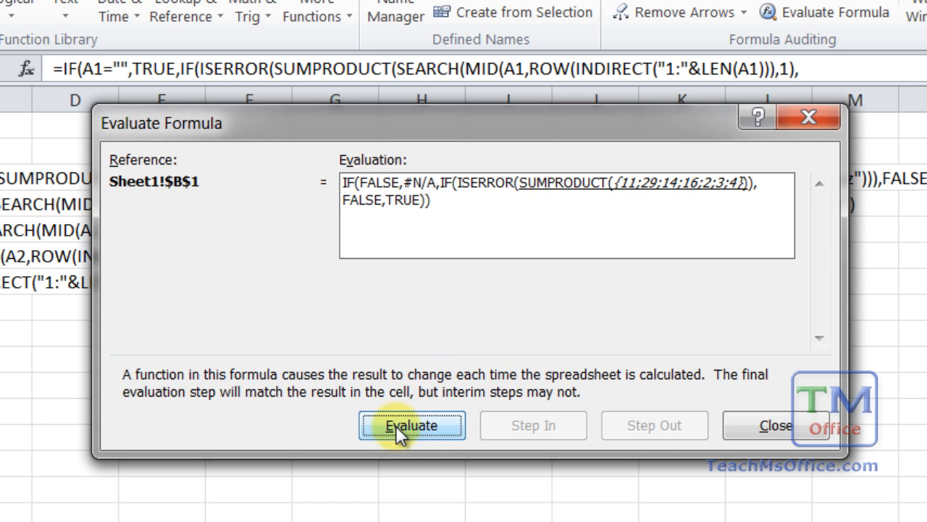
left_click(412, 425)
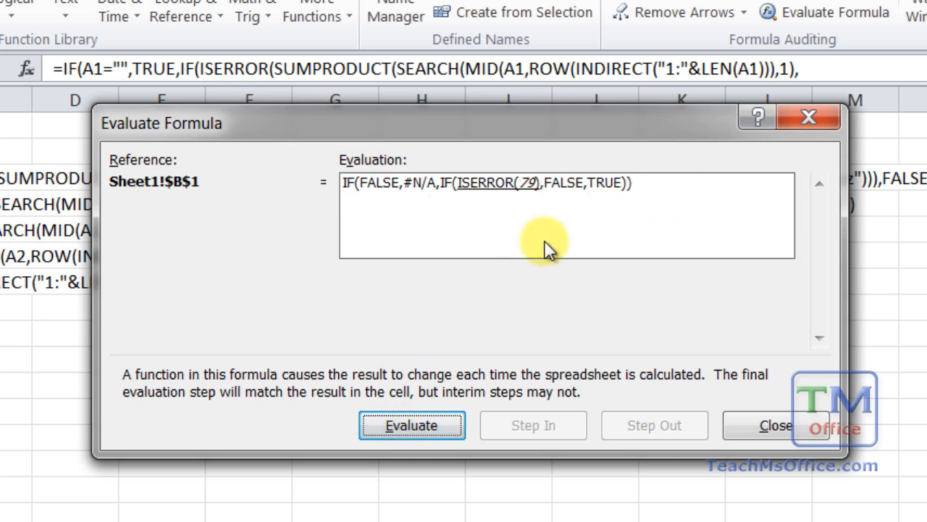
mouse_move(507, 297)
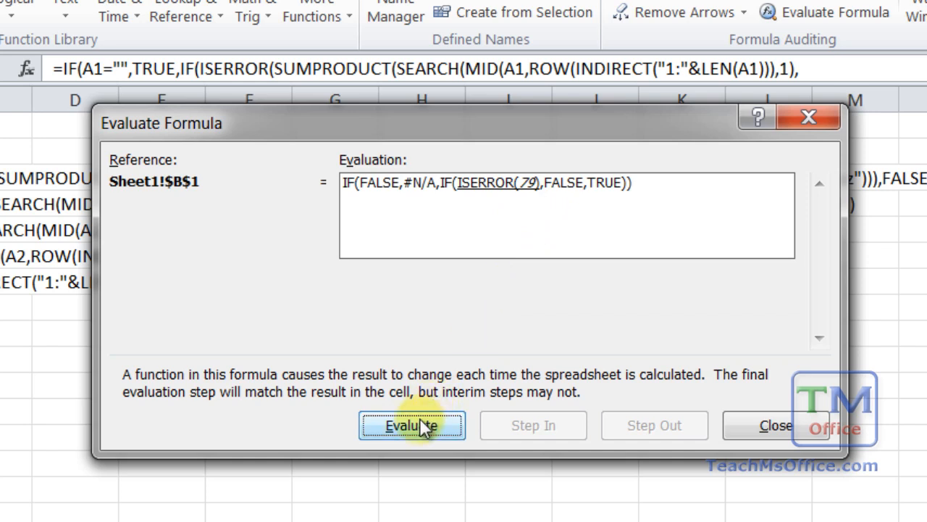
left_click(412, 426)
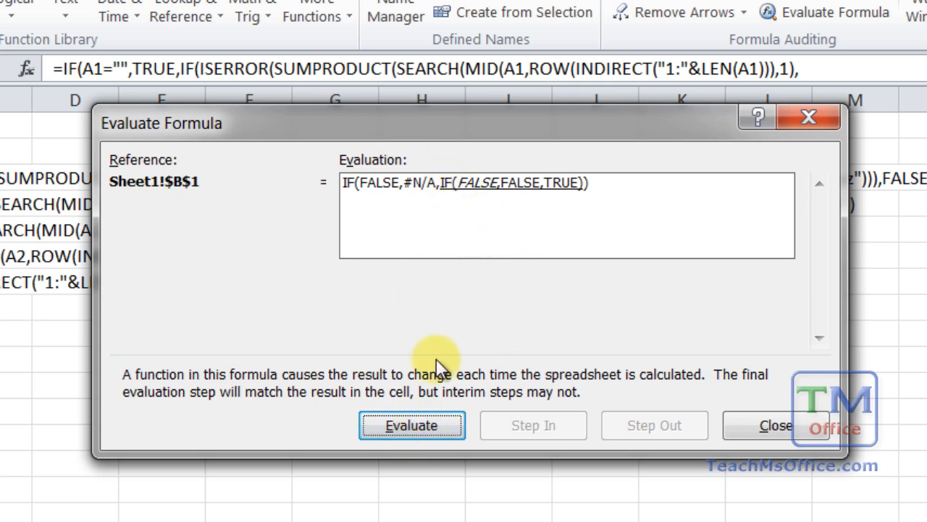
left_click(411, 425)
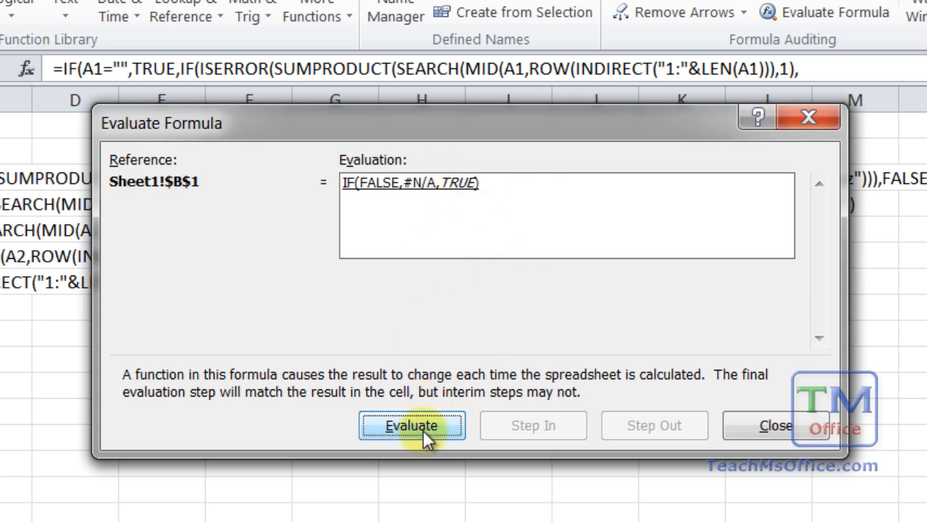
mouse_move(408, 161)
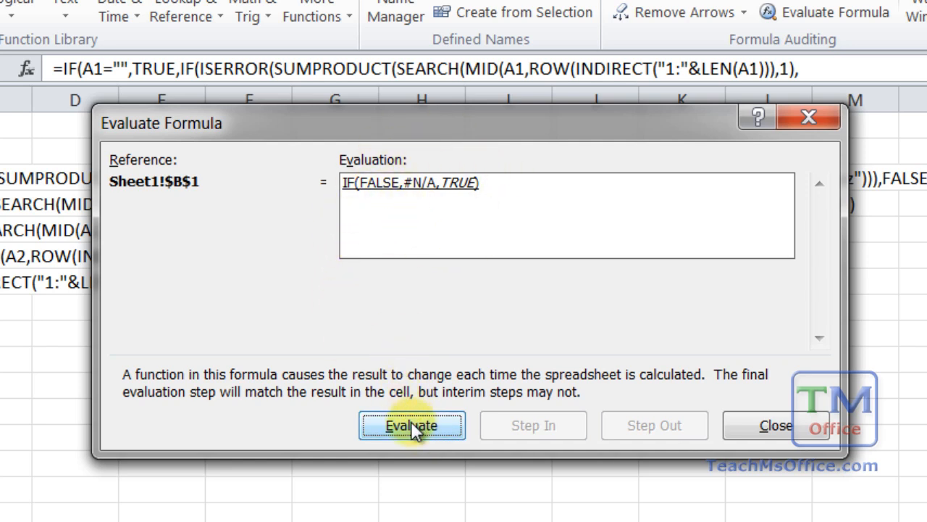
left_click(412, 426)
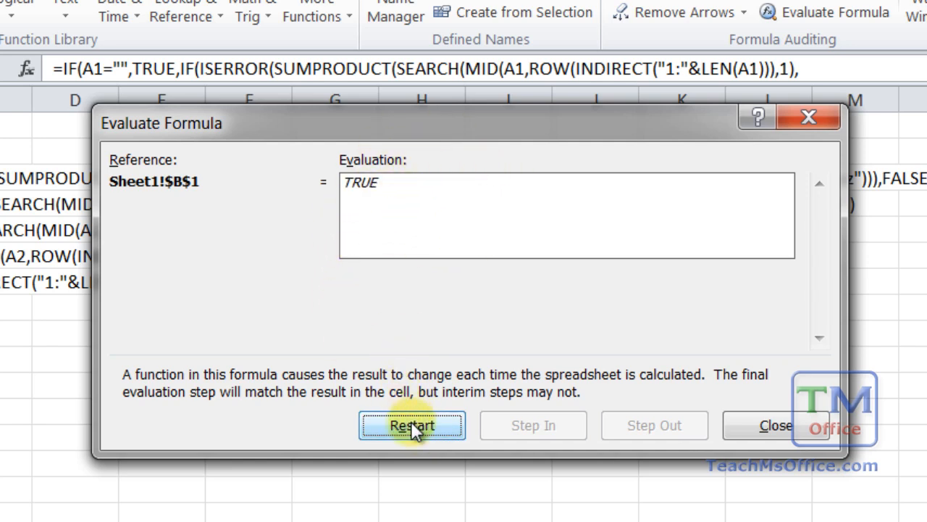
left_click(775, 426)
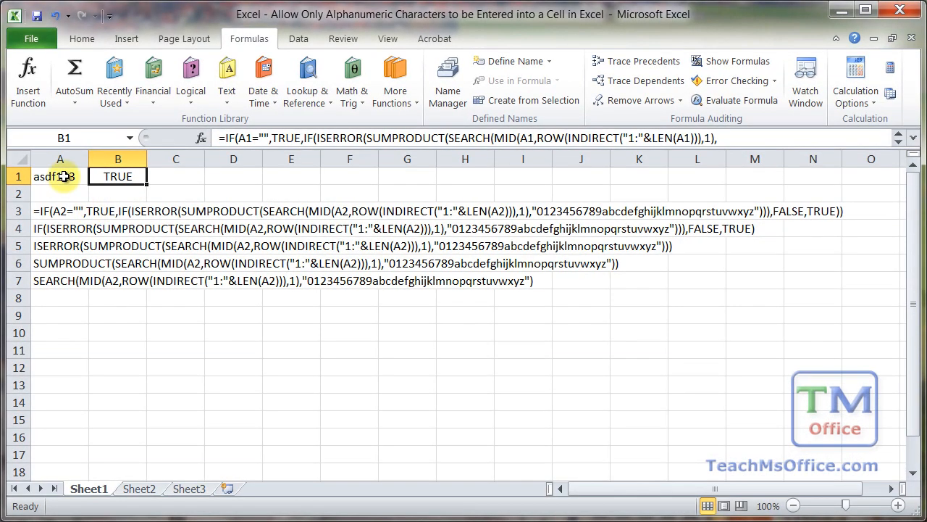
Cancel the rejected A1 edit and clear all data validation from A1.
double_click(61, 177)
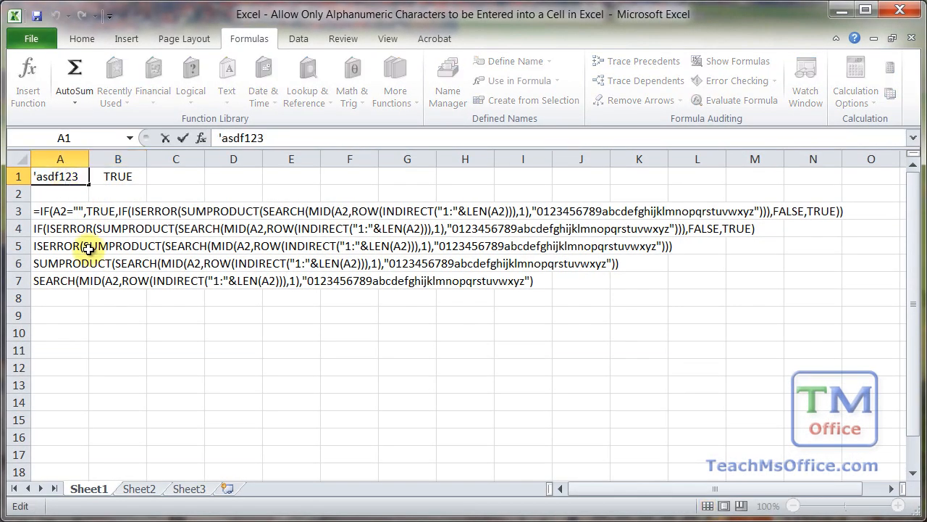
mouse_move(69, 229)
type("-")
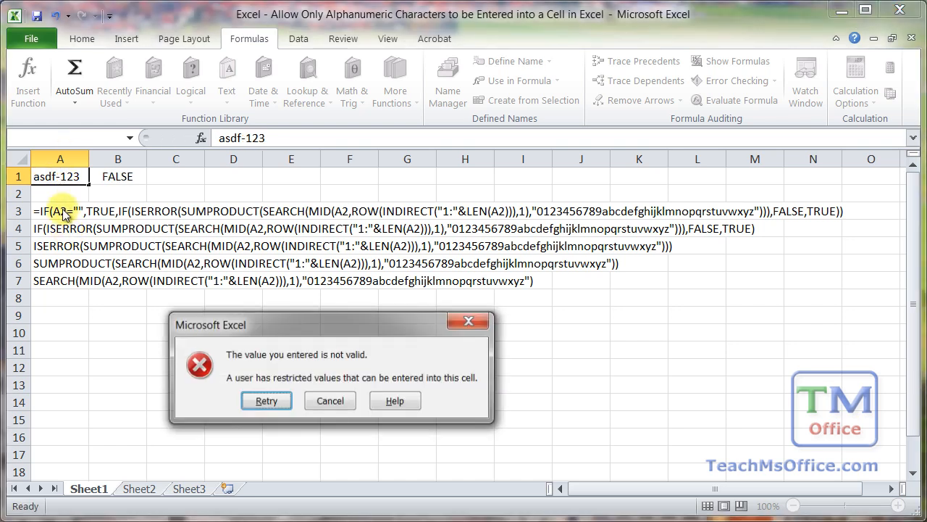
left_click(328, 400)
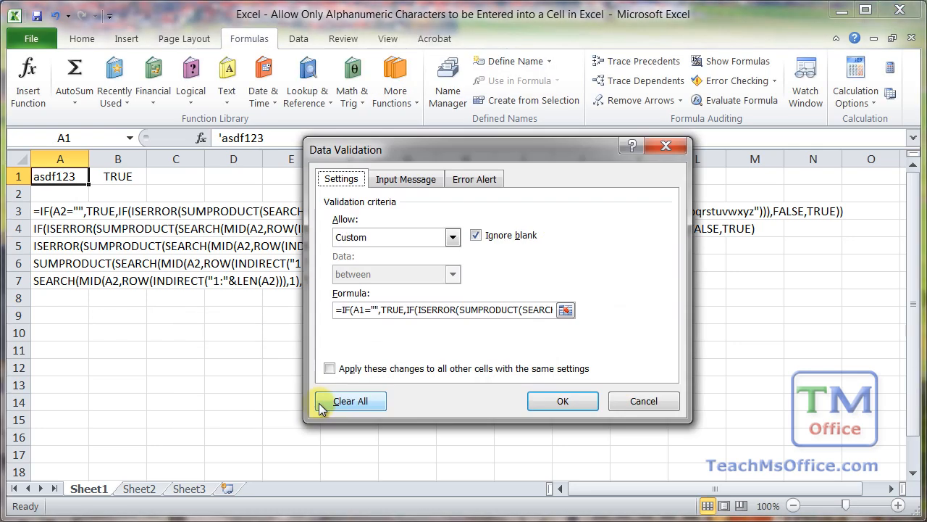
left_click(351, 400)
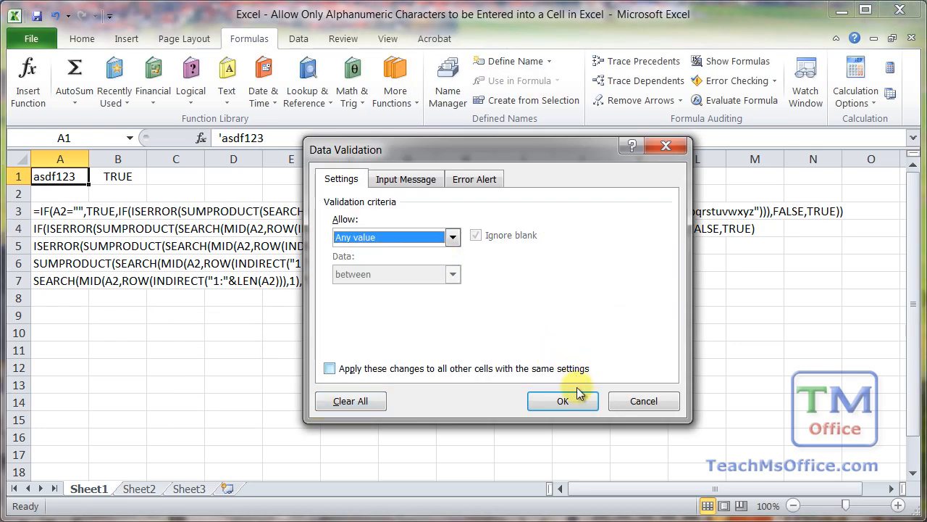
left_click(562, 400)
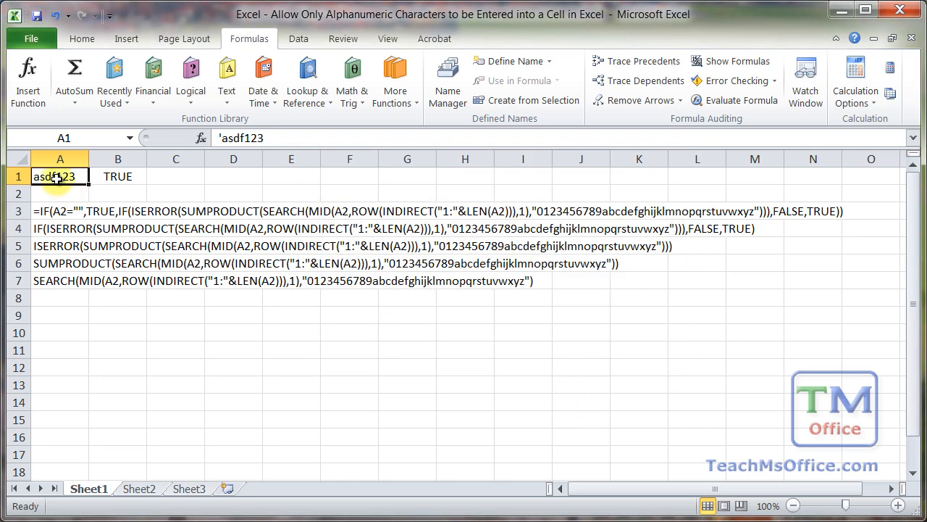
Change A1 to asd-f123 so B1 now returns FALSE.
double_click(55, 177)
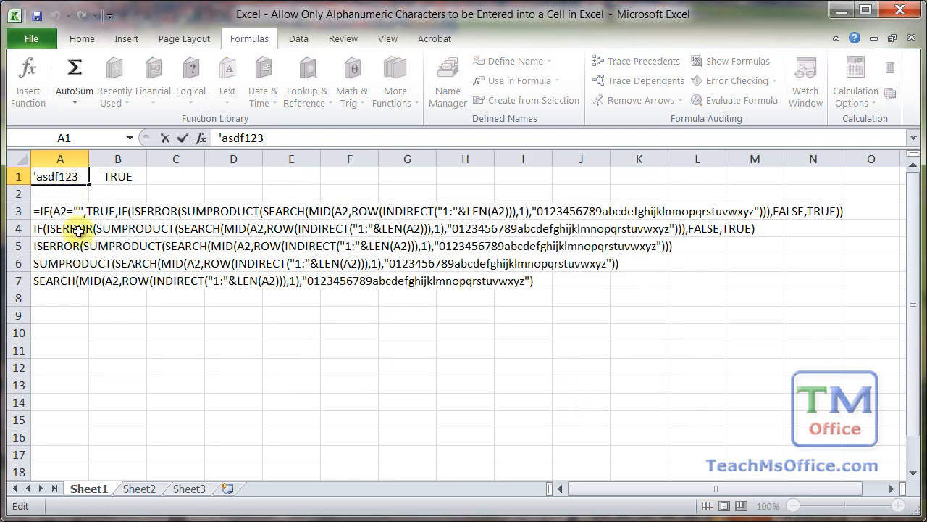
type("-")
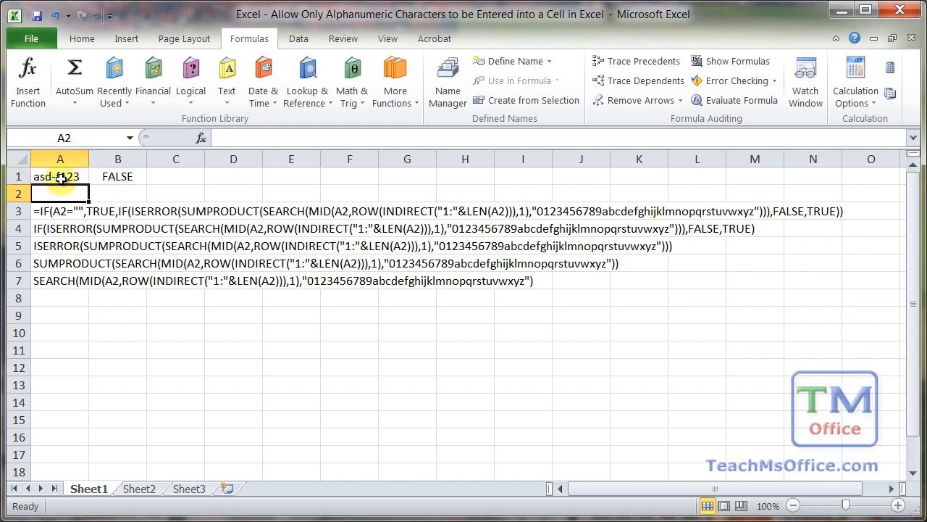
left_click(117, 177)
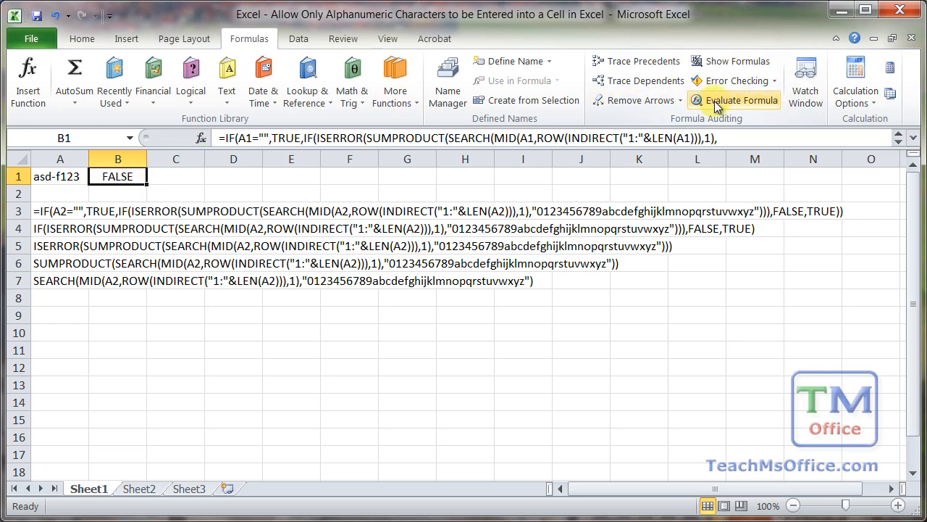
Evaluate the blank-cell check to FALSE, substitute A1's asd-f123 and compute its text length.
left_click(733, 100)
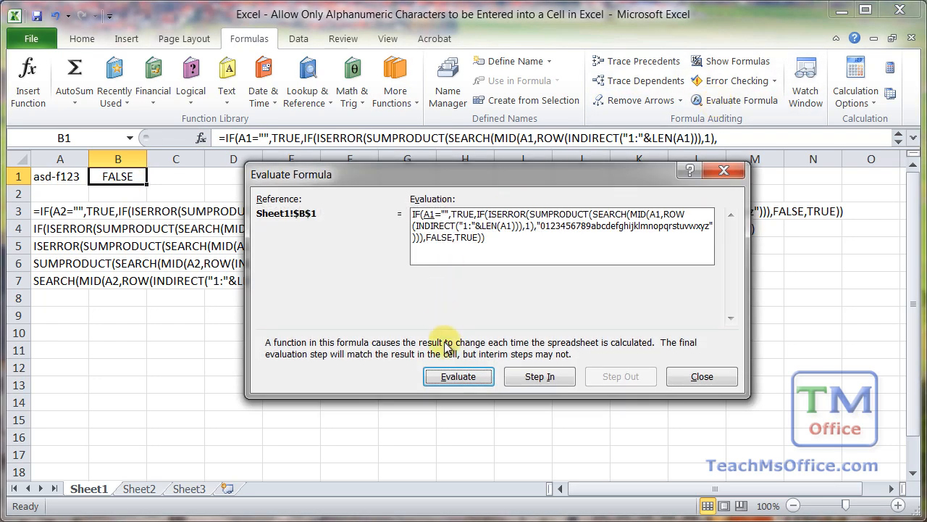
left_click(458, 377)
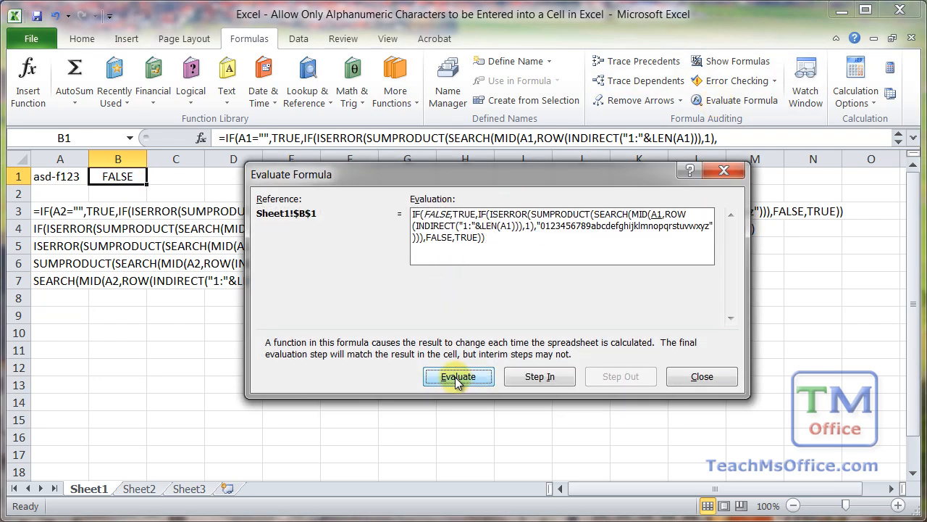
left_click(457, 376)
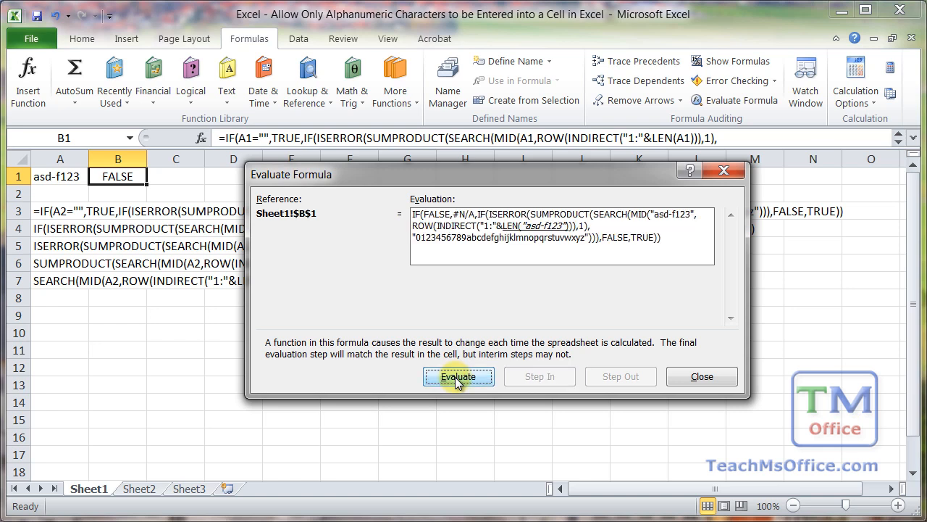
left_click(458, 377)
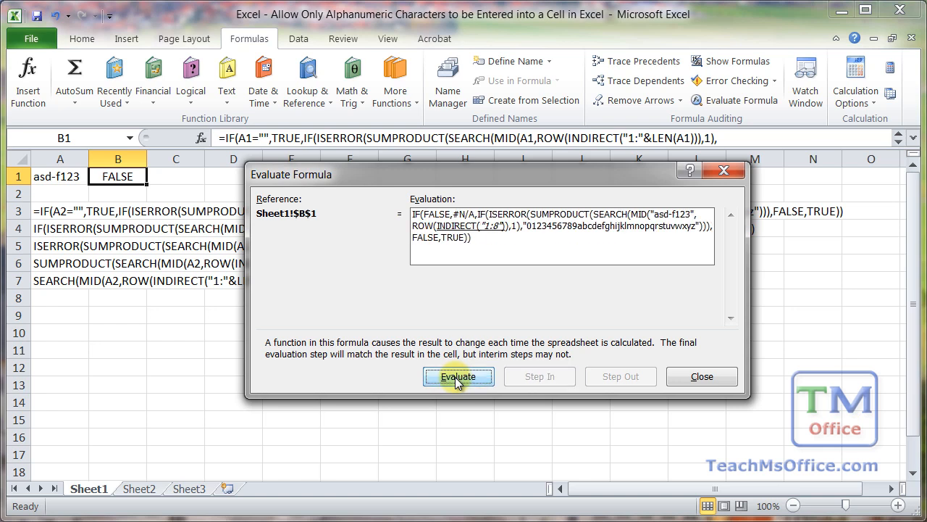
left_click(458, 377)
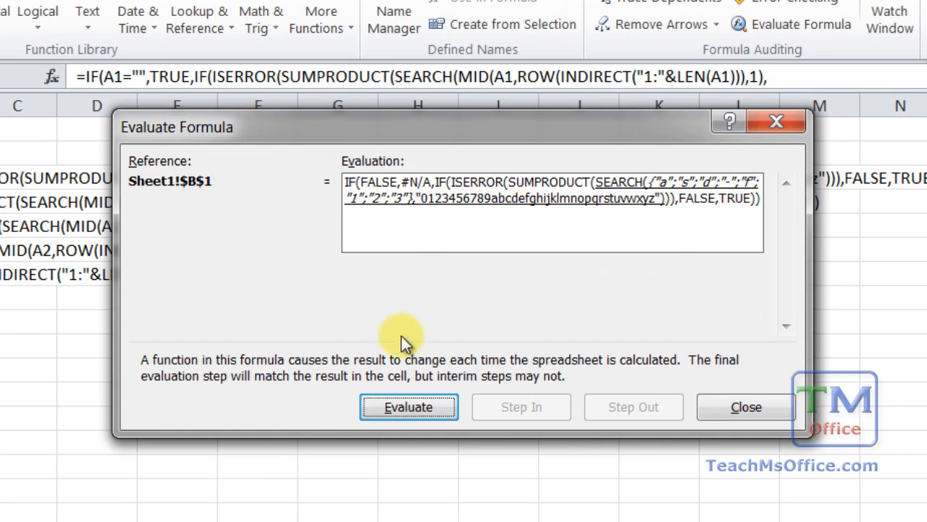
Resolve the character searches, their error total and ISERROR to a final FALSE, then close the evaluation.
left_click(409, 405)
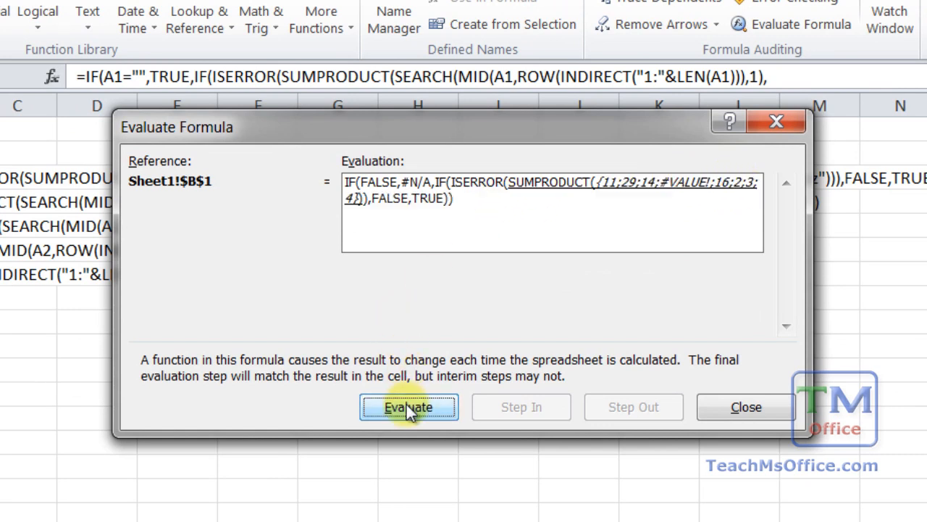
mouse_move(670, 200)
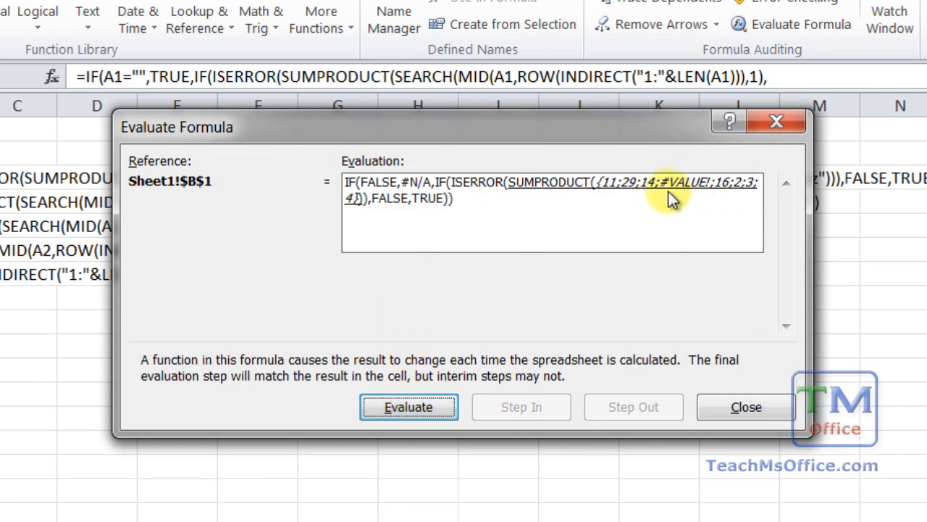
mouse_move(707, 189)
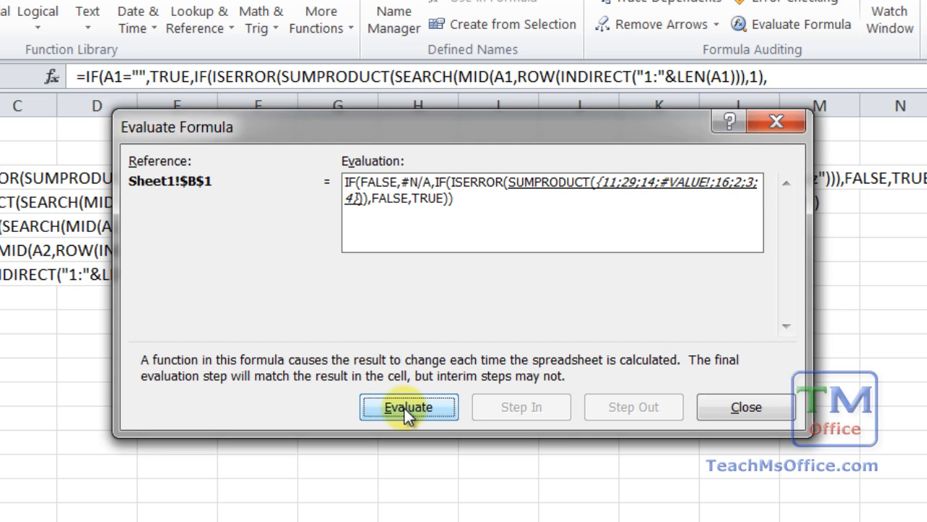
left_click(409, 405)
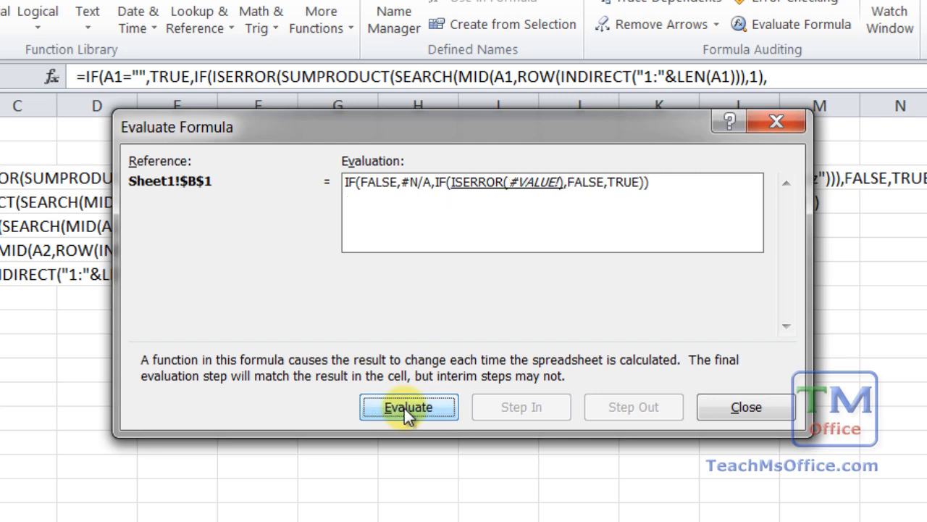
mouse_move(496, 318)
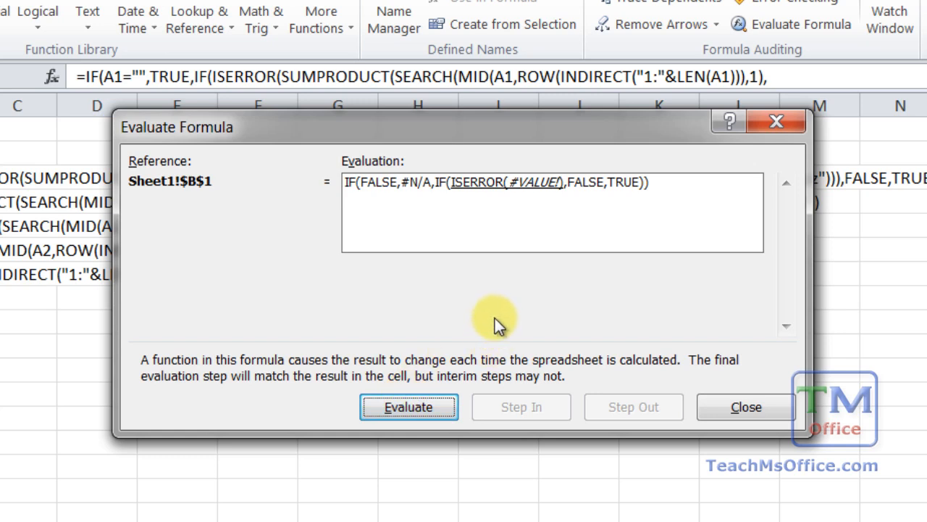
mouse_move(533, 195)
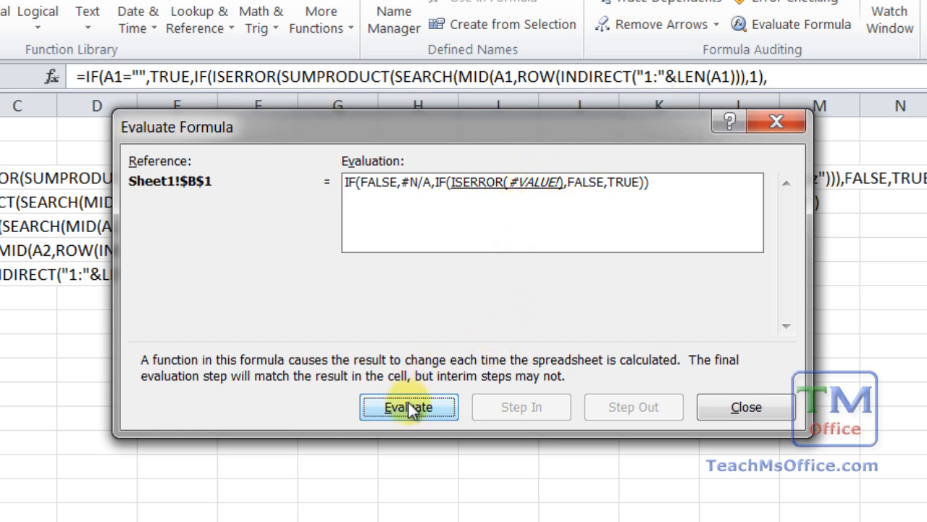
left_click(409, 406)
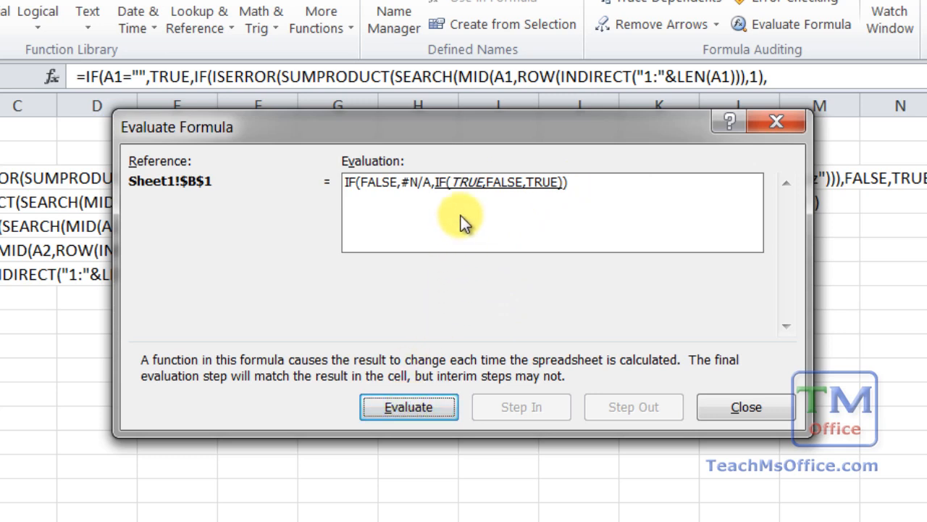
mouse_move(463, 197)
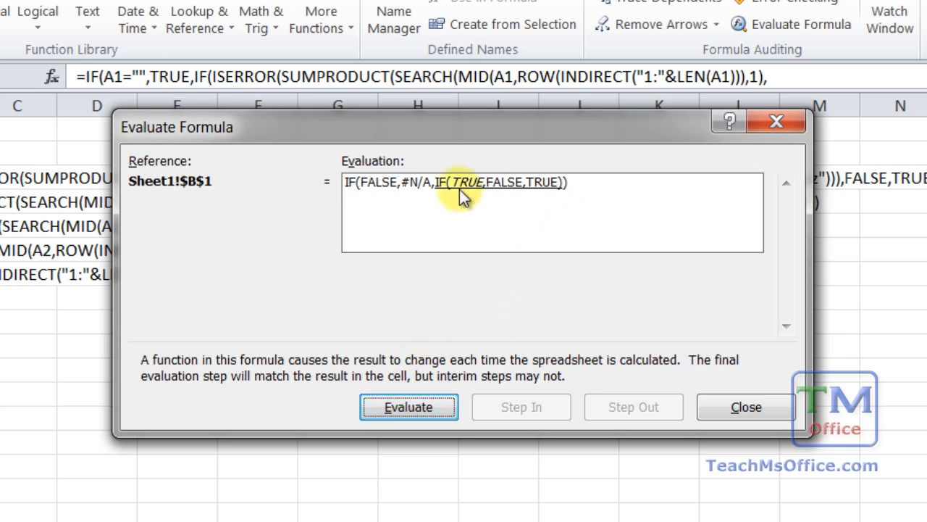
left_click(408, 405)
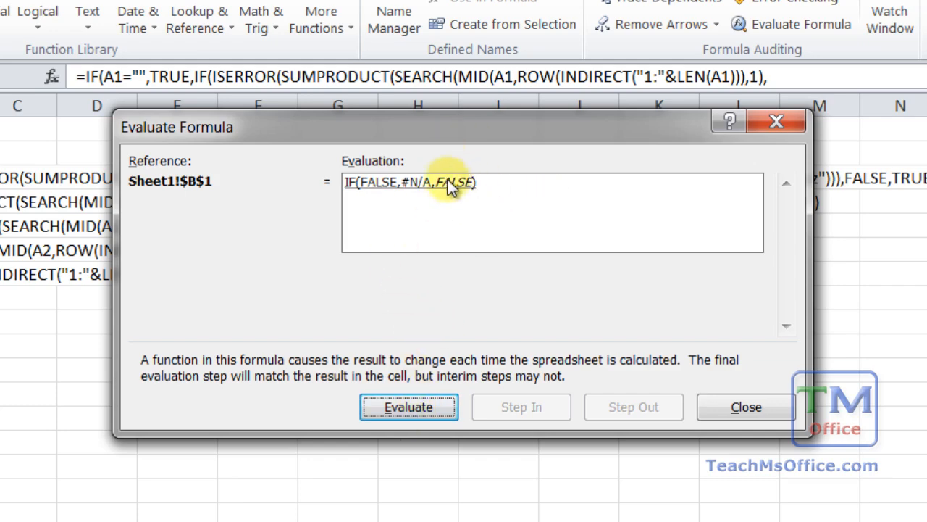
left_click(409, 406)
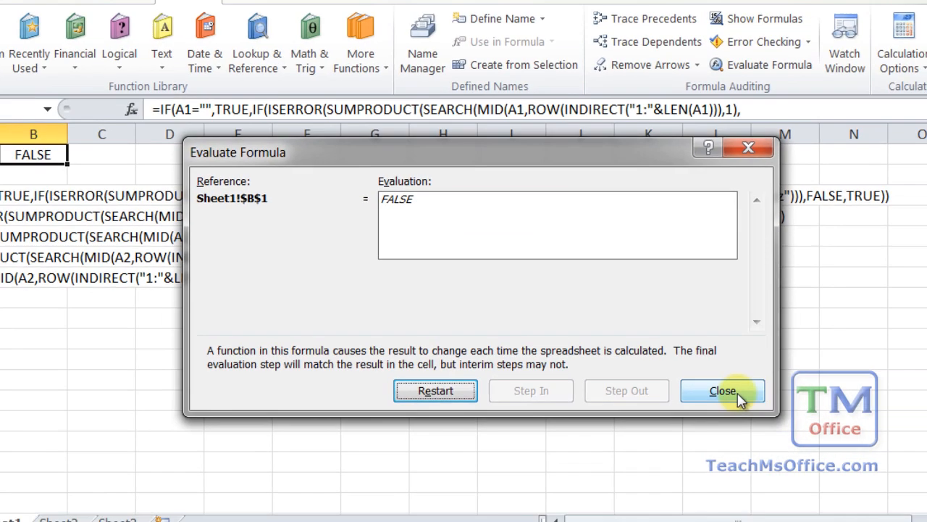
left_click(722, 392)
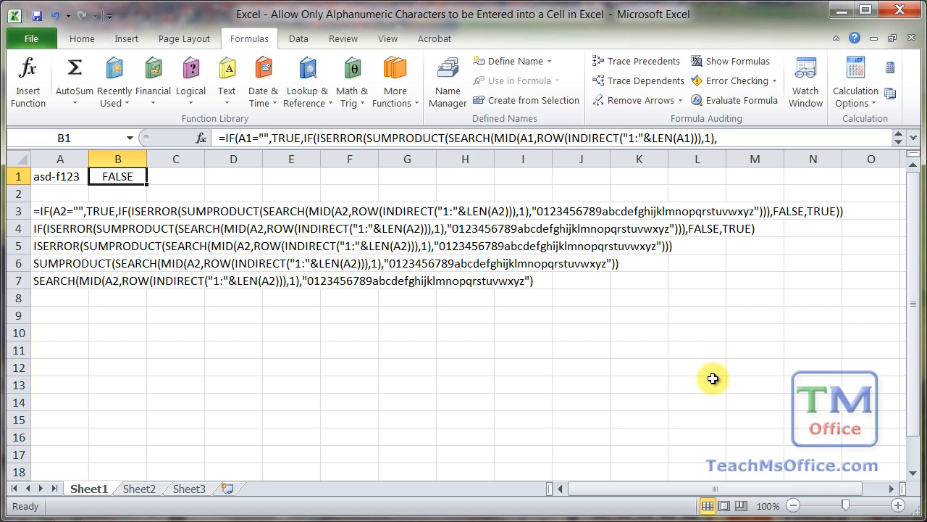
mouse_move(339, 365)
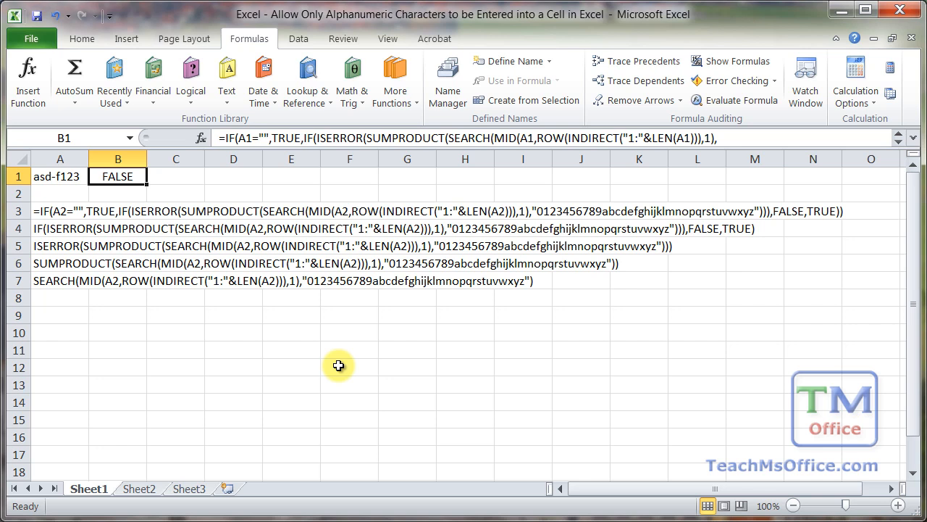
Inspect the A3 breakdown formula and edit A1 to asdDF123 so B1 returns TRUE.
left_click(59, 212)
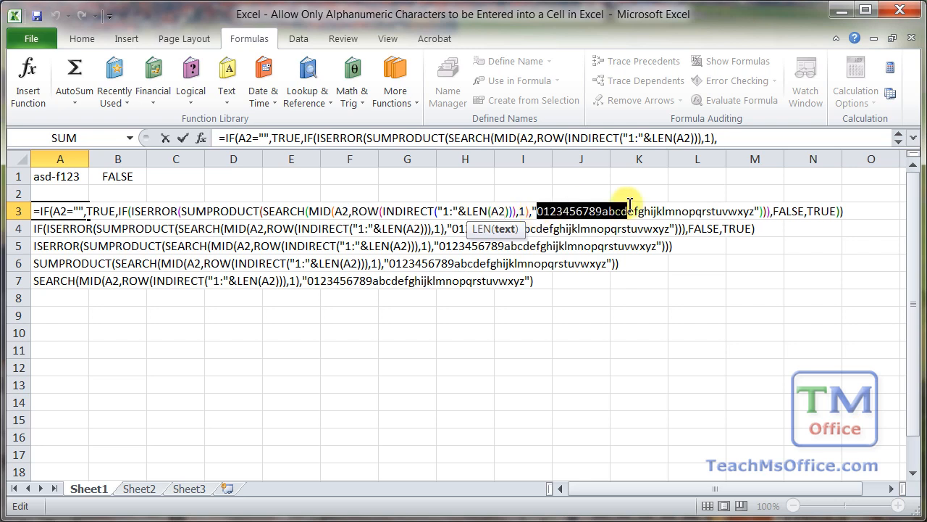
mouse_move(195, 203)
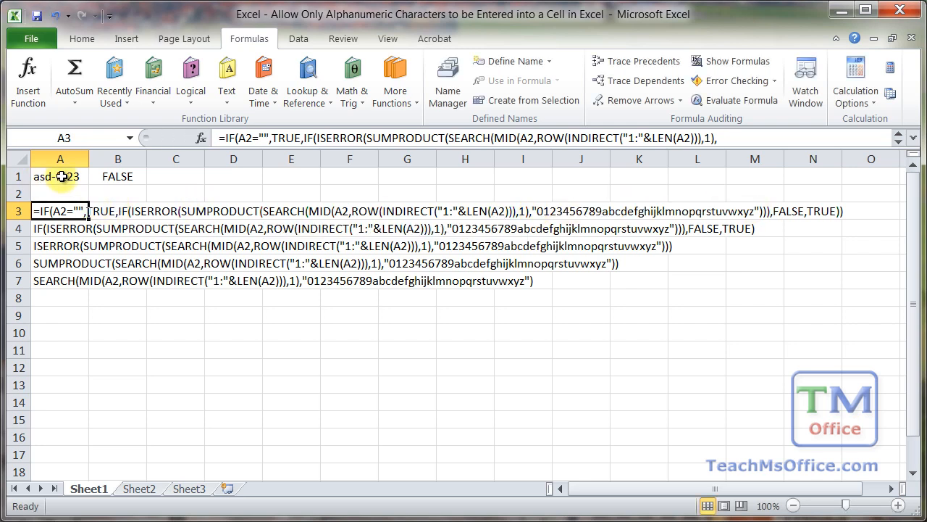
double_click(60, 176)
type("DF")
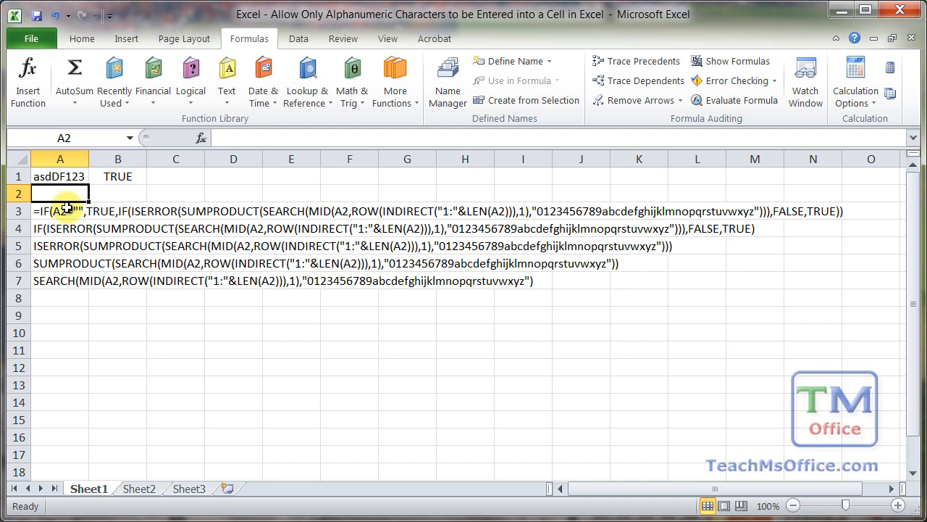
left_click(59, 211)
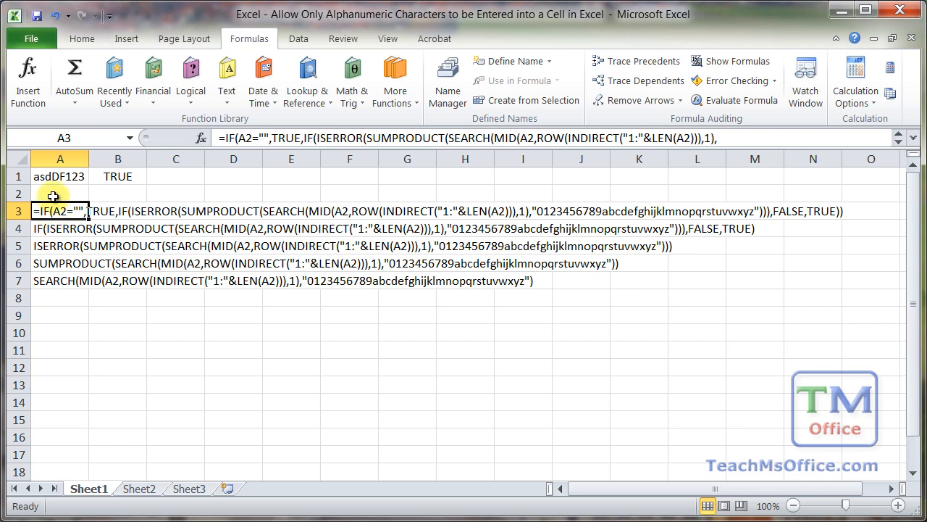
left_click(61, 177)
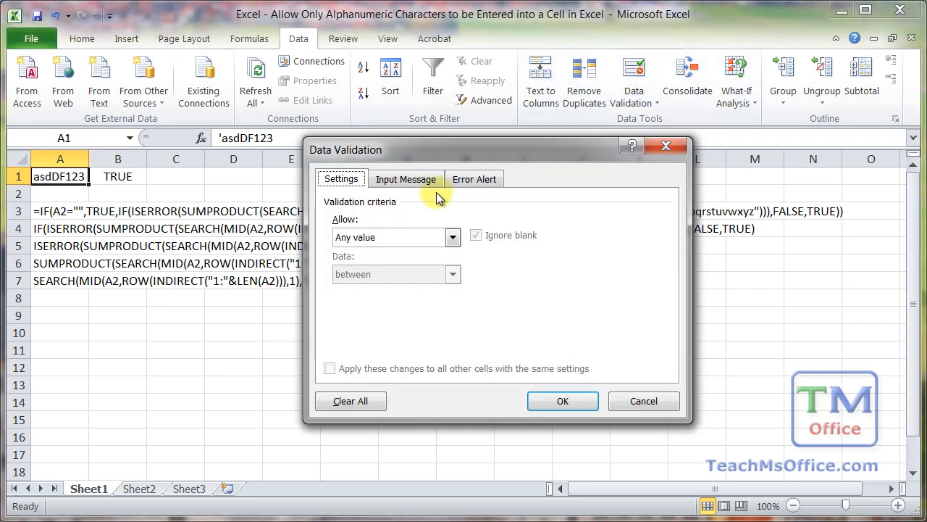
left_click(452, 238)
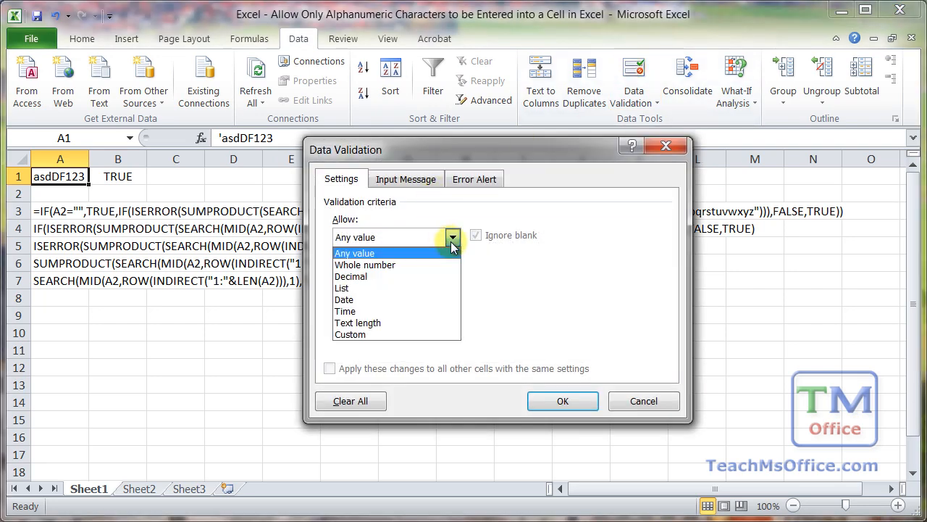
left_click(351, 333)
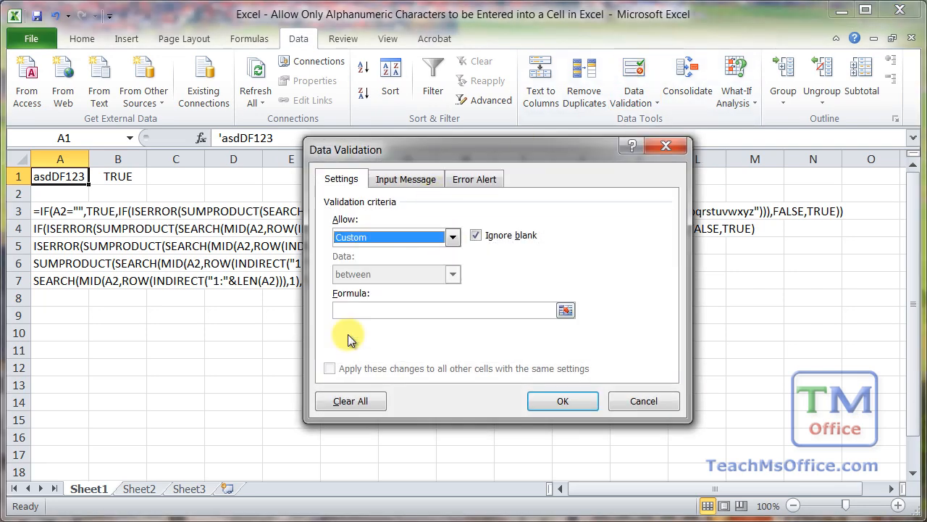
left_click(449, 310)
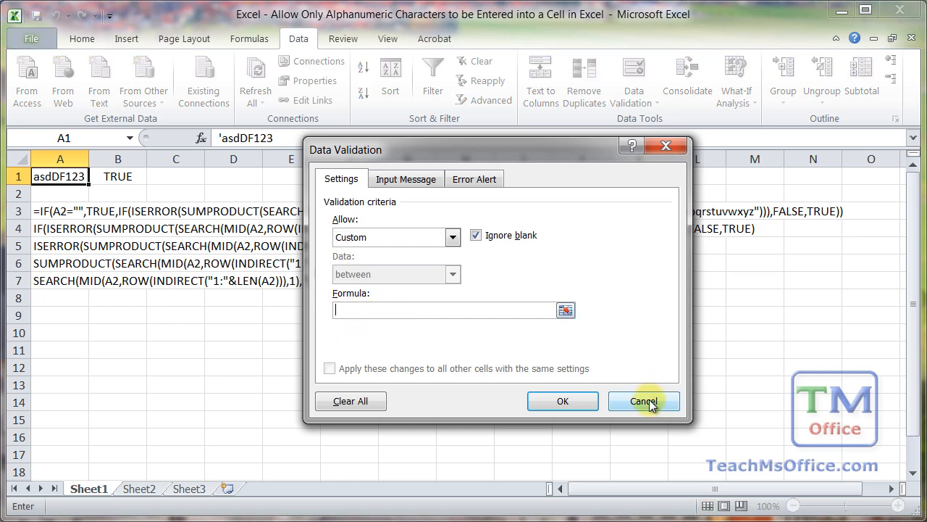
left_click(643, 400)
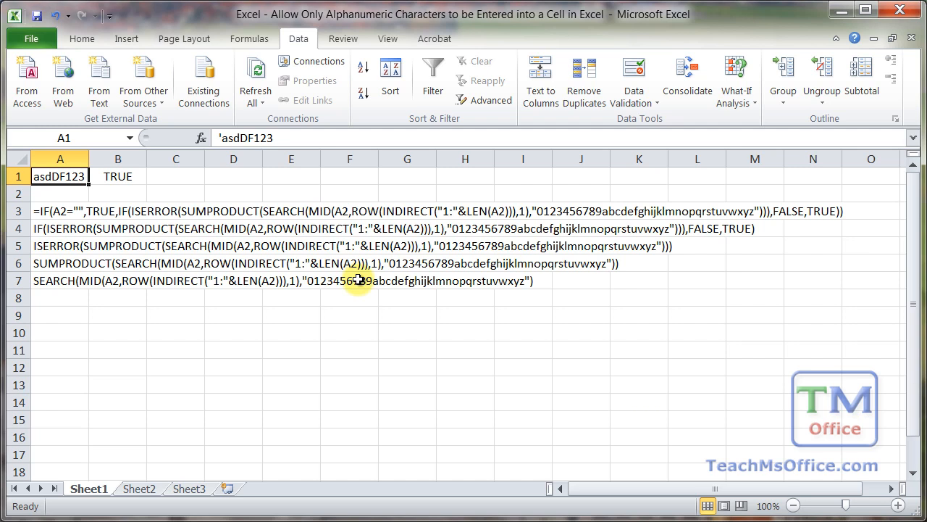